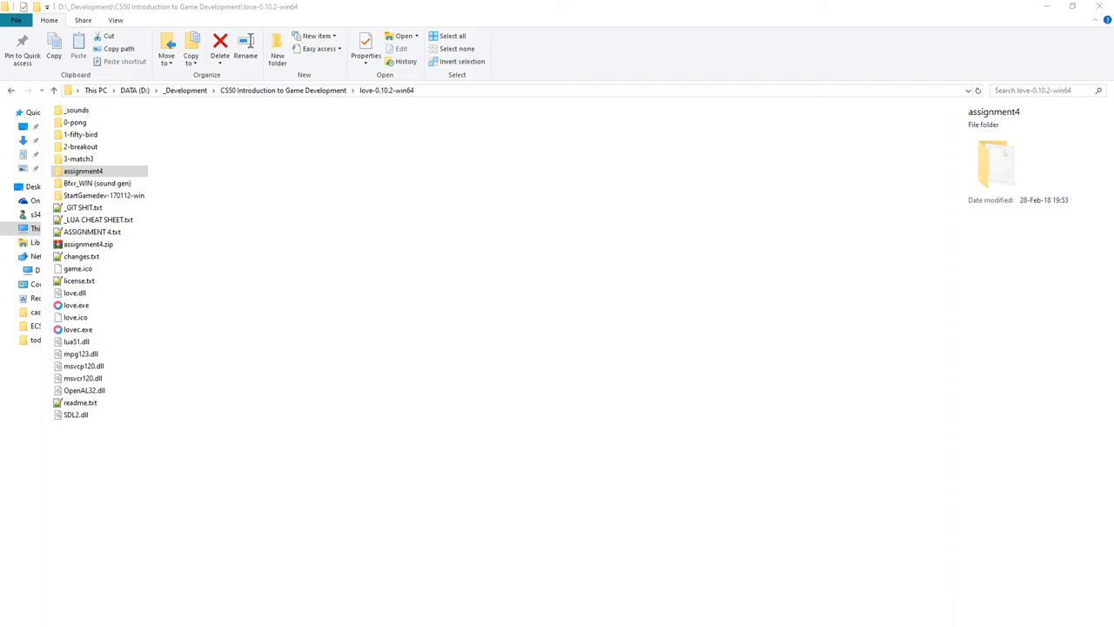
Launch Super 50 Bros. from the assignment4 folder and start a level from the title screen.
{"action": "left_click", "coordinate": [83, 170]}
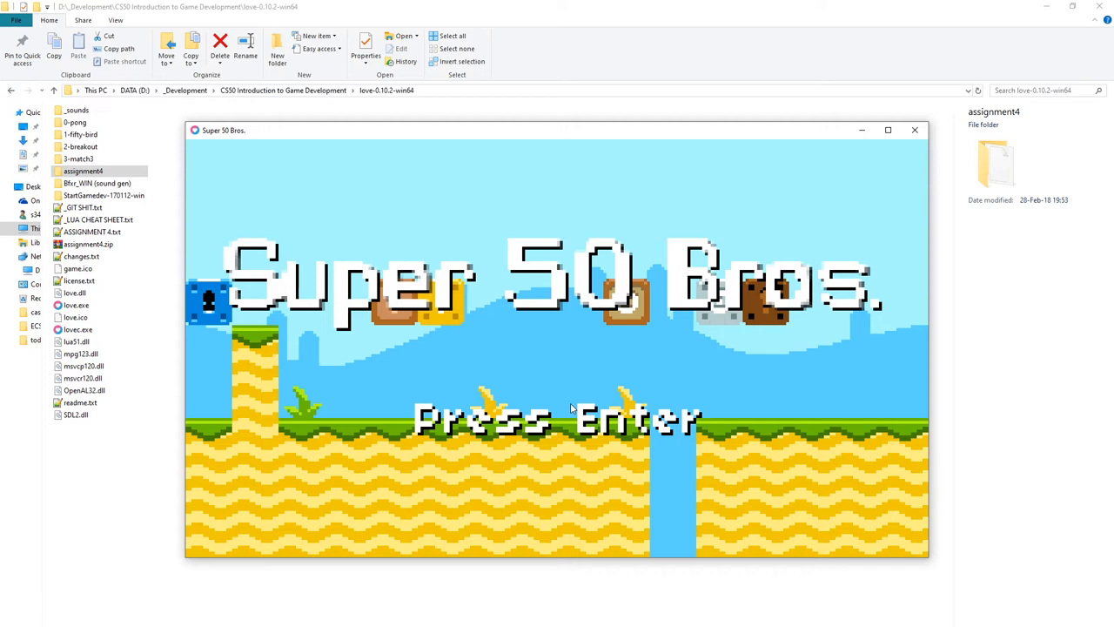
{"action": "key", "text": "enter"}
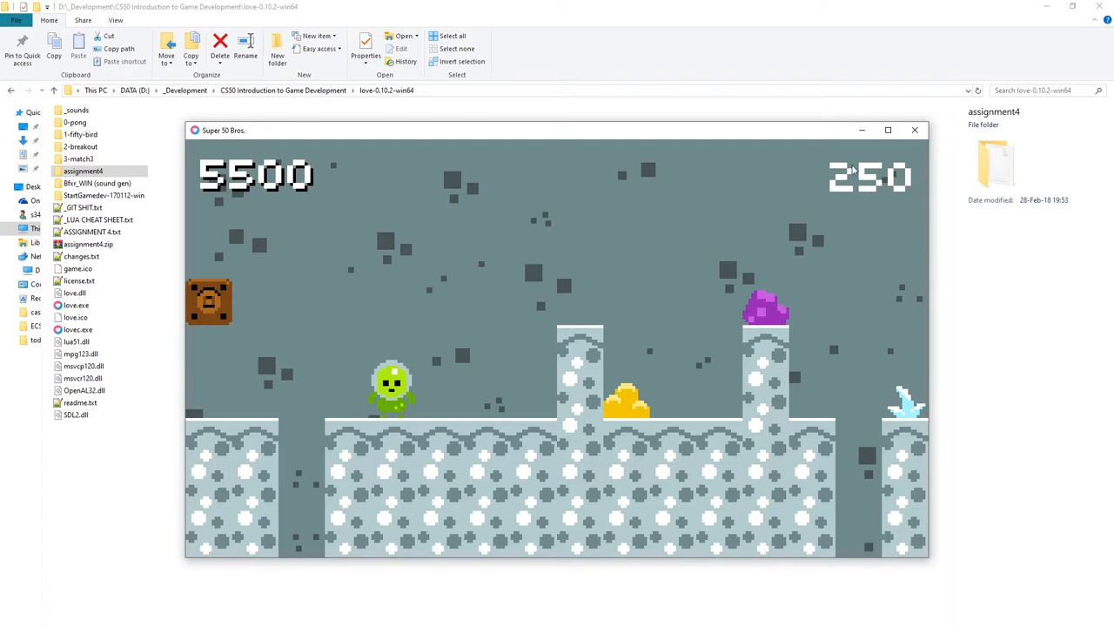
{"action": "mouse_move", "coordinate": [324, 398]}
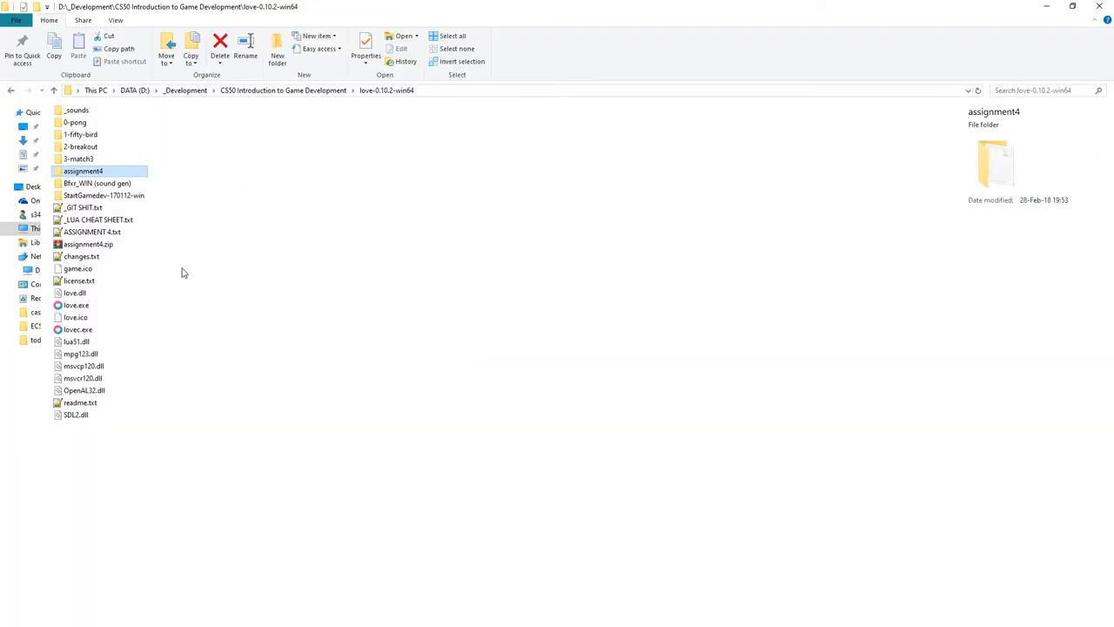
Browse assignment4 > graphics and view keys_and_locks.png in Photo Viewer.
{"action": "double_click", "coordinate": [83, 171]}
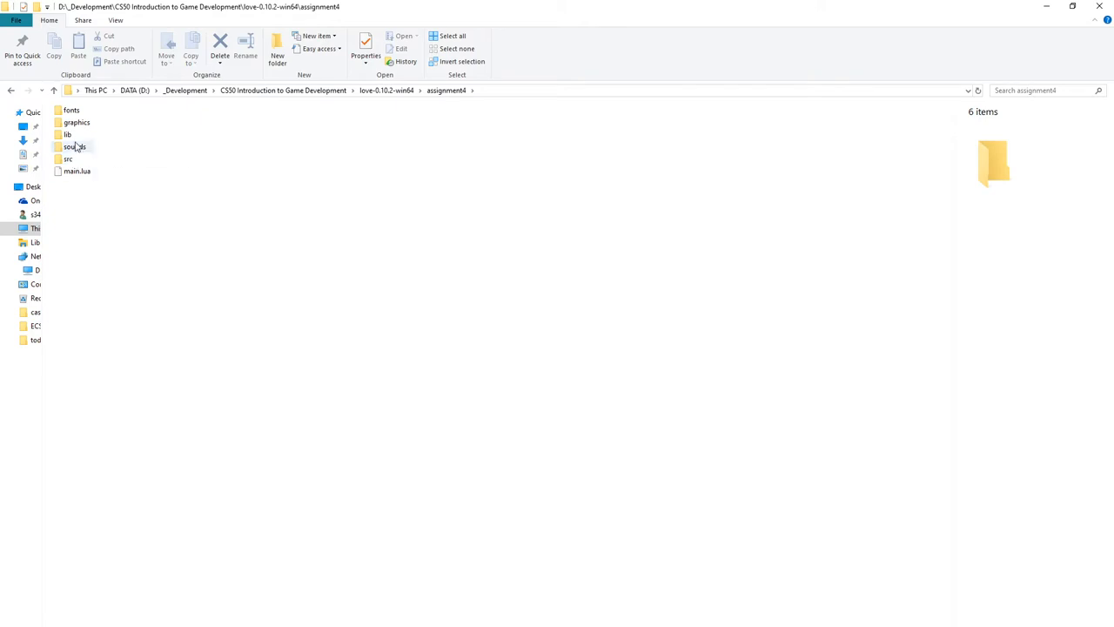
{"action": "double_click", "coordinate": [76, 122]}
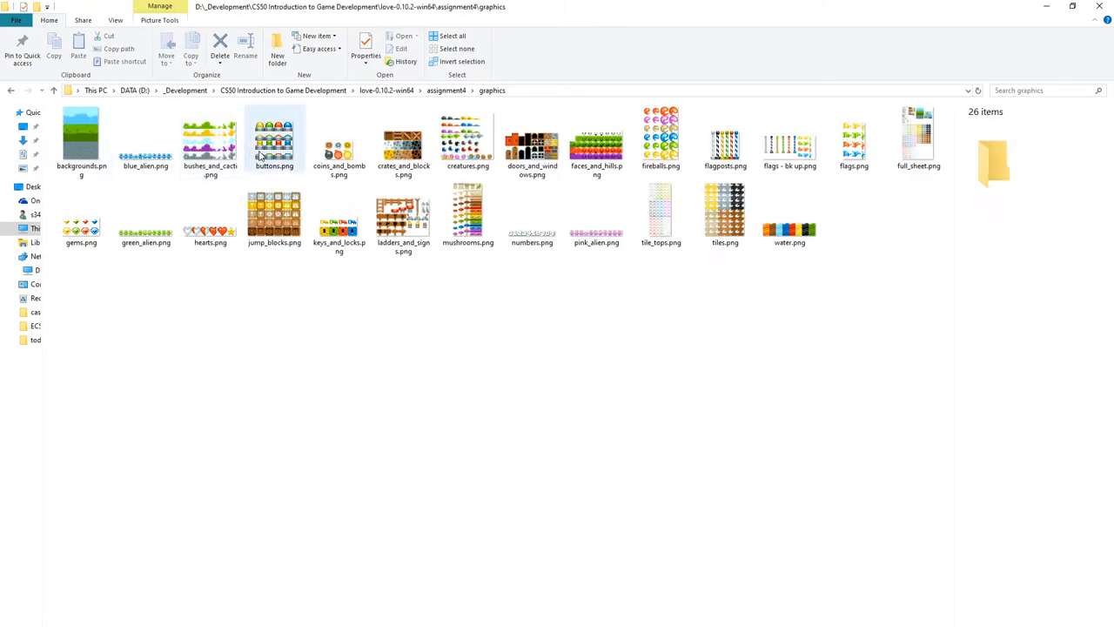
{"action": "mouse_move", "coordinate": [339, 217]}
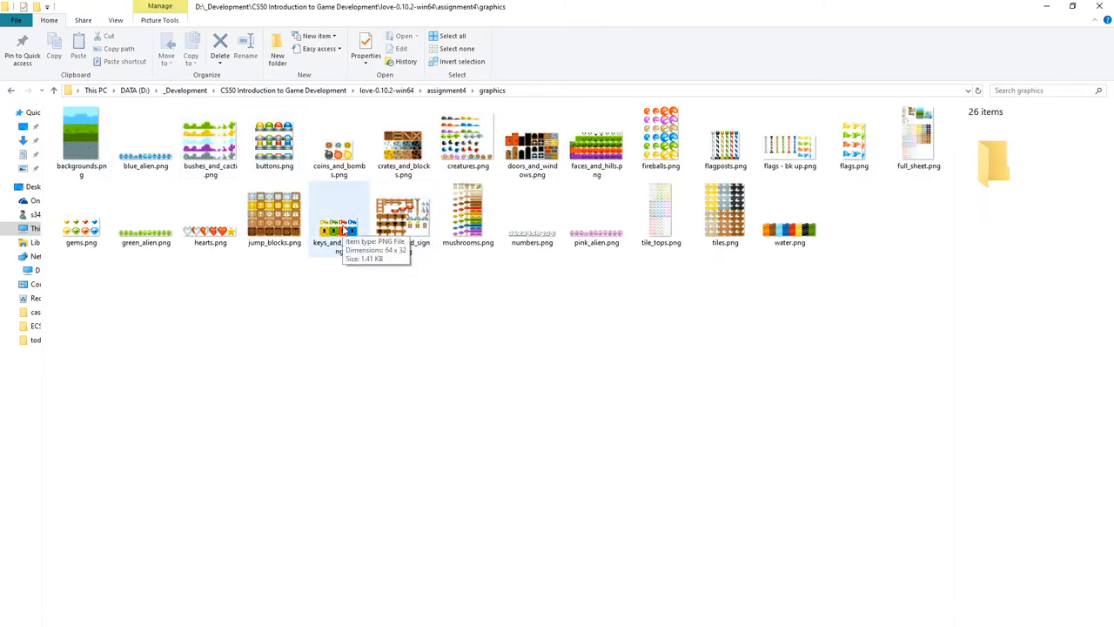
{"action": "left_click", "coordinate": [339, 213]}
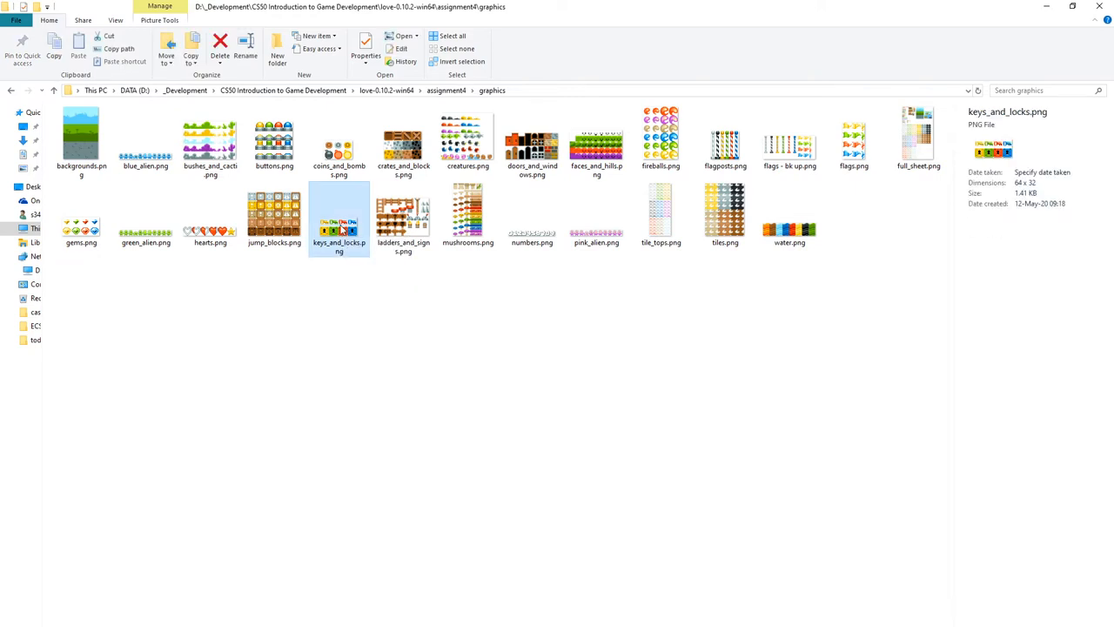
{"action": "double_click", "coordinate": [338, 210]}
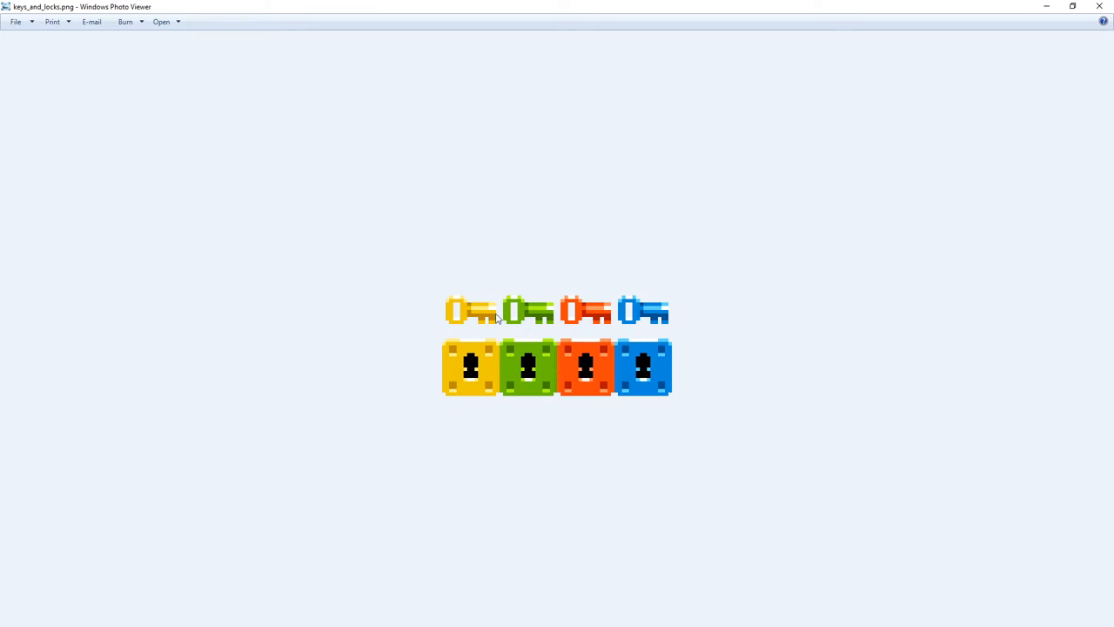
{"action": "mouse_move", "coordinate": [457, 311]}
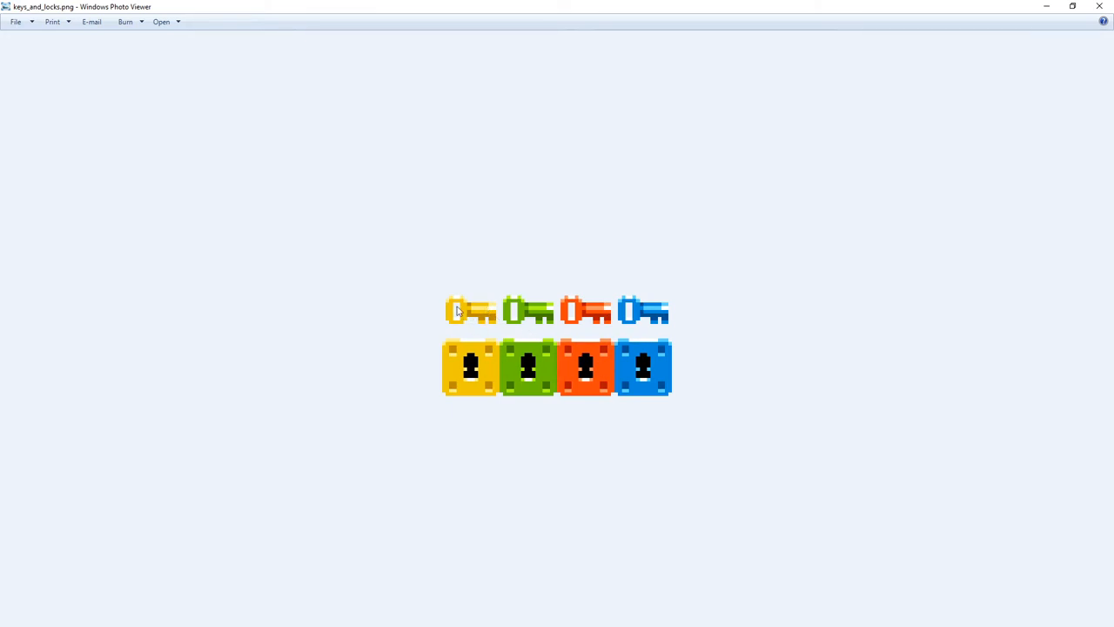
{"action": "mouse_move", "coordinate": [562, 296]}
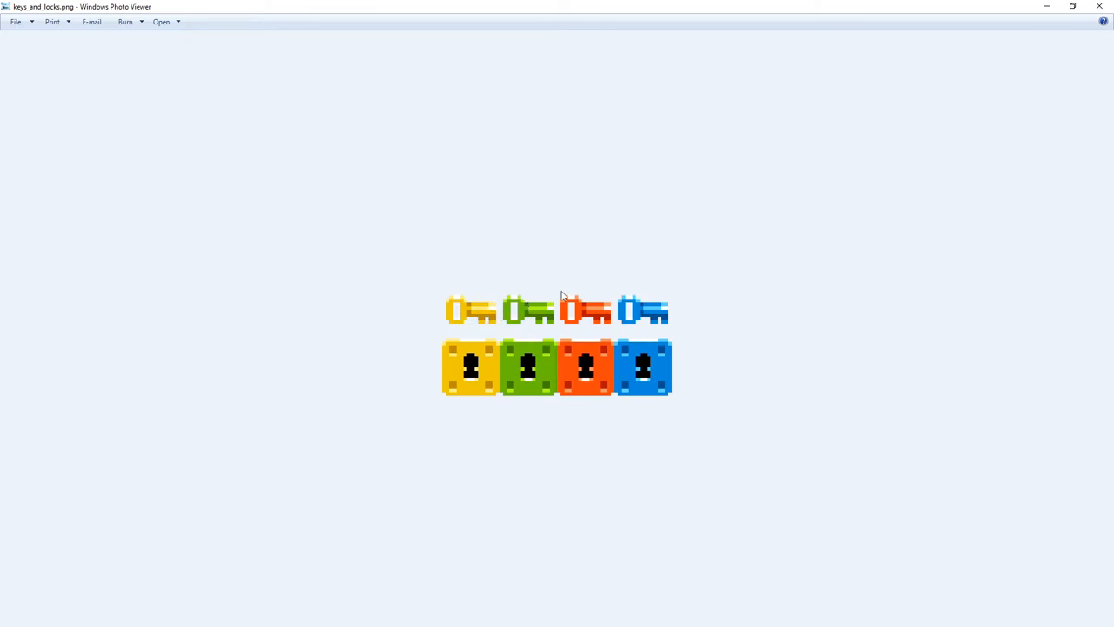
{"action": "mouse_move", "coordinate": [617, 311]}
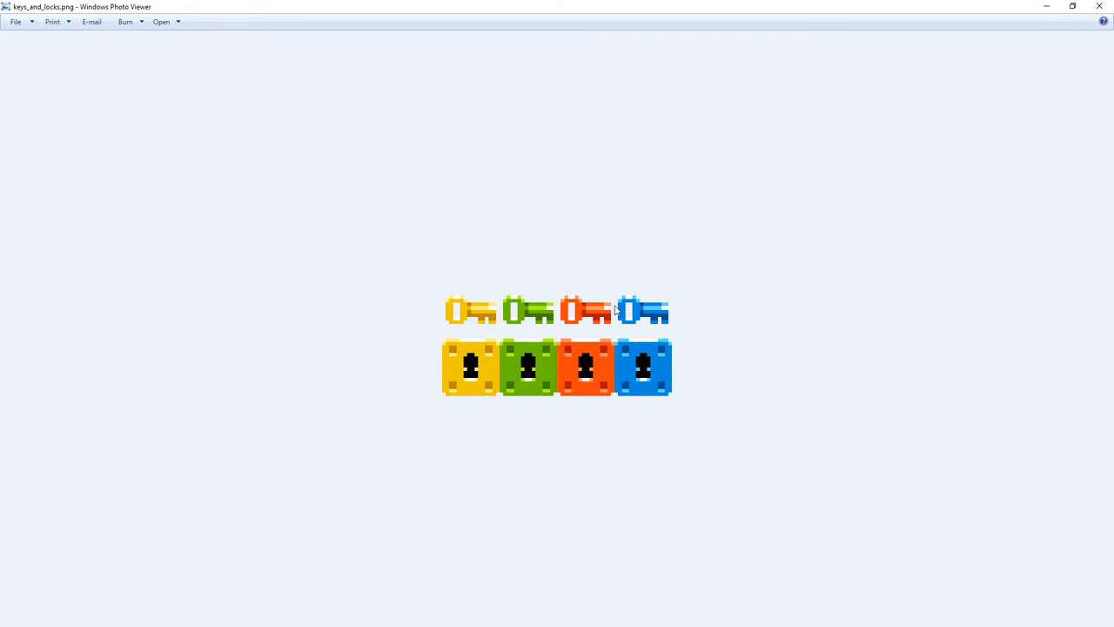
{"action": "mouse_move", "coordinate": [689, 284]}
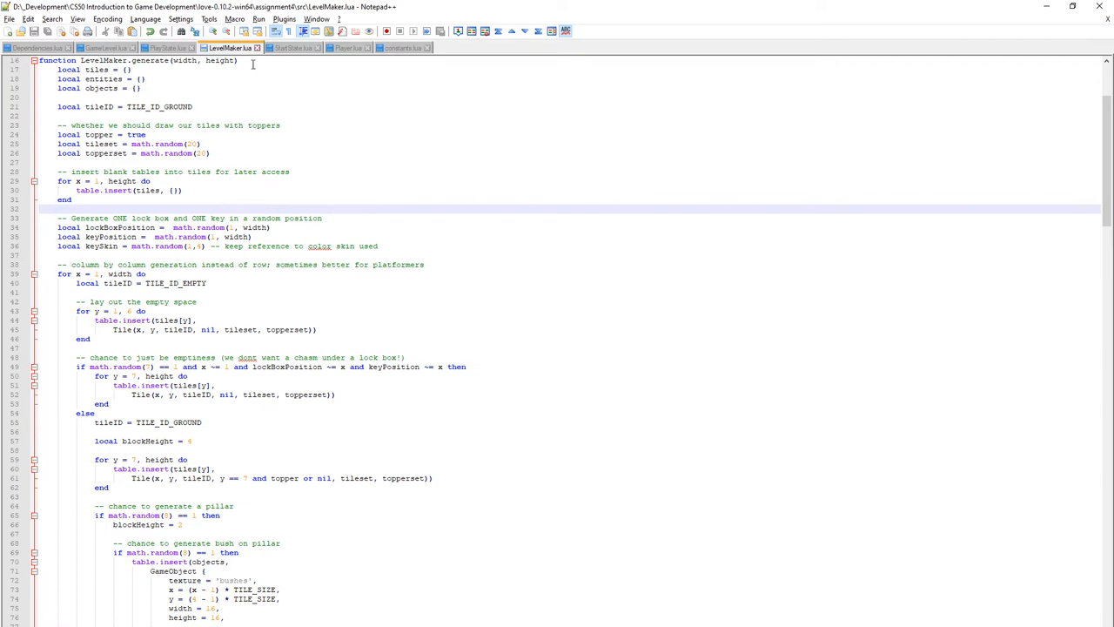
Show Dependencies.lua and mark the keys-and-locks texture line.
{"action": "left_click", "coordinate": [35, 47]}
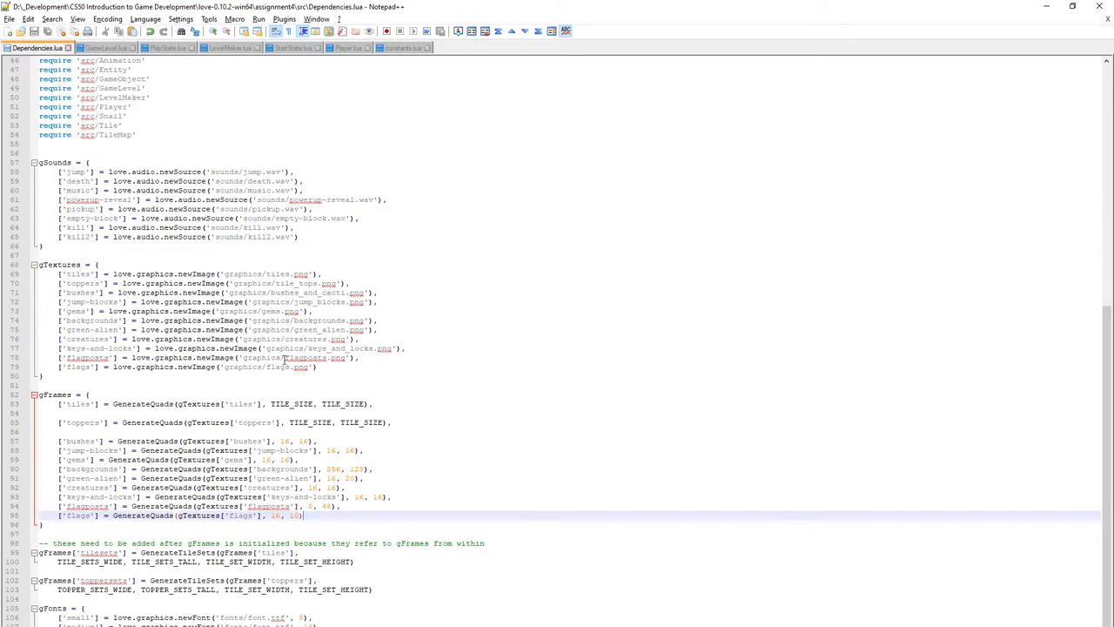
{"action": "left_click", "coordinate": [278, 348]}
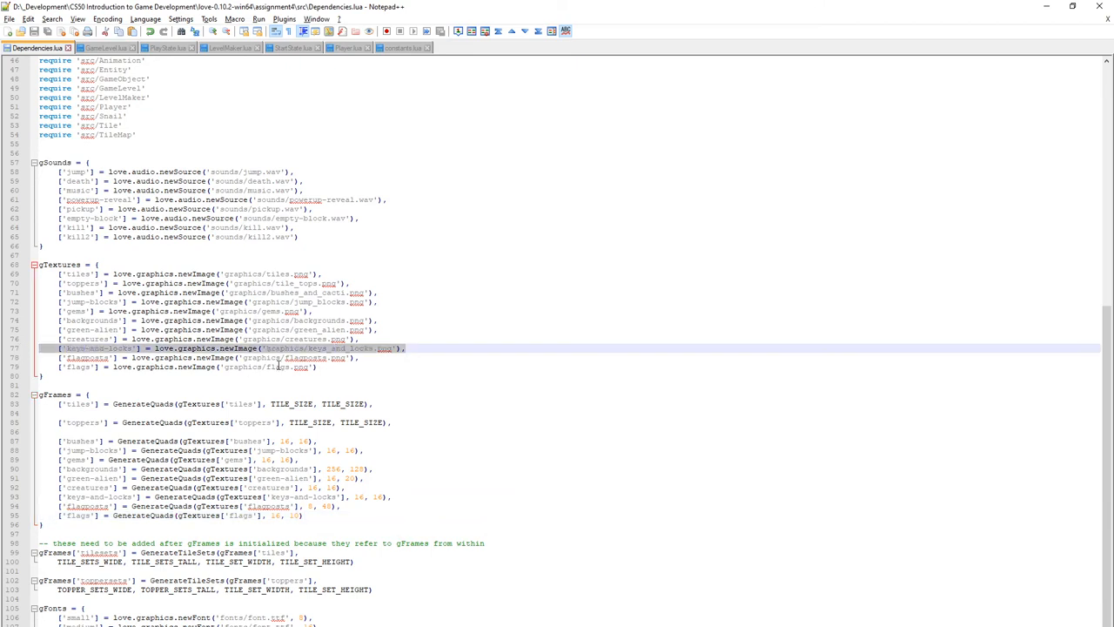
{"action": "mouse_move", "coordinate": [364, 357]}
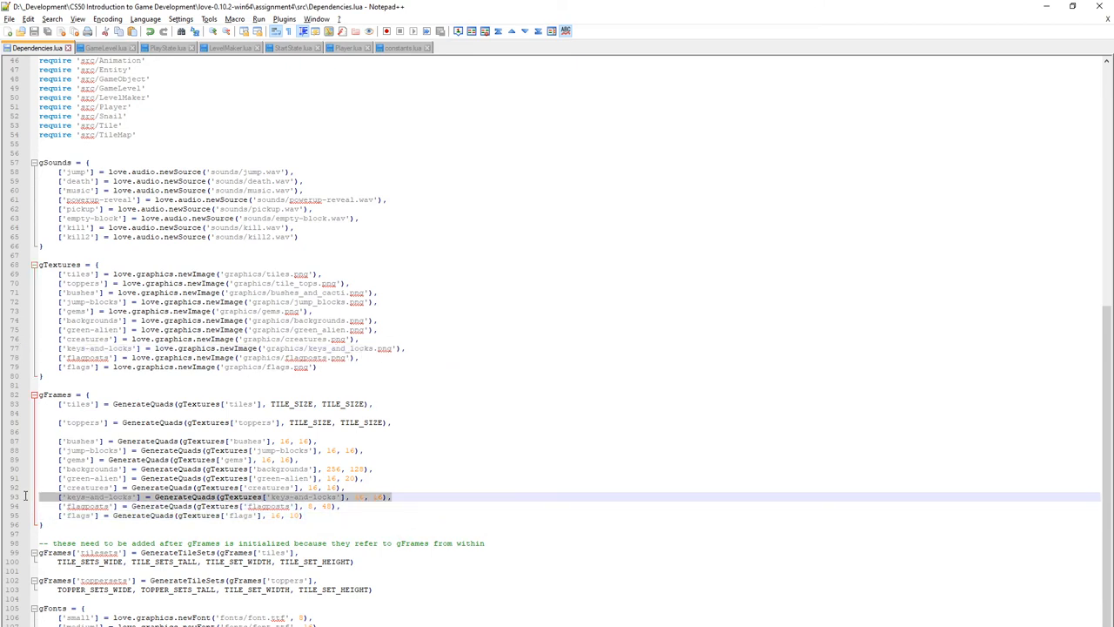
{"action": "mouse_move", "coordinate": [55, 396]}
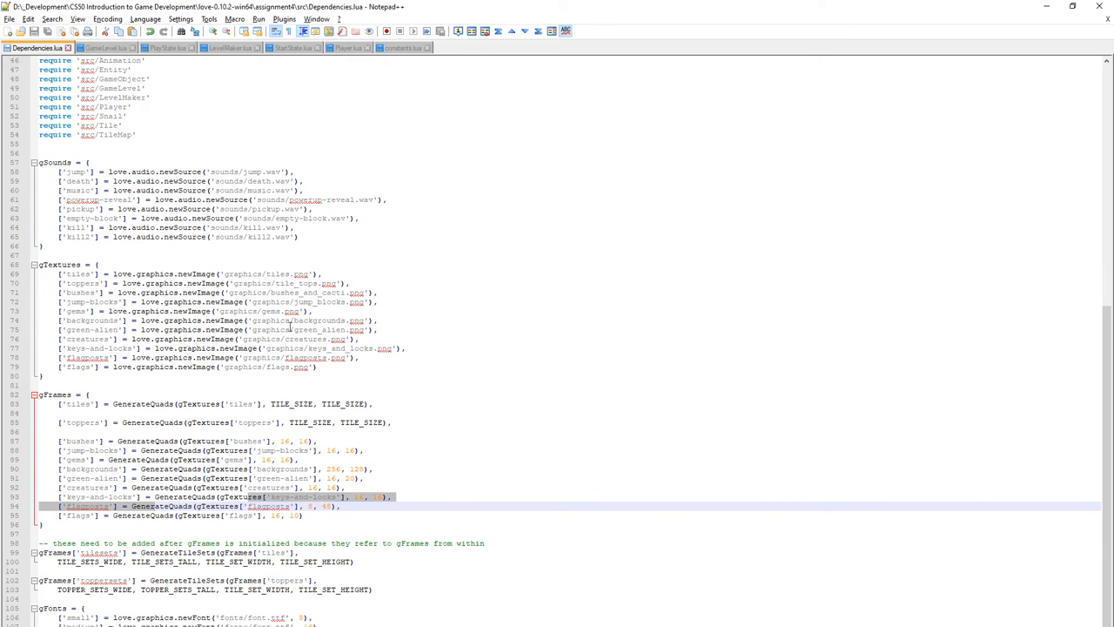
Switch to constants.lua showing the LOCKANDKEYS frame ID table.
{"action": "left_click", "coordinate": [402, 48]}
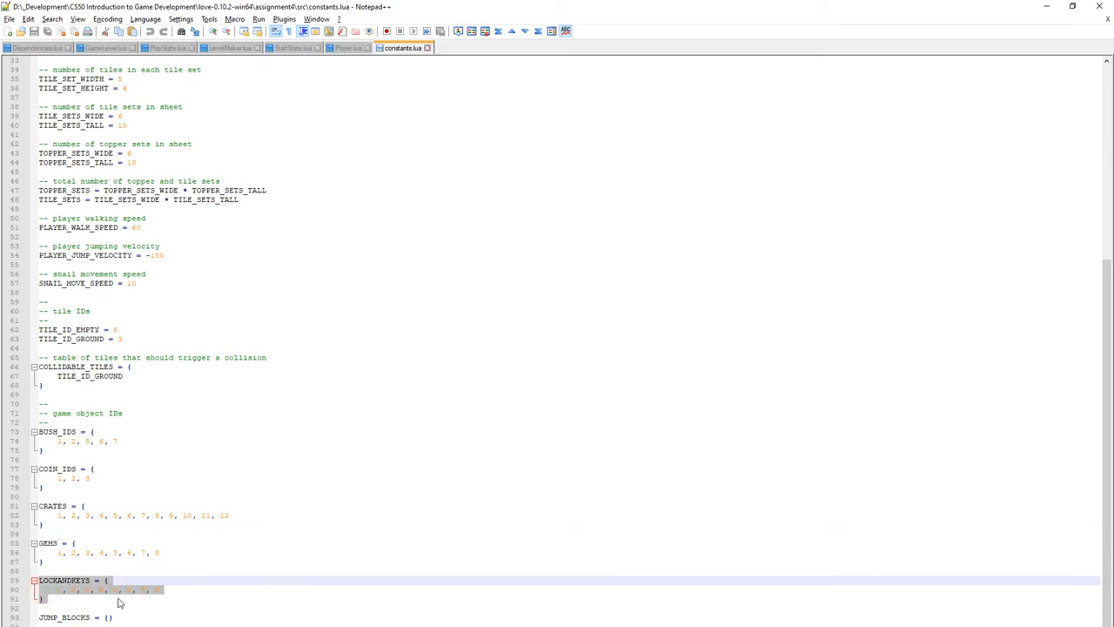
{"action": "mouse_move", "coordinate": [157, 598]}
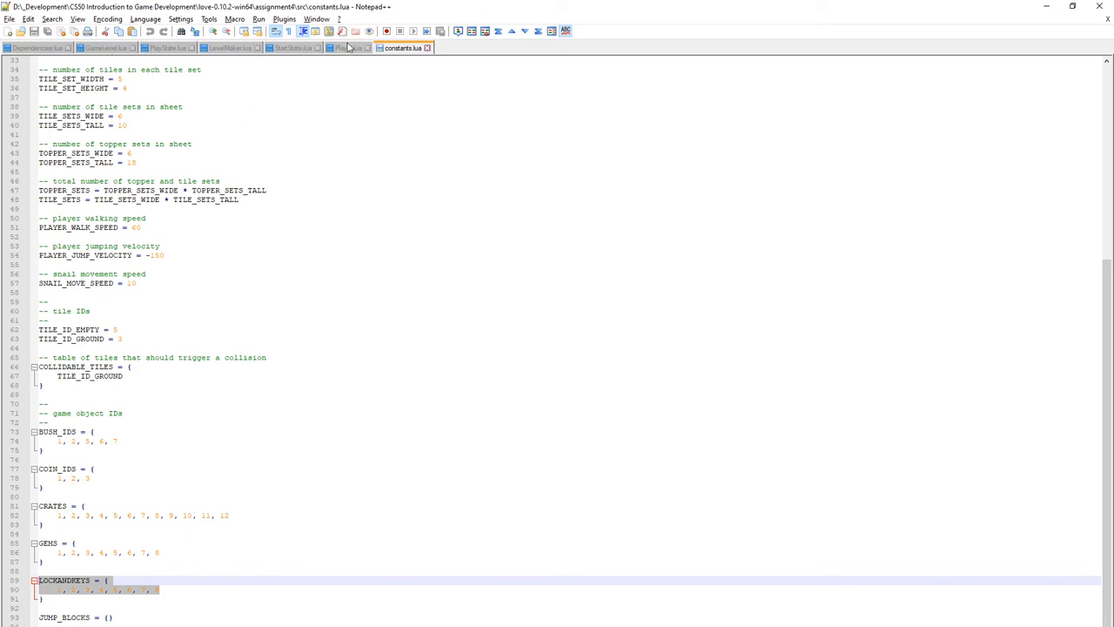
In LevelMaker.lua, highlight the random lockBoxPosition, keyPosition and 1-to-4 keySkin lines.
{"action": "left_click", "coordinate": [231, 47]}
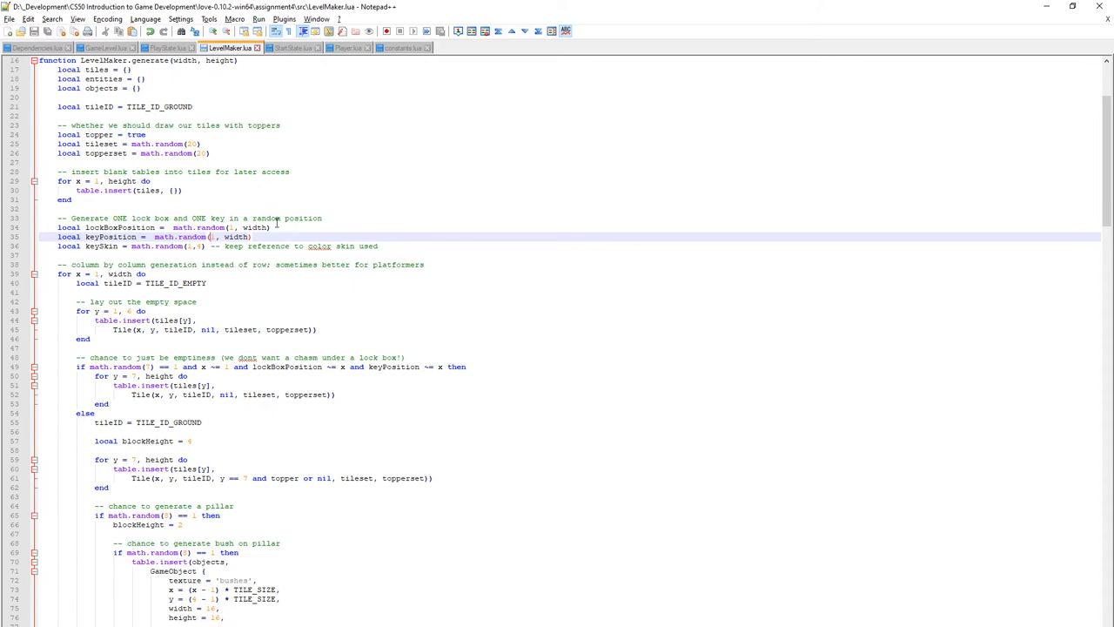
{"action": "left_click_drag", "start_coordinate": [58, 218], "coordinate": [378, 246]}
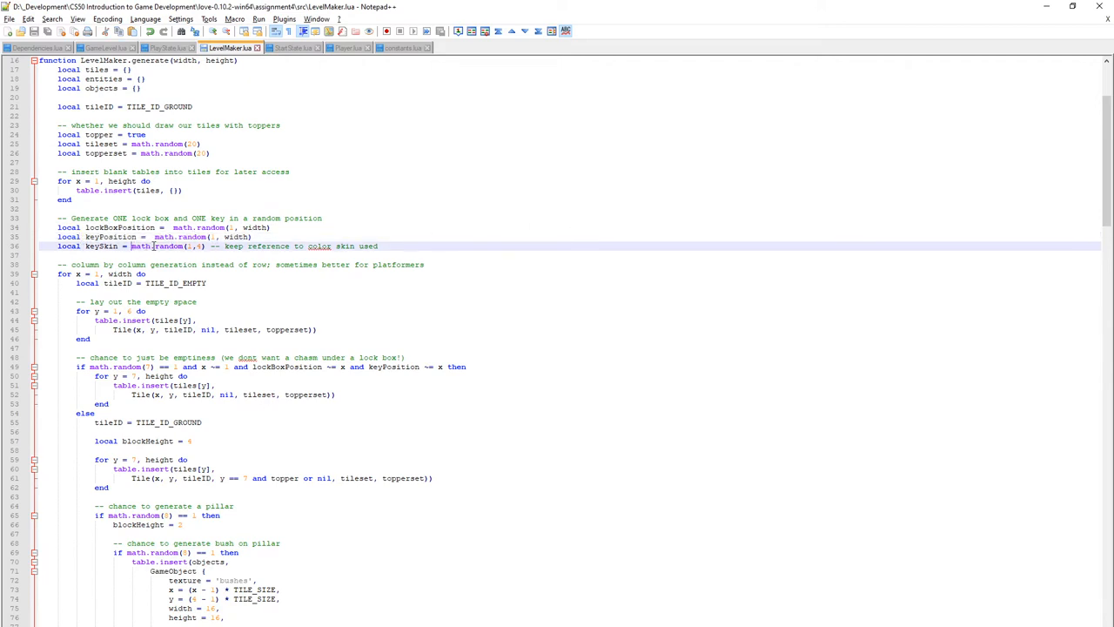
{"action": "double_click", "coordinate": [101, 246]}
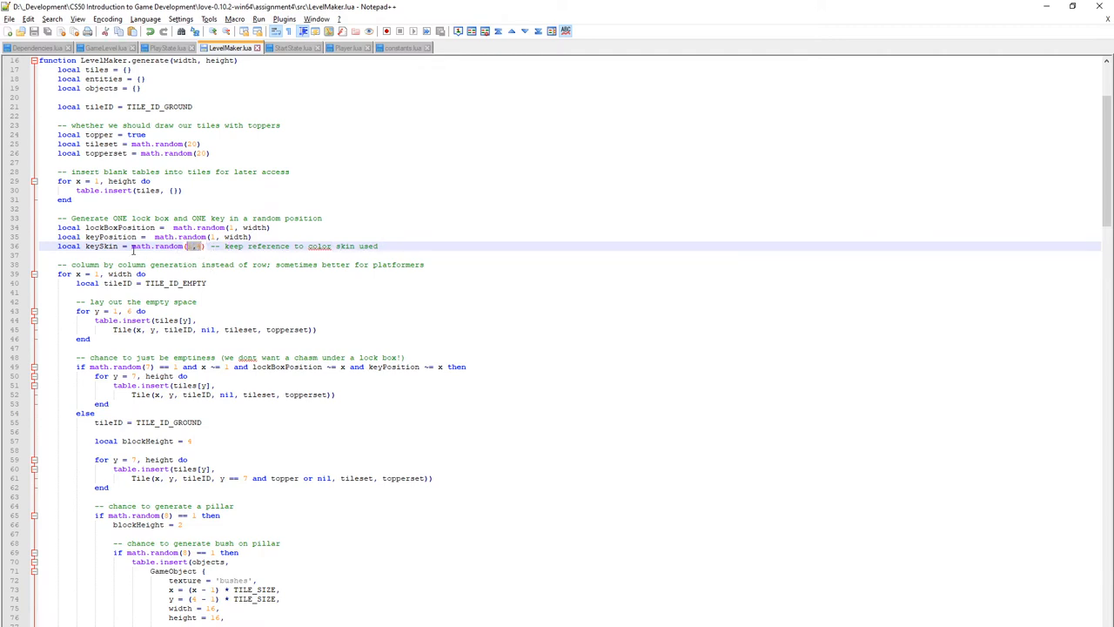
{"action": "double_click", "coordinate": [101, 245]}
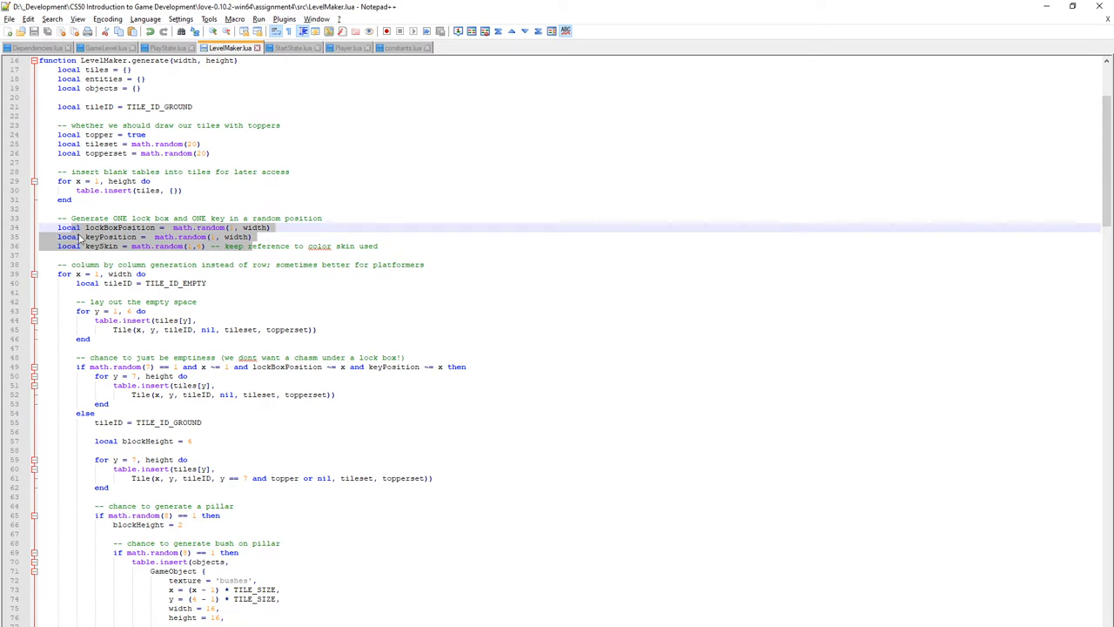
{"action": "left_click", "coordinate": [164, 302]}
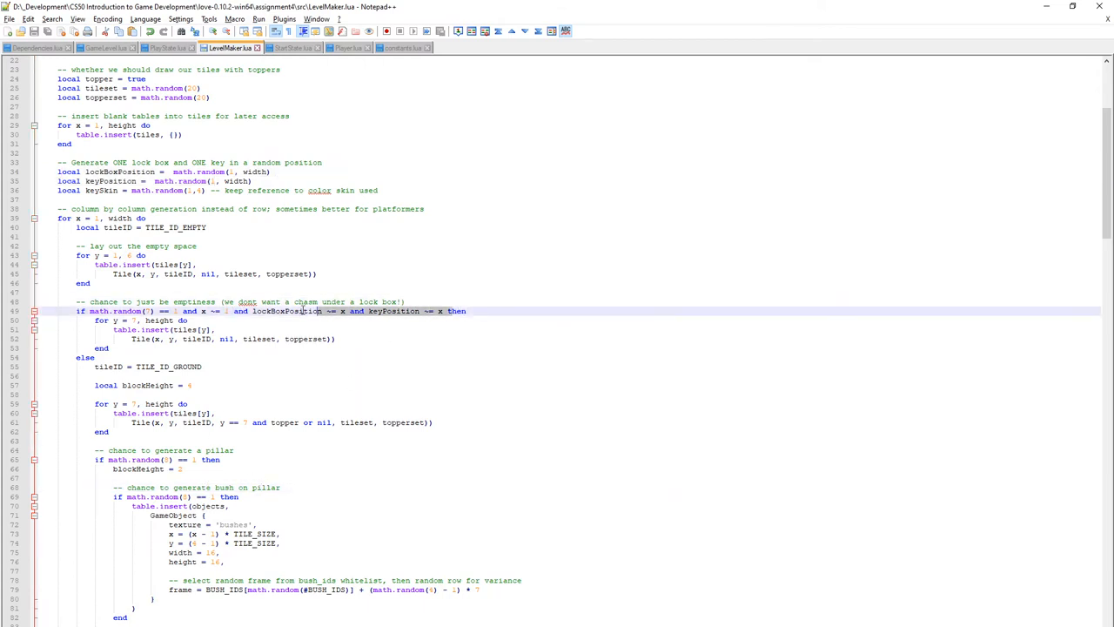
{"action": "scroll", "scroll_direction": "down", "scroll_amount": 3}
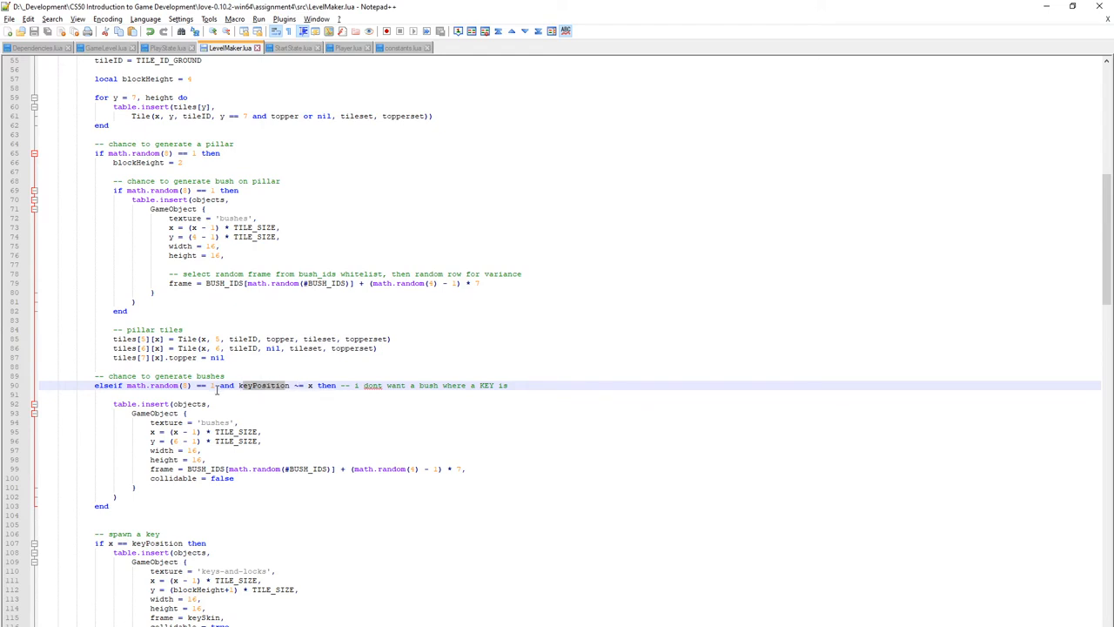
Scroll to the 'spawn a key' GameObject and highlight its 'keys-and-locks' texture name.
{"action": "scroll", "scroll_direction": "down", "scroll_amount": 3}
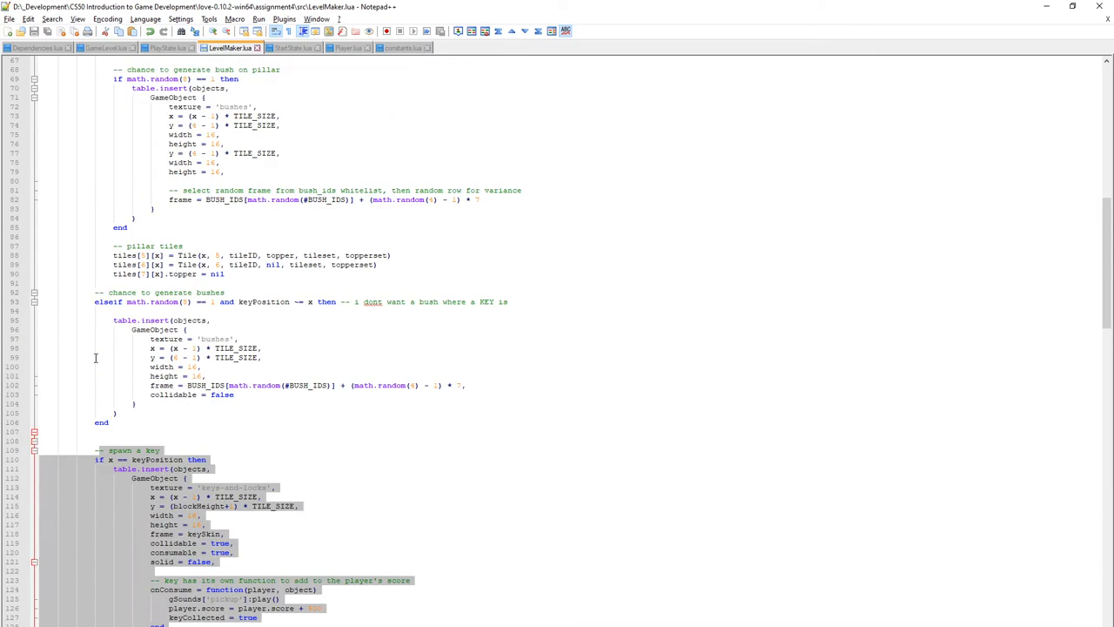
{"action": "scroll", "scroll_direction": "down", "scroll_amount": 3}
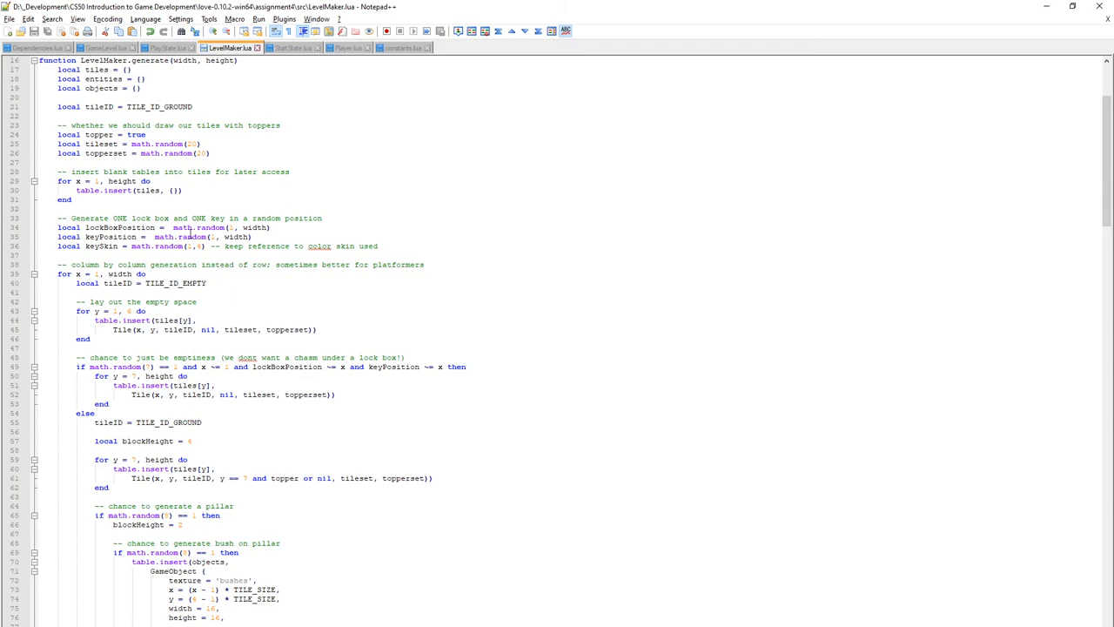
{"action": "scroll", "scroll_direction": "down", "scroll_amount": 3}
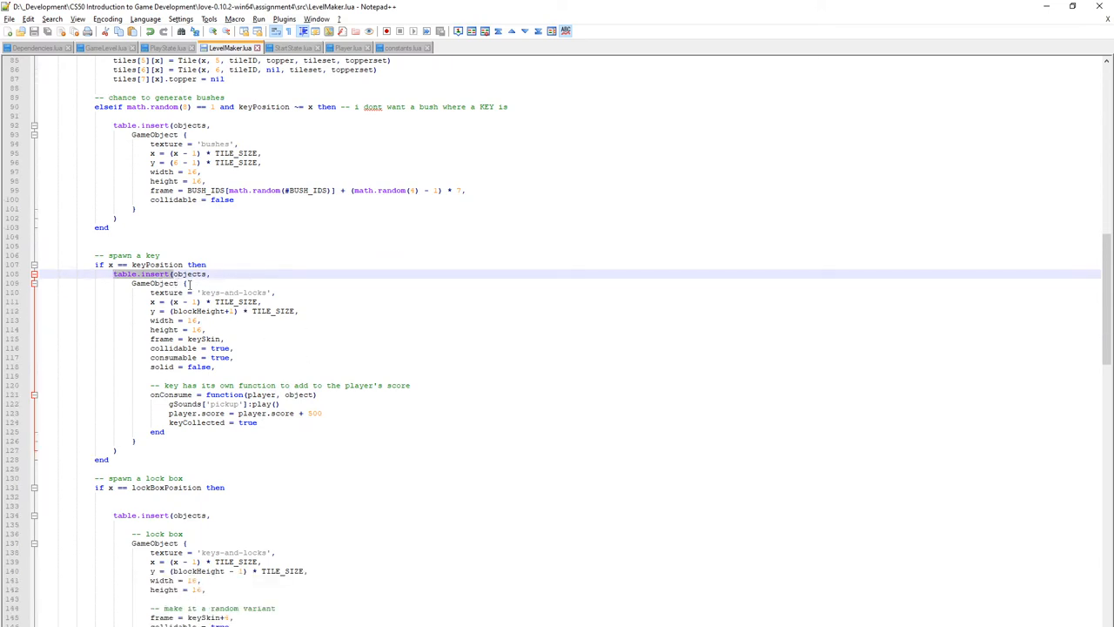
{"action": "left_click", "coordinate": [157, 283]}
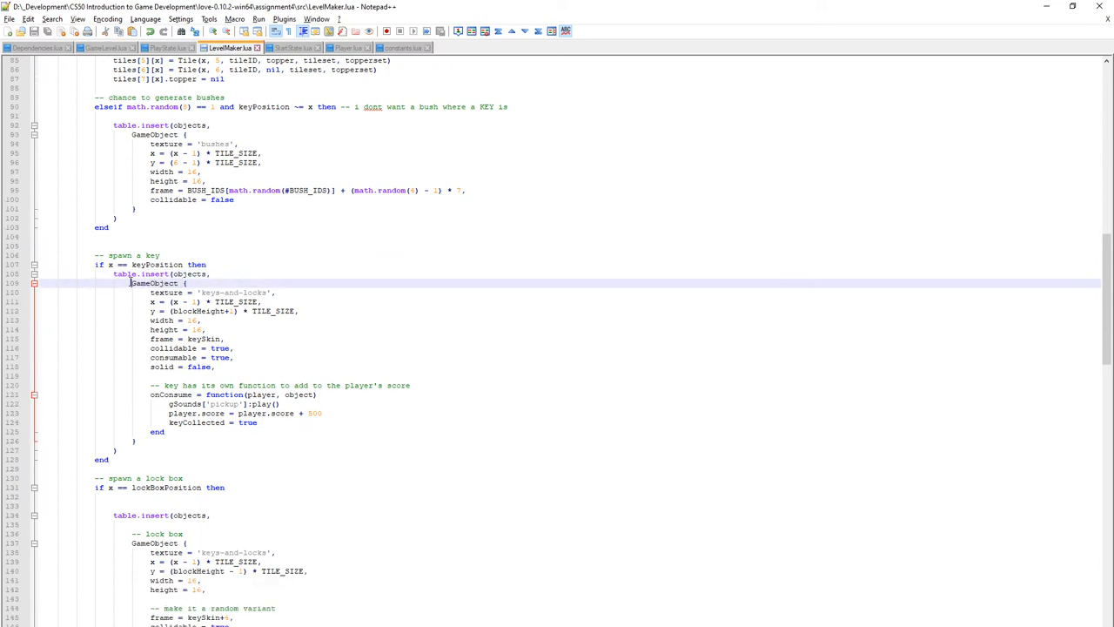
{"action": "double_click", "coordinate": [155, 282]}
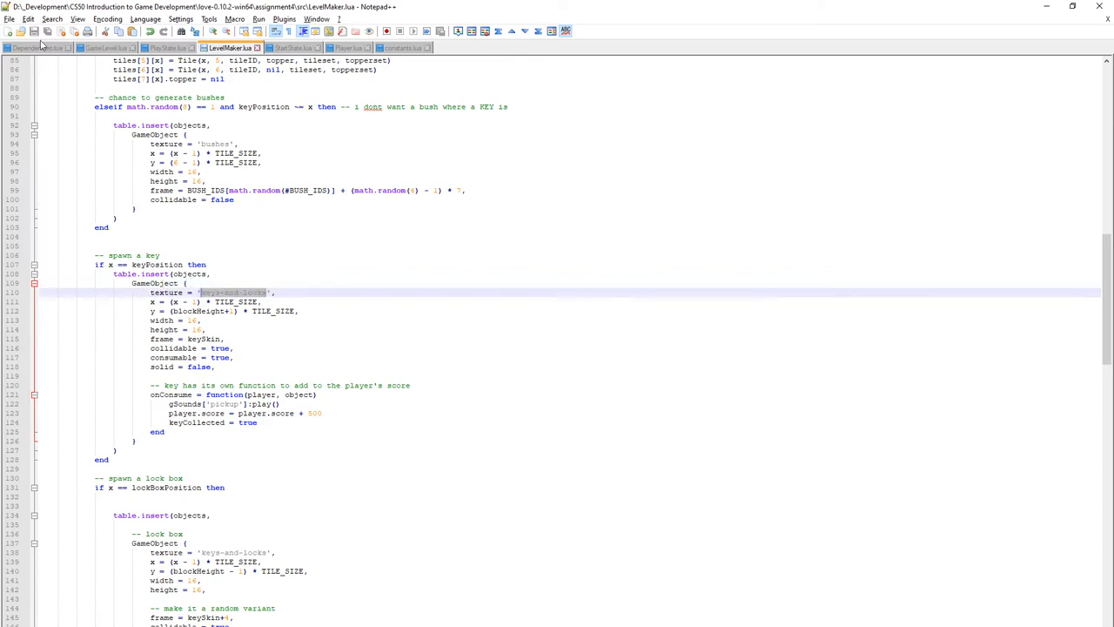
{"action": "left_click", "coordinate": [35, 48]}
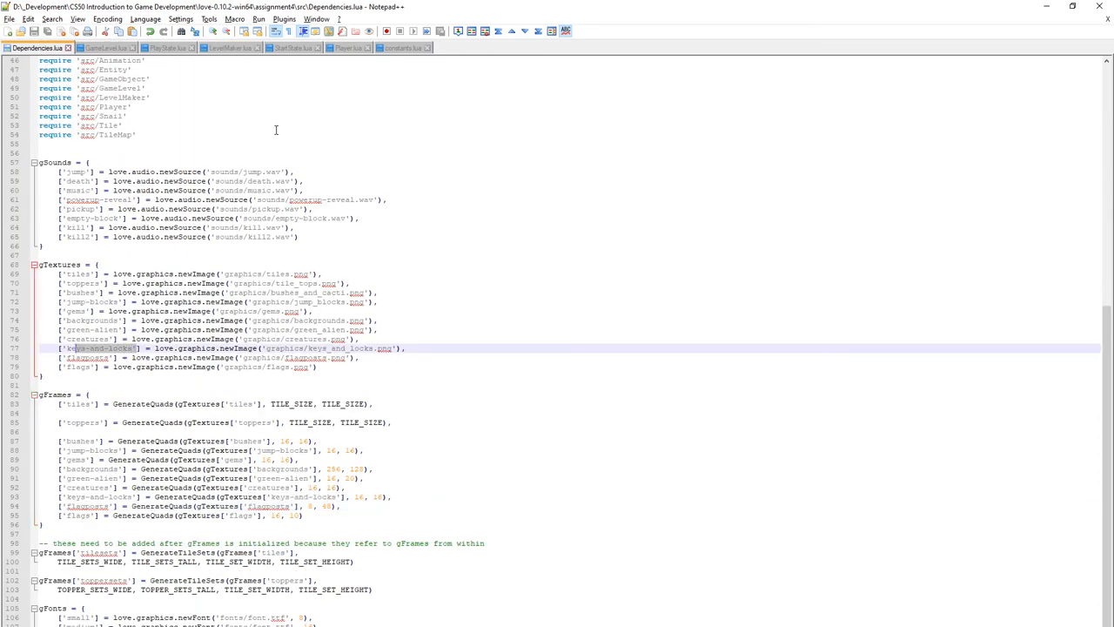
{"action": "left_click", "coordinate": [231, 48]}
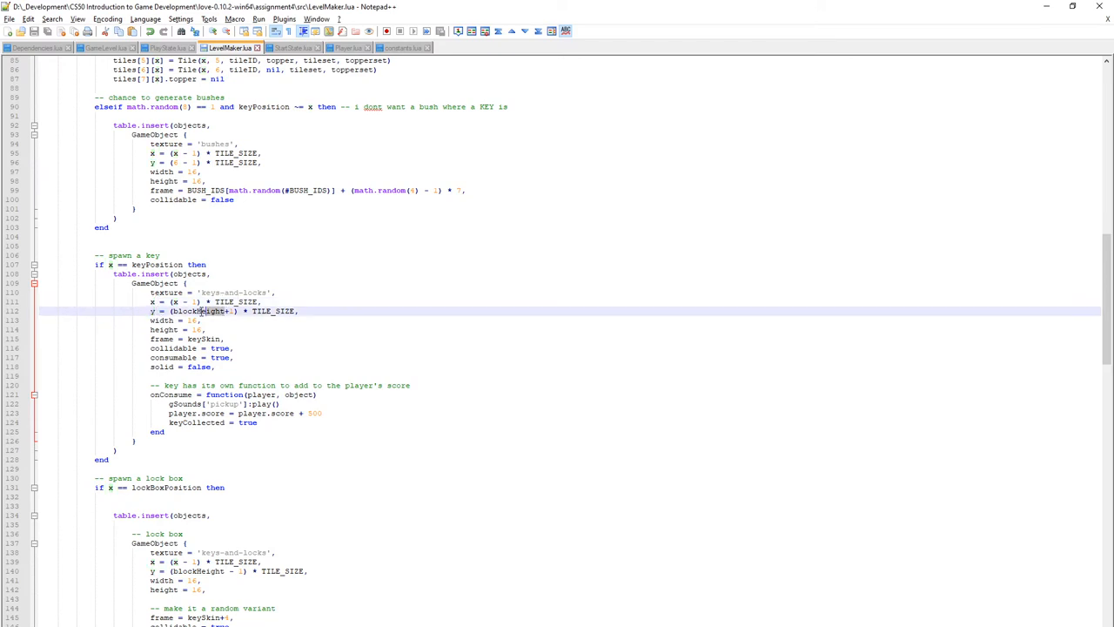
{"action": "double_click", "coordinate": [199, 311]}
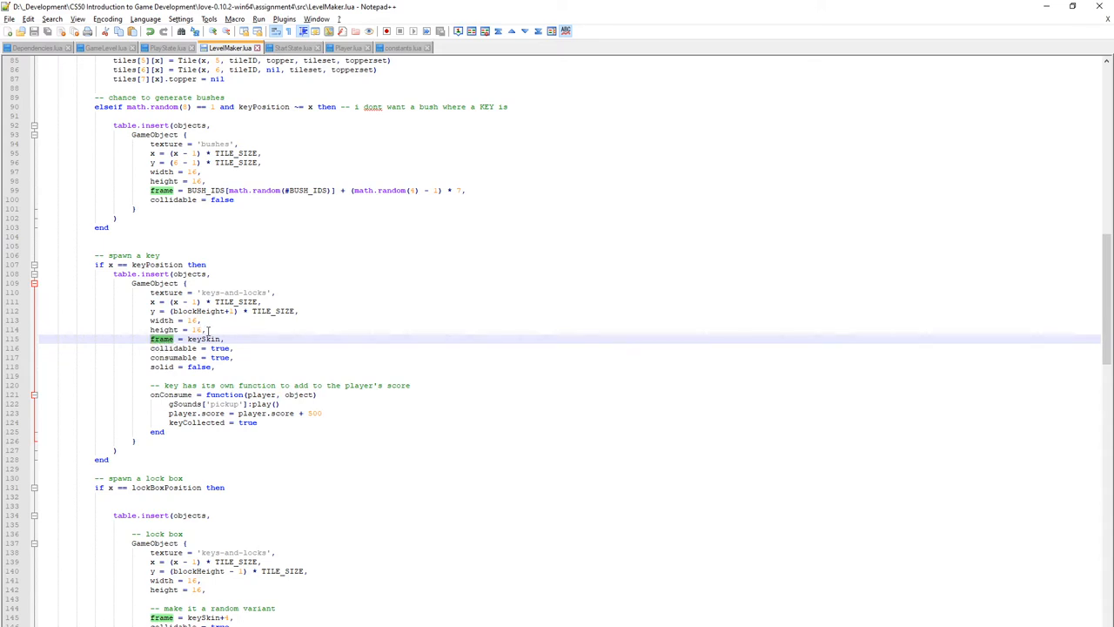
{"action": "double_click", "coordinate": [204, 339]}
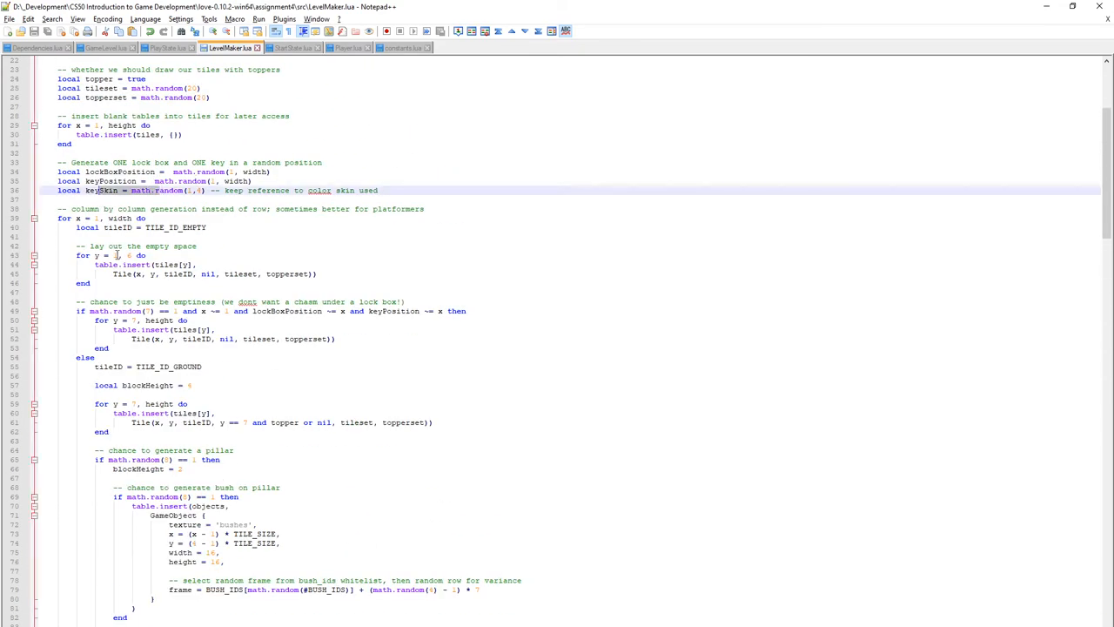
{"action": "scroll", "scroll_direction": "down", "scroll_amount": 3}
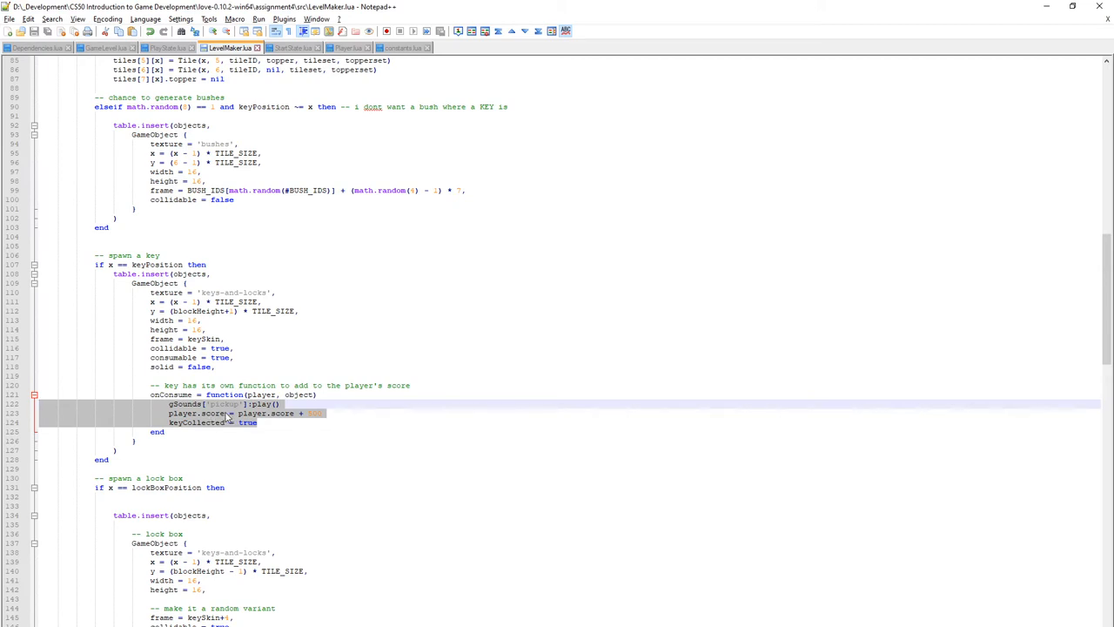
{"action": "mouse_move", "coordinate": [248, 417]}
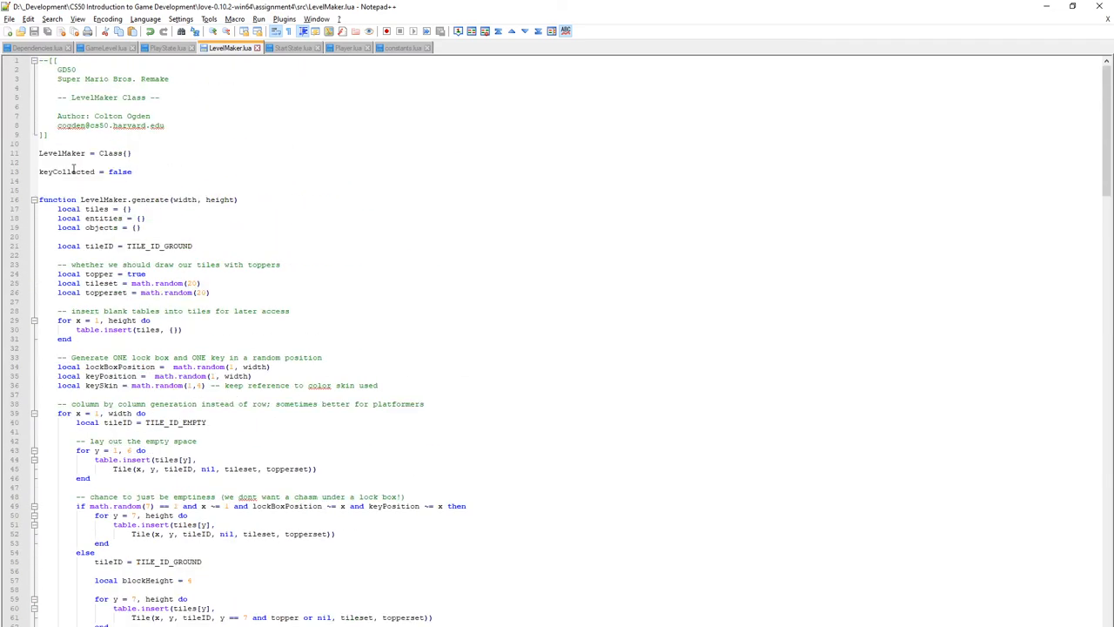
{"action": "scroll", "scroll_direction": "down", "scroll_amount": 3}
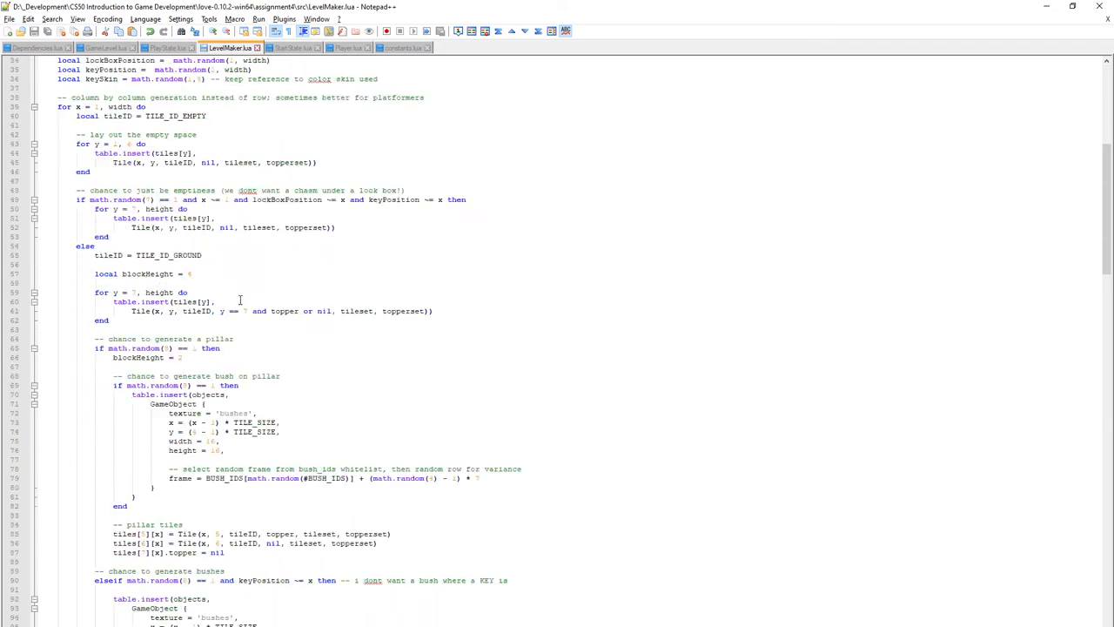
{"action": "scroll", "scroll_direction": "down", "scroll_amount": 3}
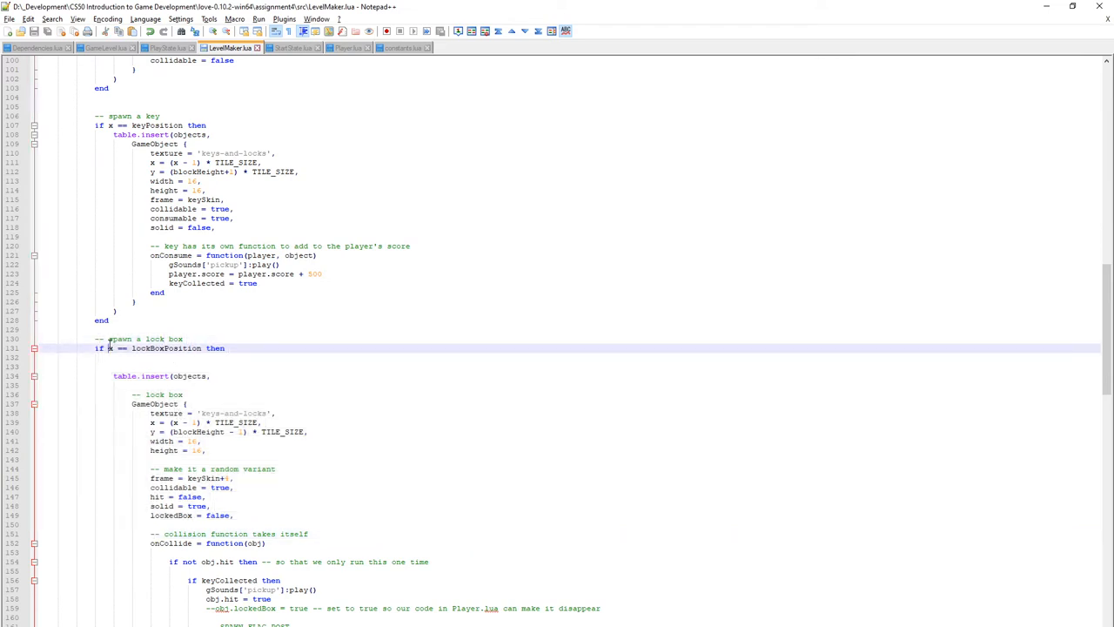
Scroll to the lock box GameObject and highlight its solid and lockedBox settings.
{"action": "scroll", "scroll_direction": "down", "scroll_amount": 3}
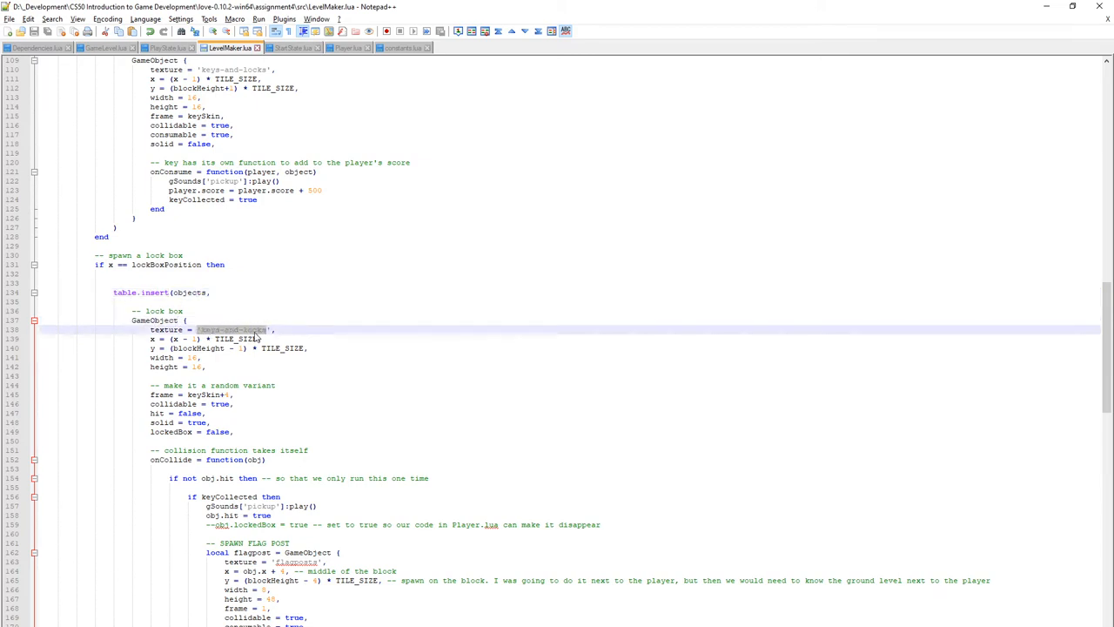
{"action": "scroll", "scroll_direction": "down", "scroll_amount": 3}
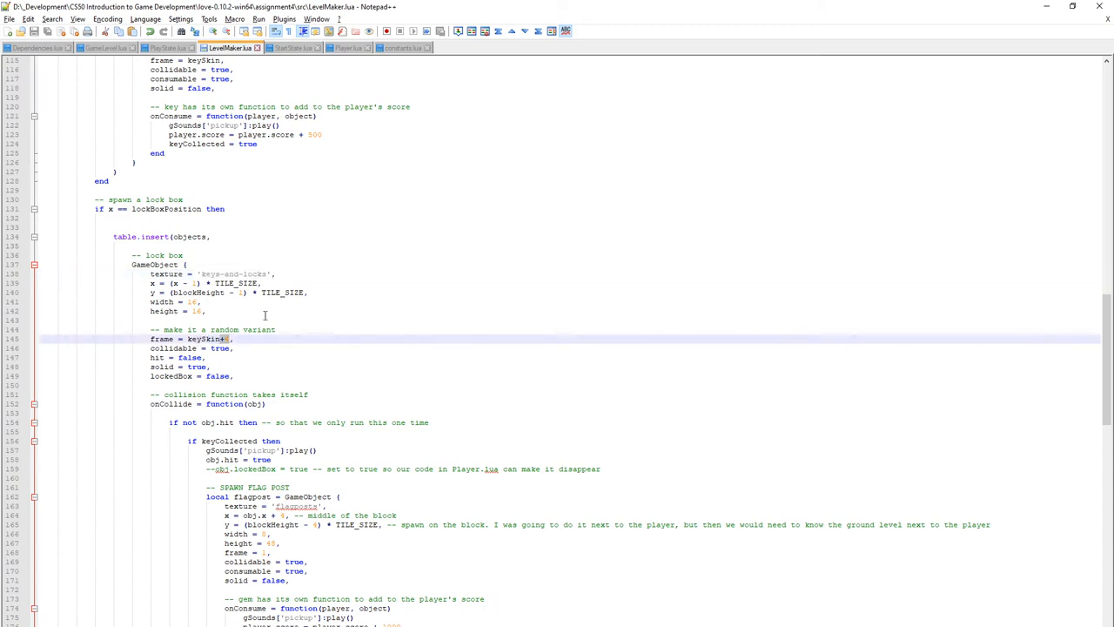
{"action": "mouse_move", "coordinate": [304, 266]}
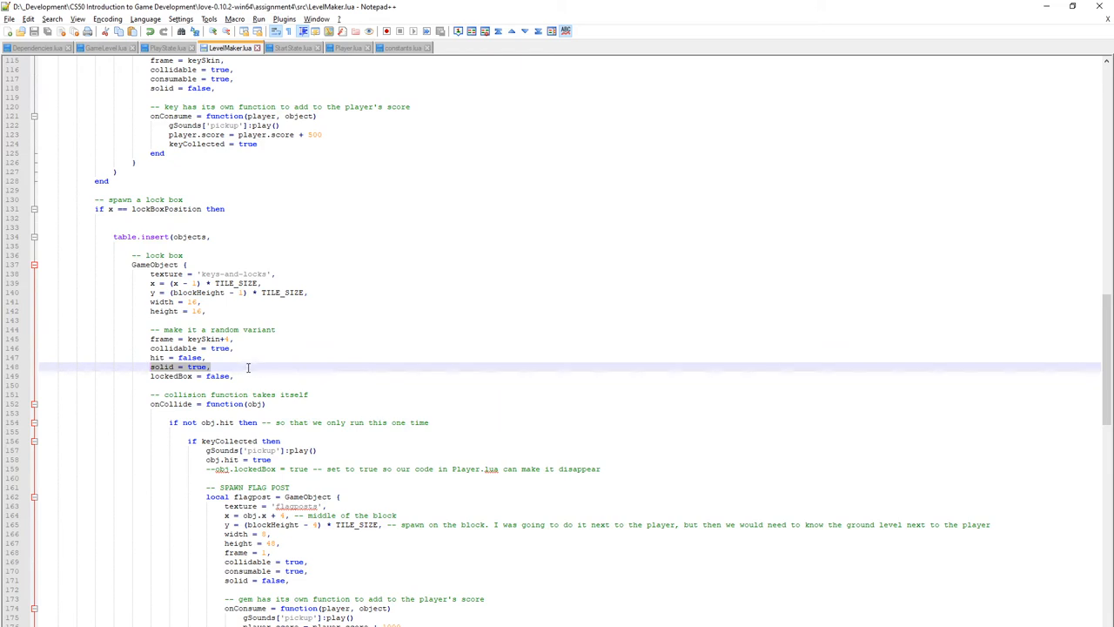
{"action": "left_click", "coordinate": [178, 376]}
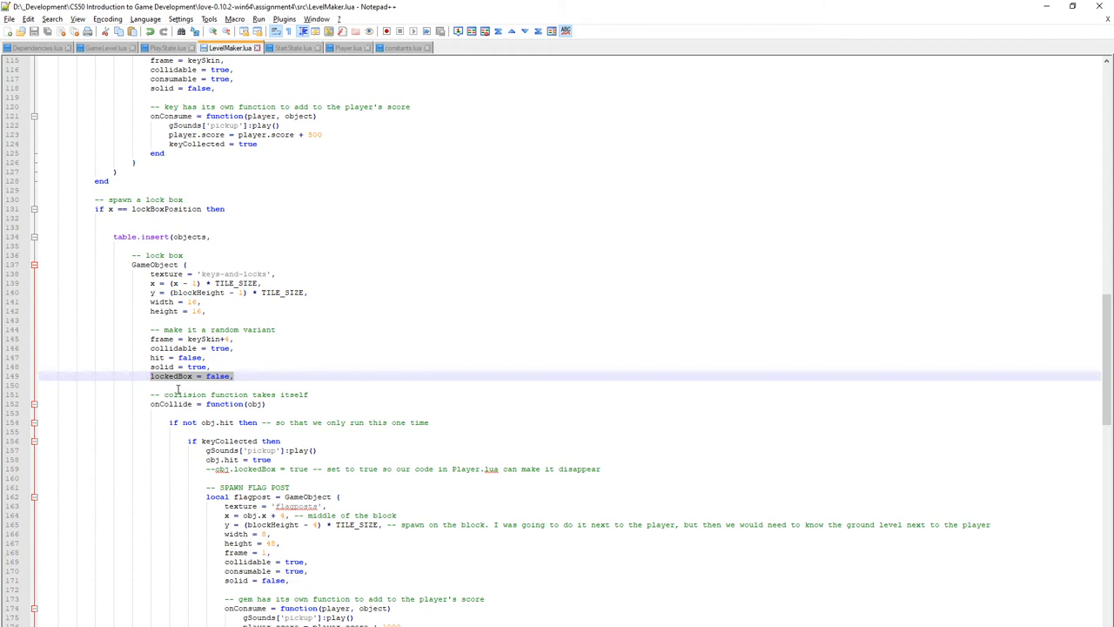
{"action": "left_click", "coordinate": [150, 375]}
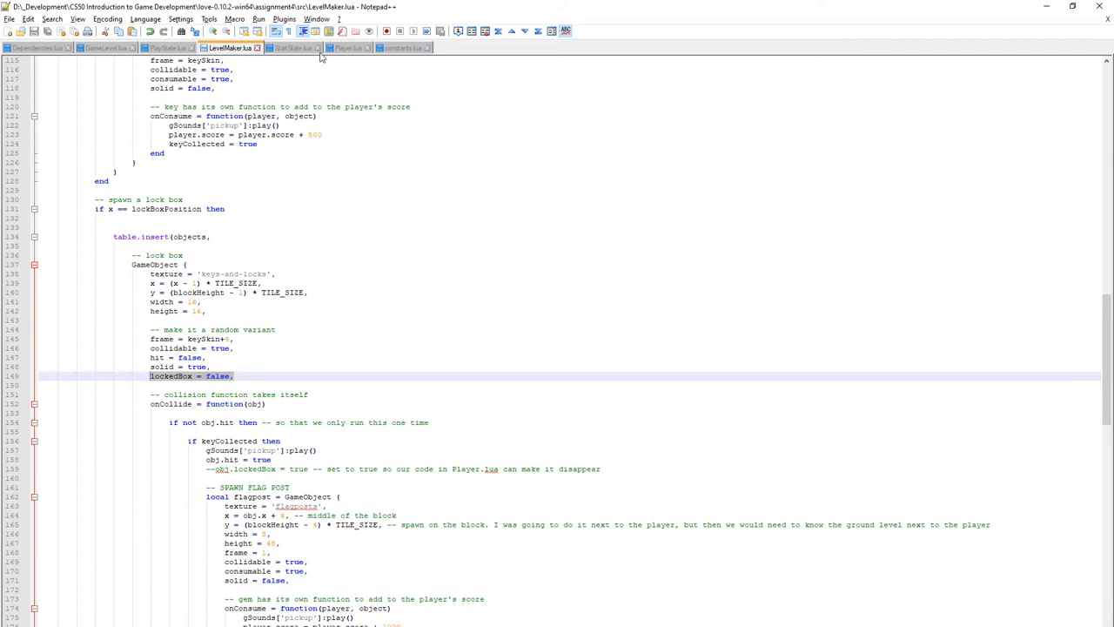
{"action": "left_click", "coordinate": [348, 48]}
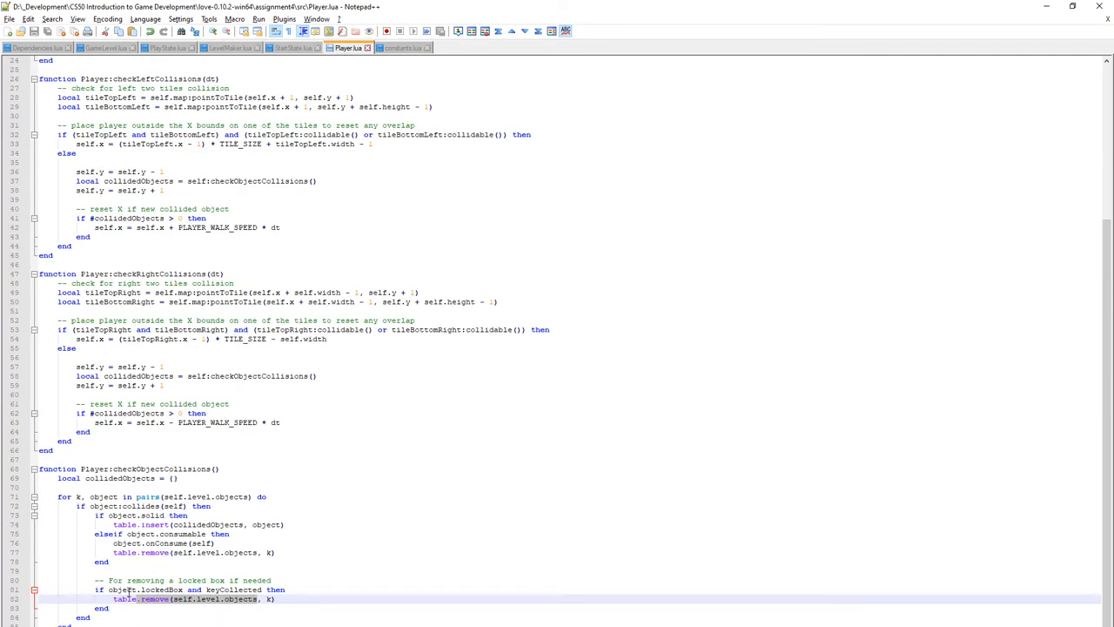
{"action": "left_click_drag", "start_coordinate": [105, 580], "coordinate": [279, 599]}
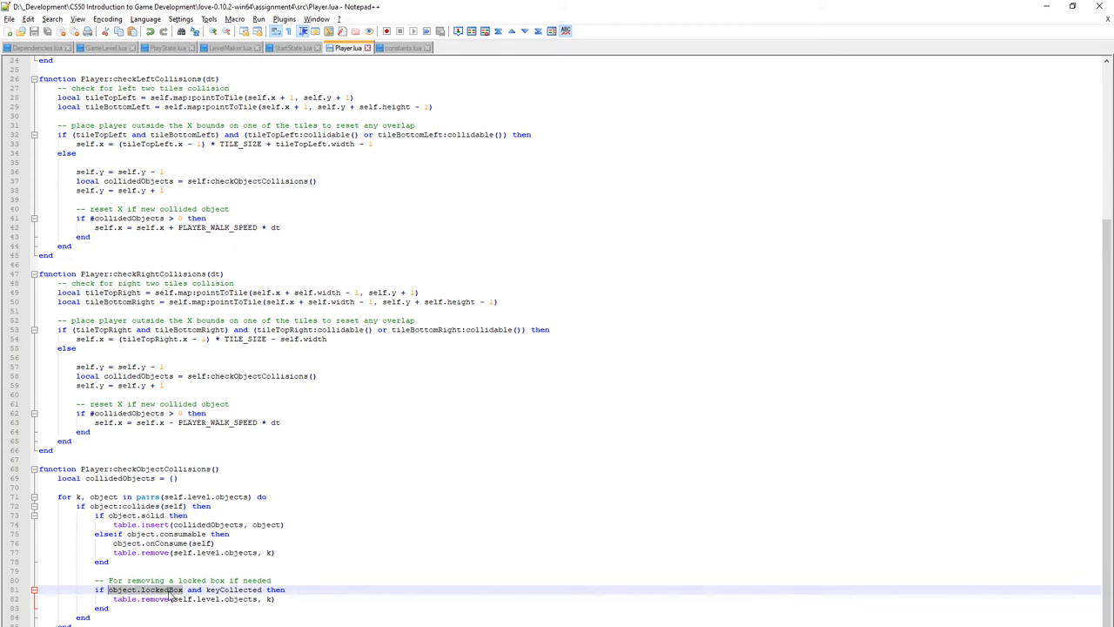
{"action": "left_click", "coordinate": [230, 48]}
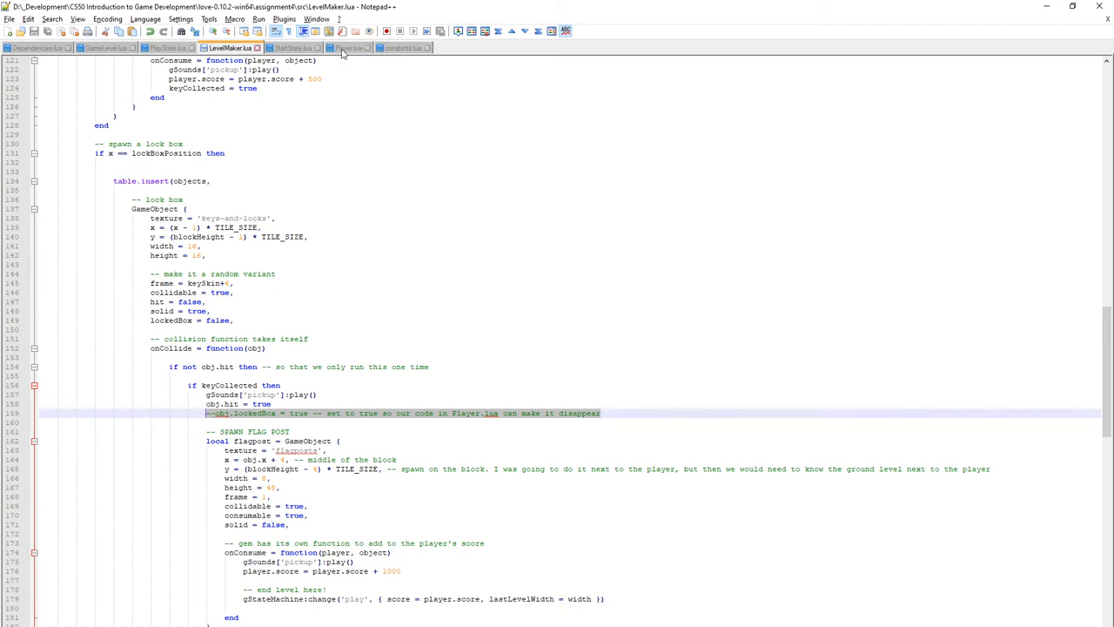
Switch to Player.lua to view checkObjectCollisions' consumable and locked box branches.
{"action": "left_click", "coordinate": [348, 47]}
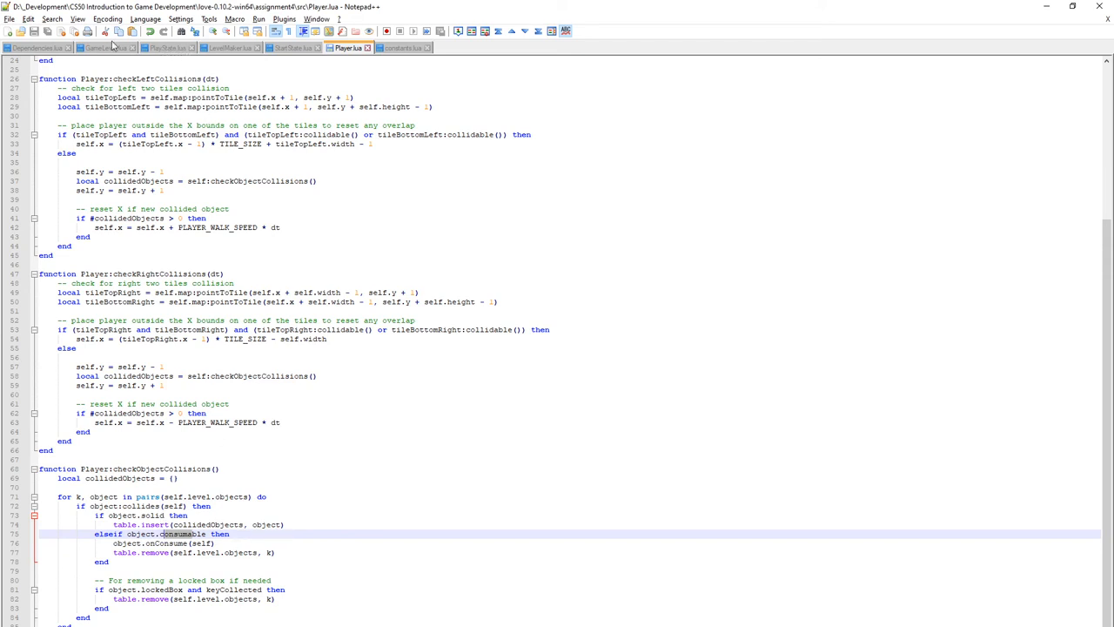
Return to LevelMaker.lua at the lock box's onCollide function.
{"action": "left_click", "coordinate": [231, 48]}
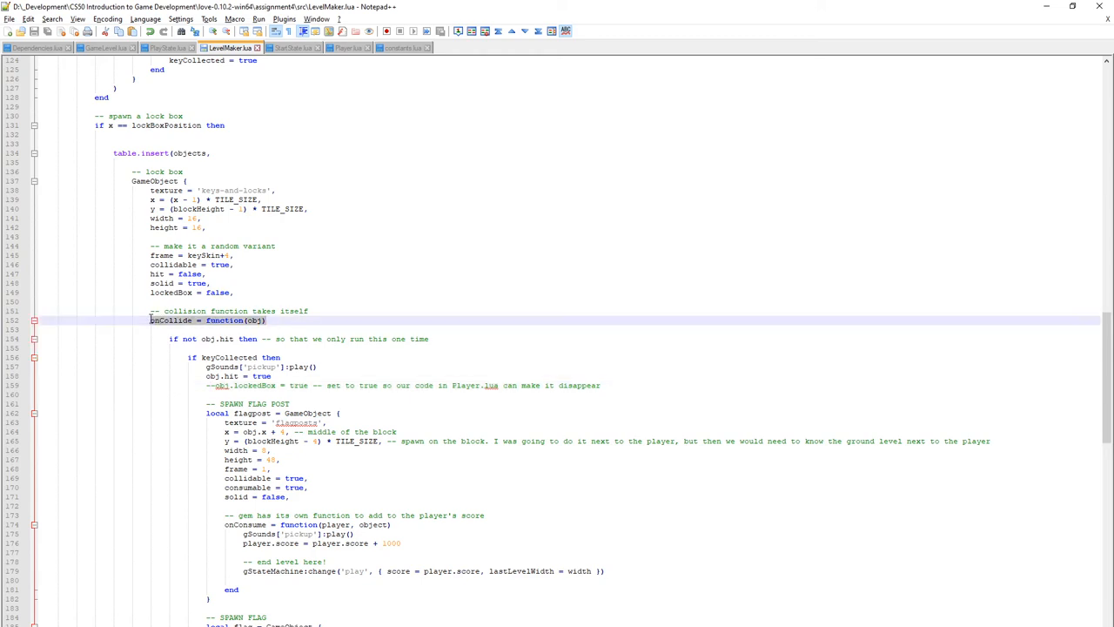
{"action": "scroll", "scroll_direction": "down", "scroll_amount": 3}
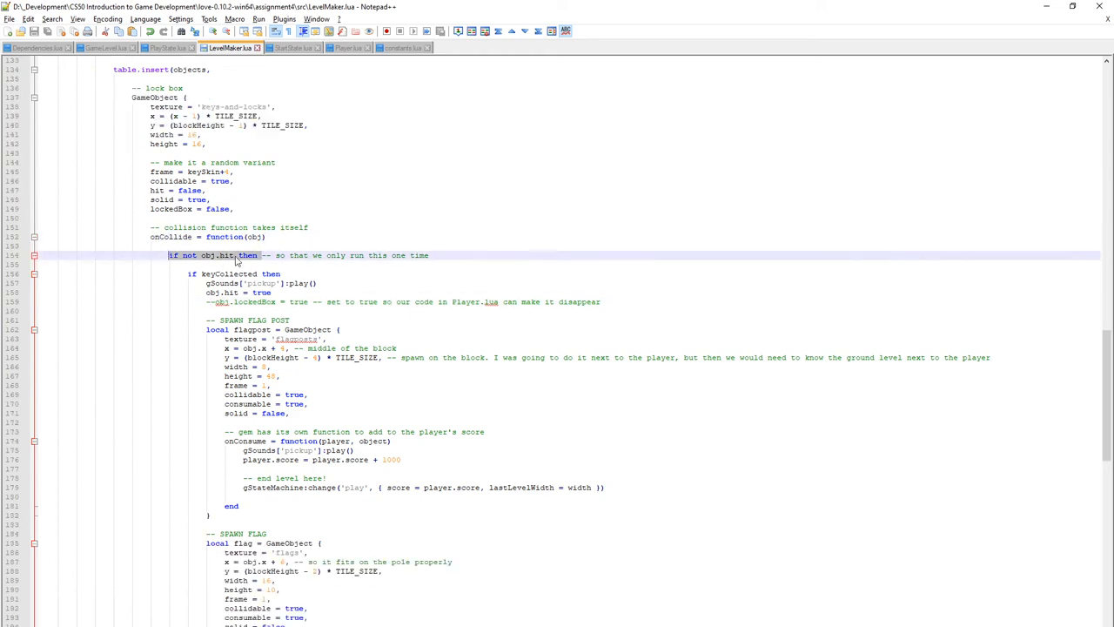
{"action": "scroll", "scroll_direction": "down", "scroll_amount": 3}
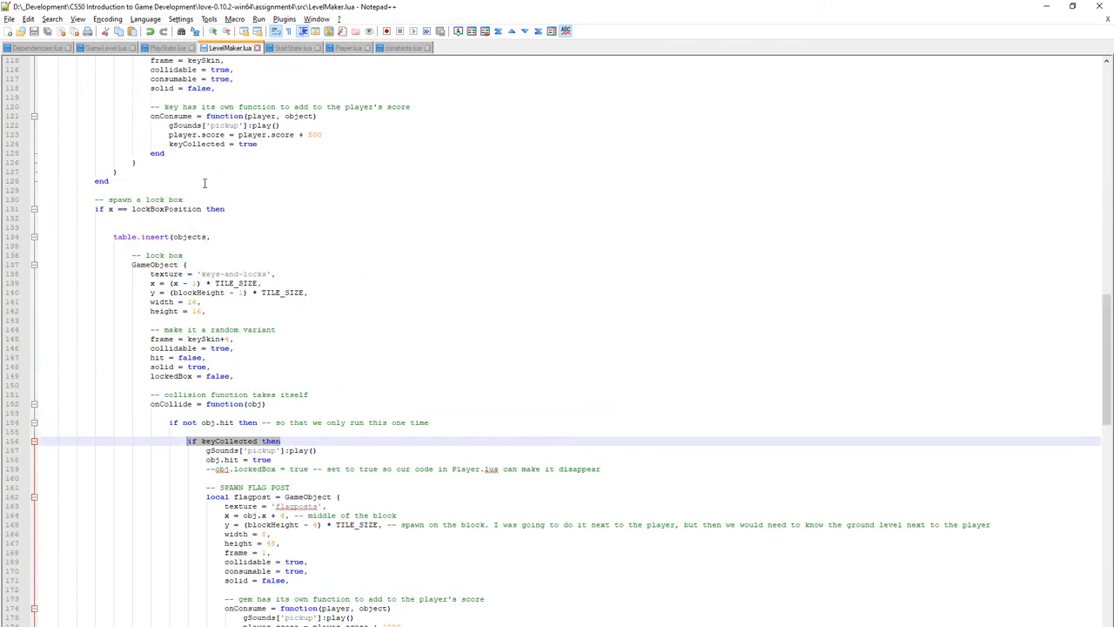
{"action": "scroll", "scroll_direction": "down", "scroll_amount": 3}
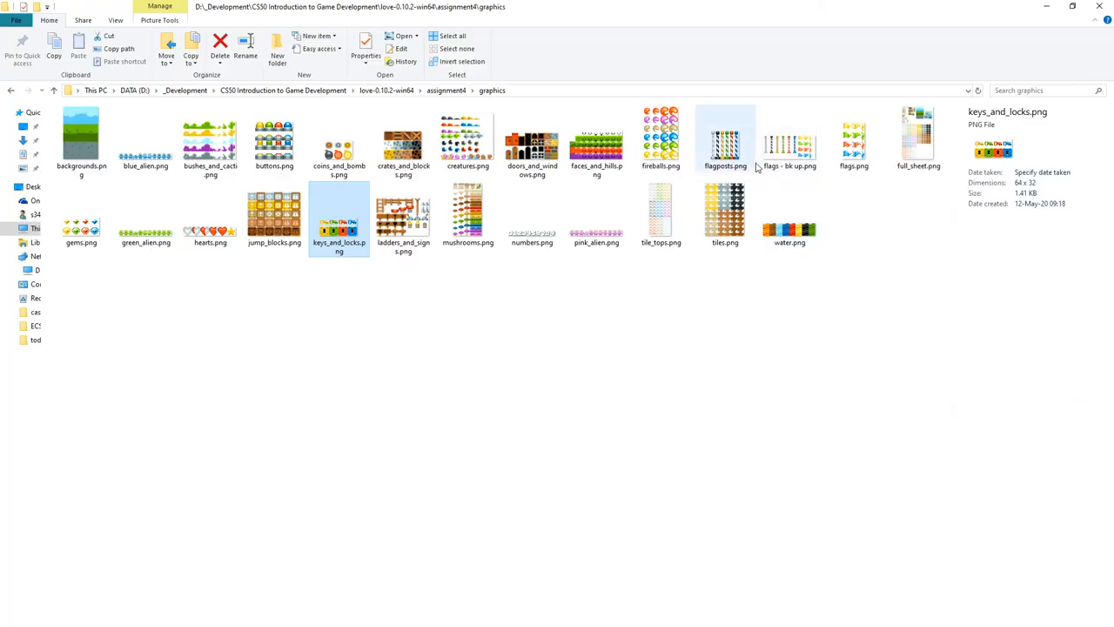
{"action": "mouse_move", "coordinate": [799, 157]}
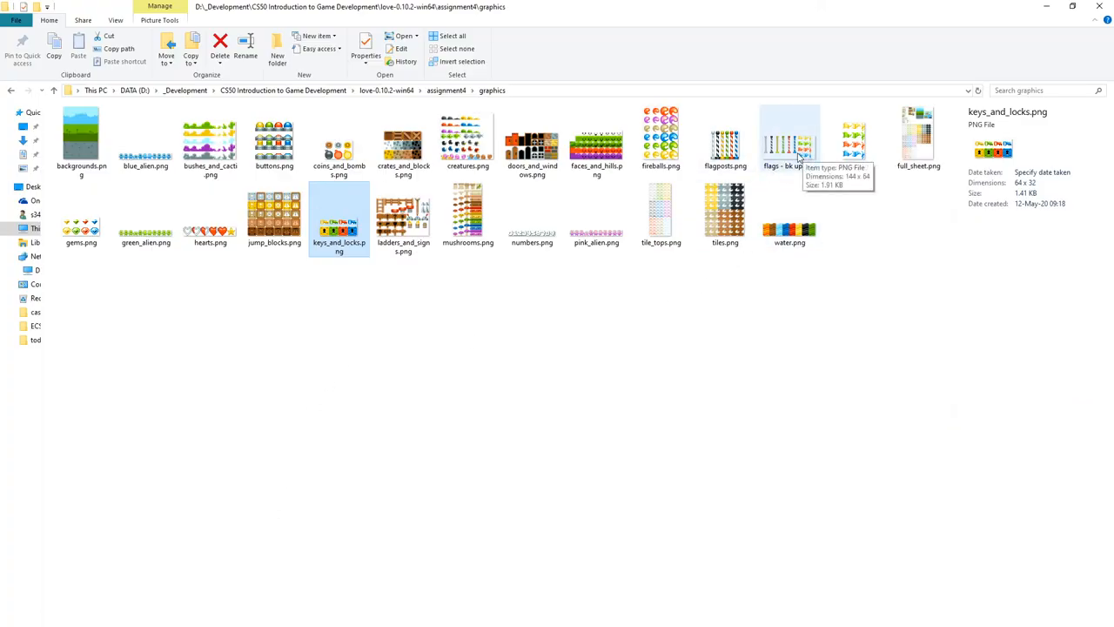
View the 'flags - bk up.png', flagposts.png and flags.png sprite sheets in turn.
{"action": "double_click", "coordinate": [790, 140]}
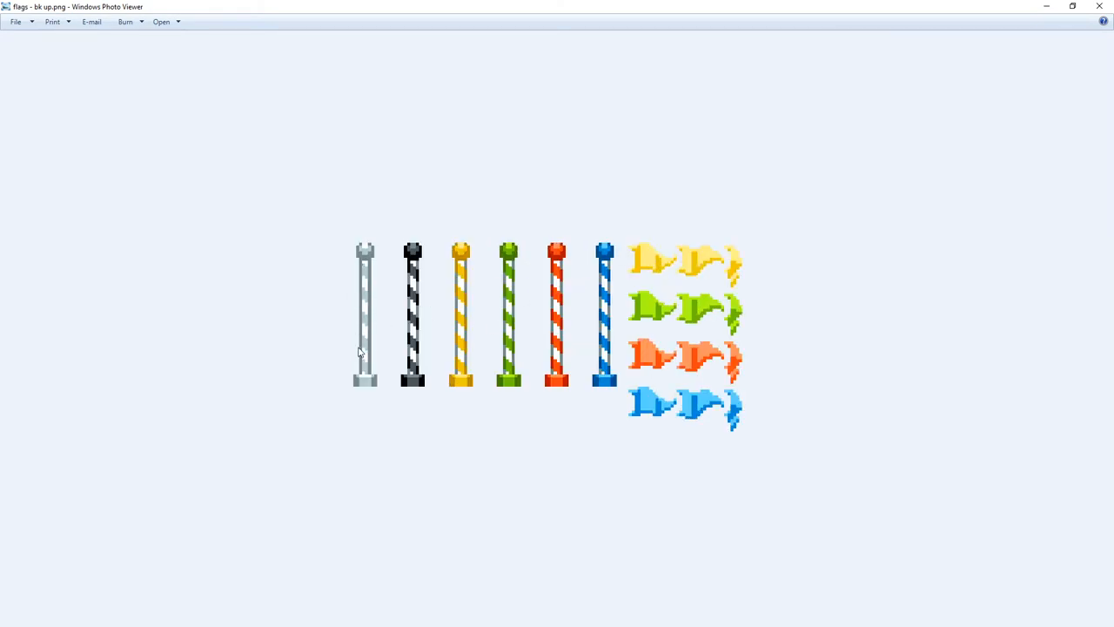
{"action": "mouse_move", "coordinate": [363, 388]}
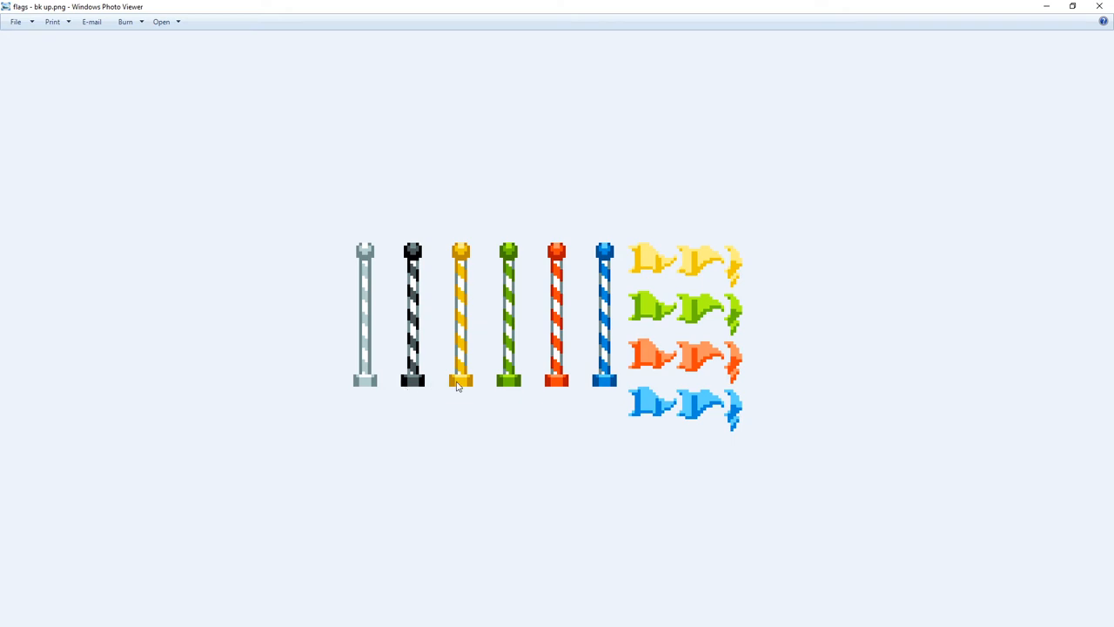
{"action": "mouse_move", "coordinate": [714, 369]}
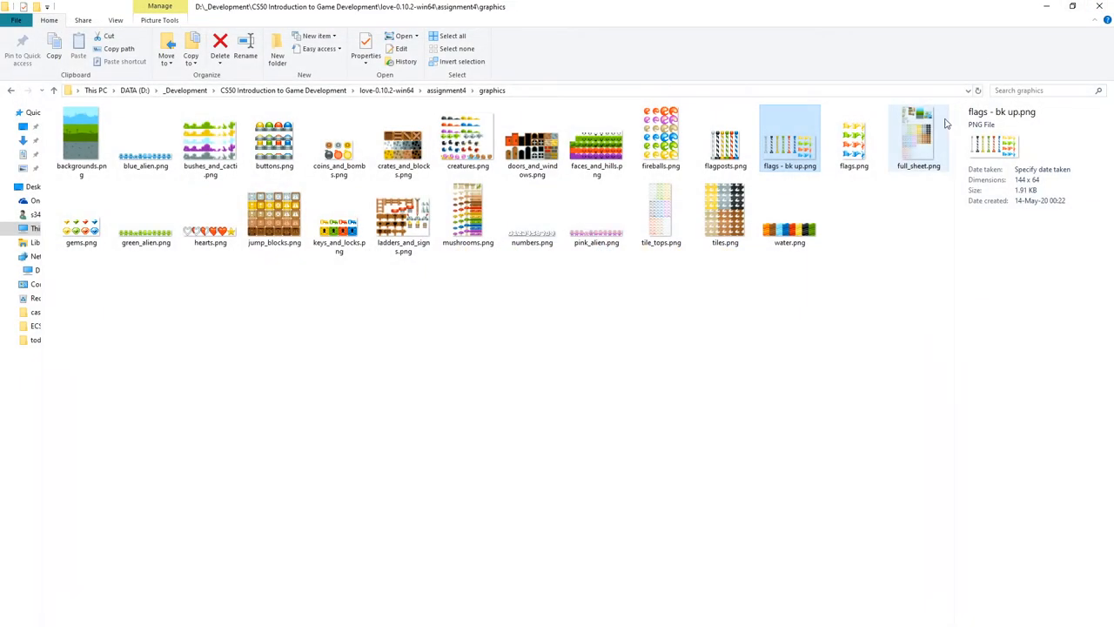
{"action": "right_click", "coordinate": [725, 140]}
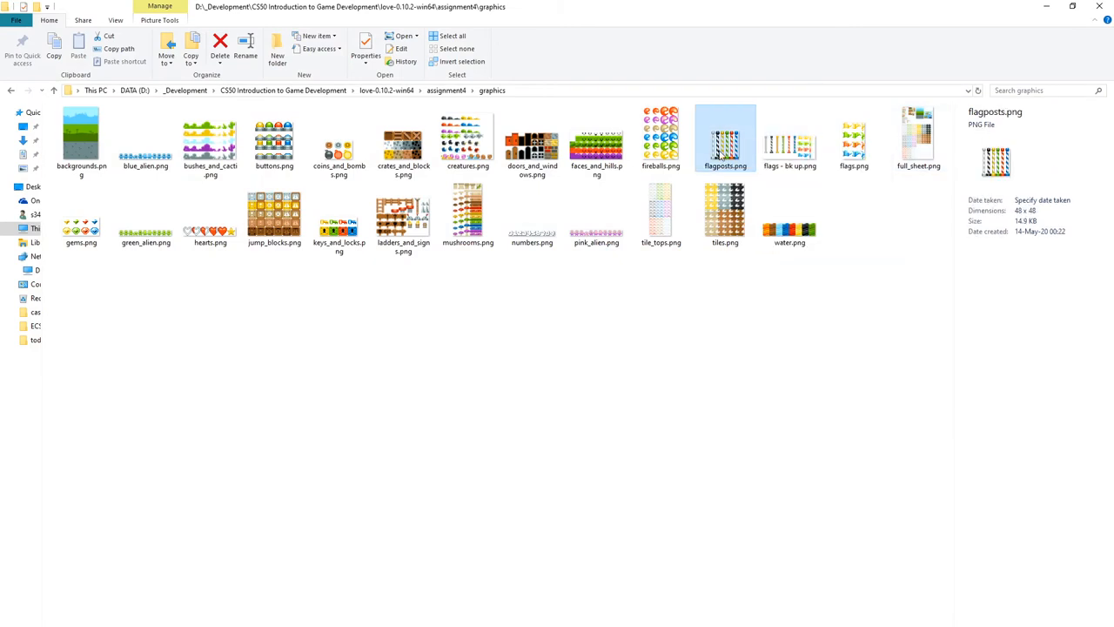
{"action": "double_click", "coordinate": [726, 139]}
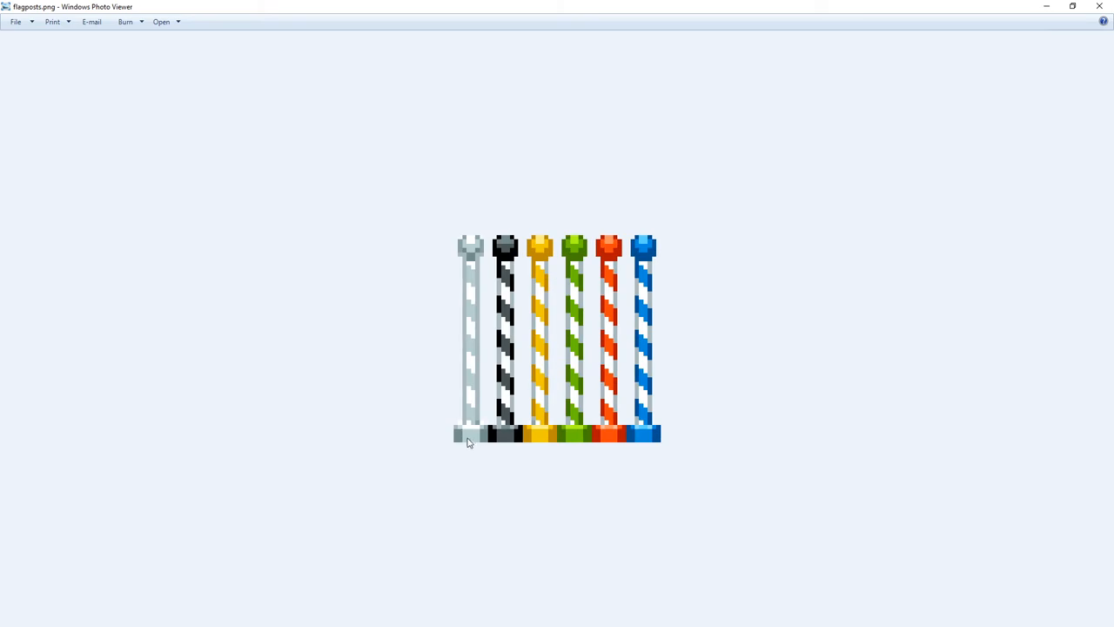
{"action": "mouse_move", "coordinate": [559, 219]}
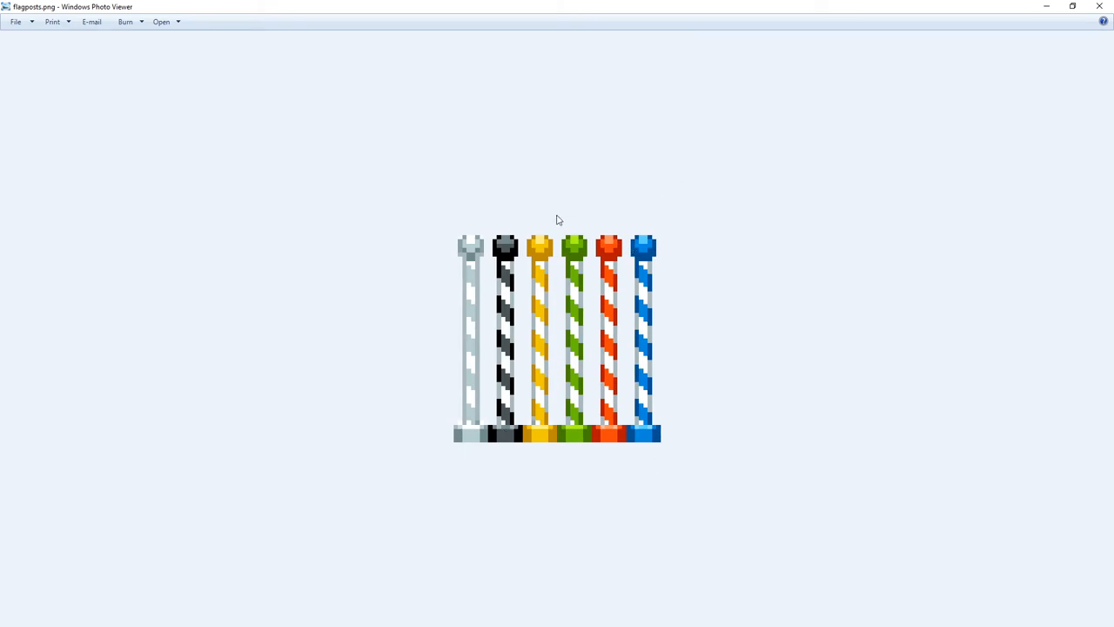
{"action": "mouse_move", "coordinate": [1049, 52]}
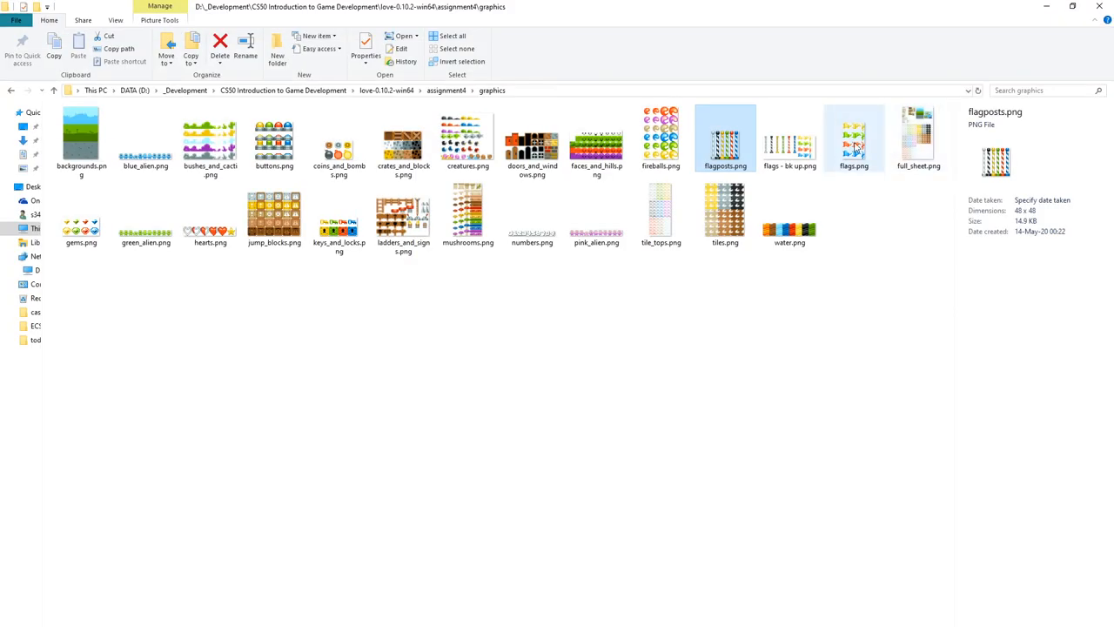
{"action": "double_click", "coordinate": [854, 137]}
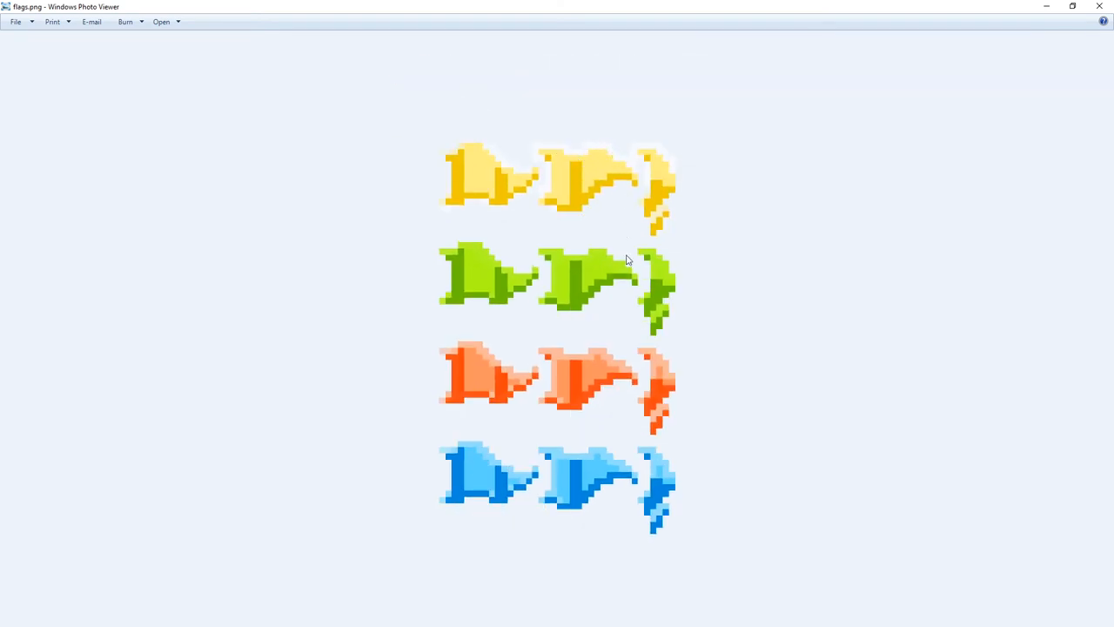
{"action": "mouse_move", "coordinate": [560, 323]}
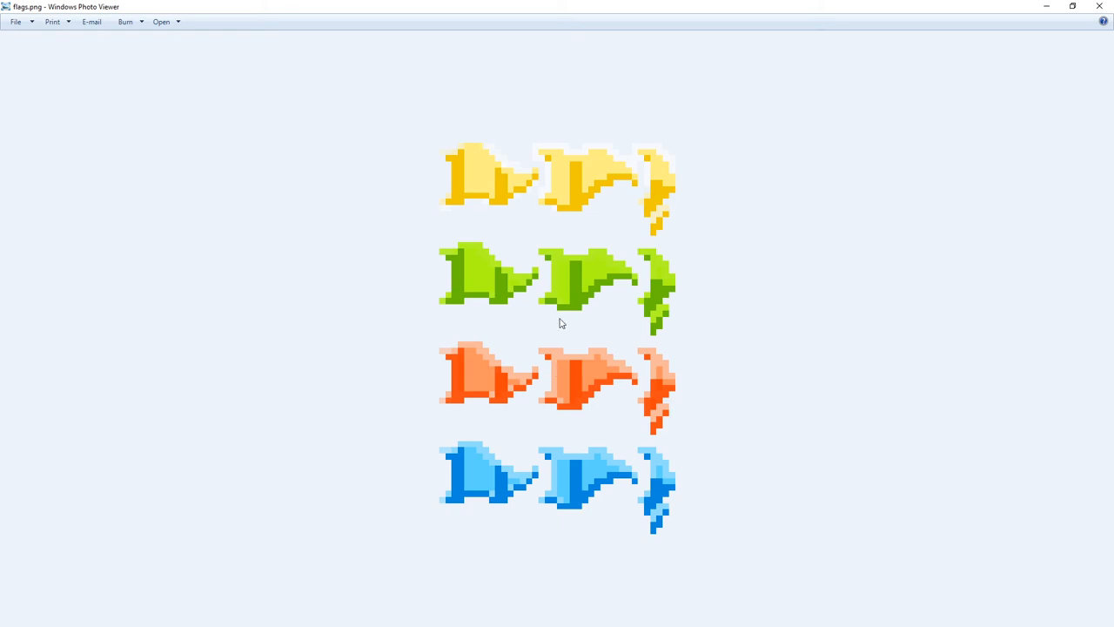
{"action": "mouse_move", "coordinate": [522, 170]}
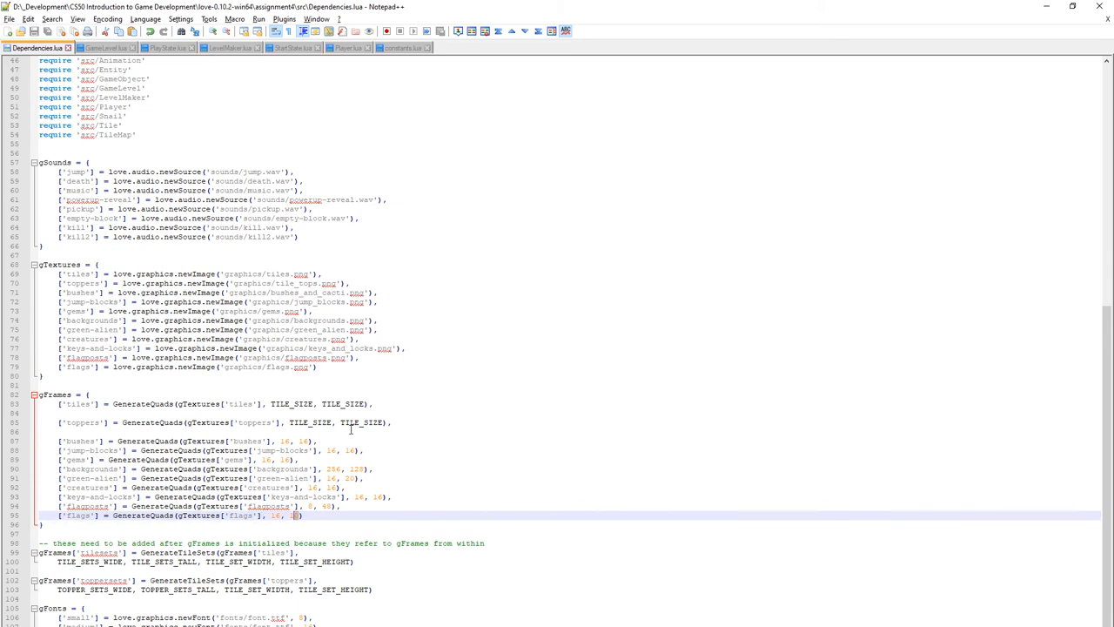
Cross-check Dependencies.lua flag textures against constants.lua, then view LevelMaker.lua's flagpost spawning code.
{"action": "left_click", "coordinate": [400, 48]}
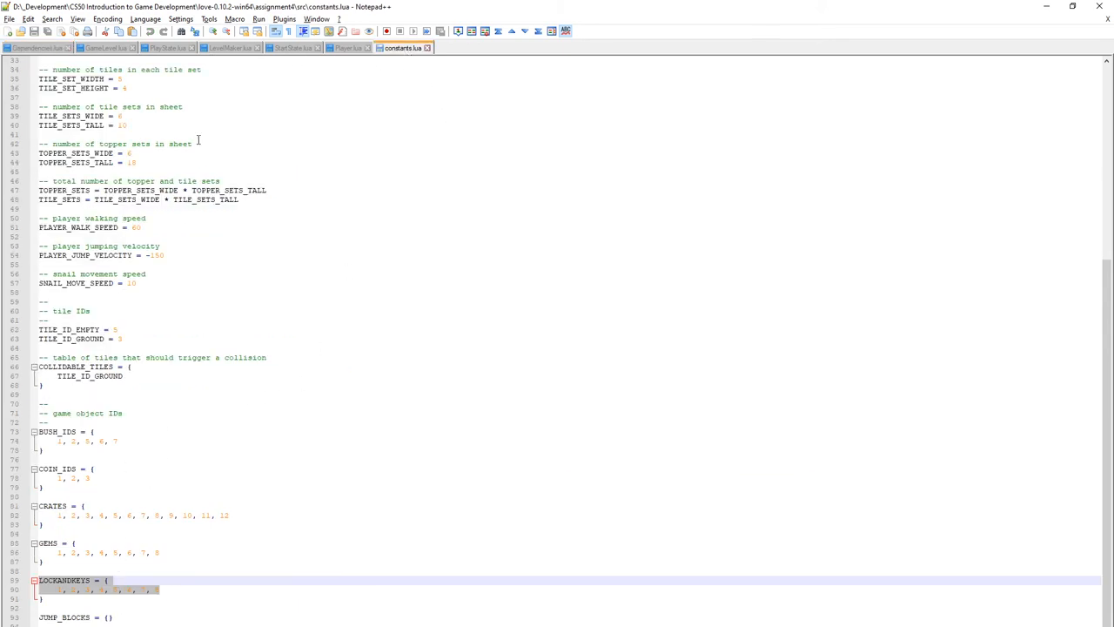
{"action": "left_click", "coordinate": [34, 48]}
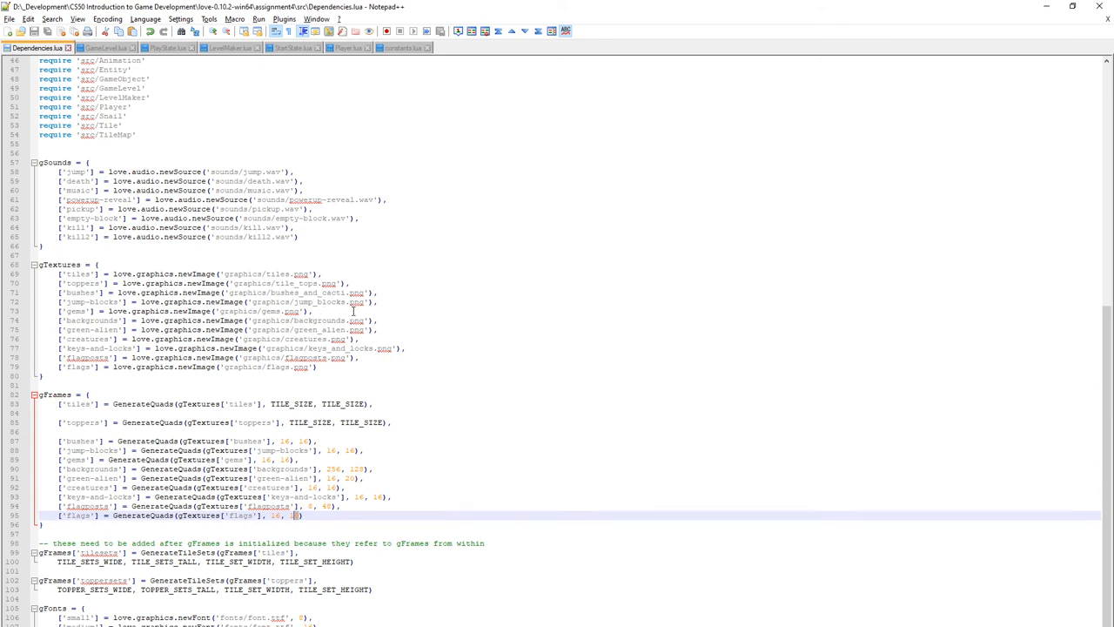
{"action": "left_click", "coordinate": [402, 47]}
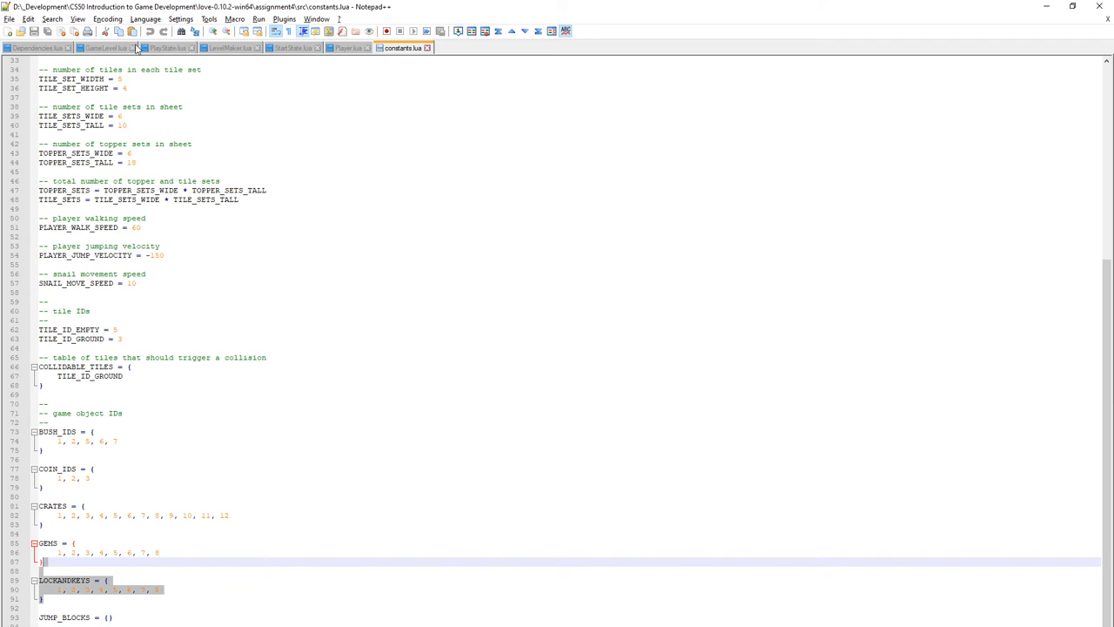
{"action": "left_click", "coordinate": [231, 48]}
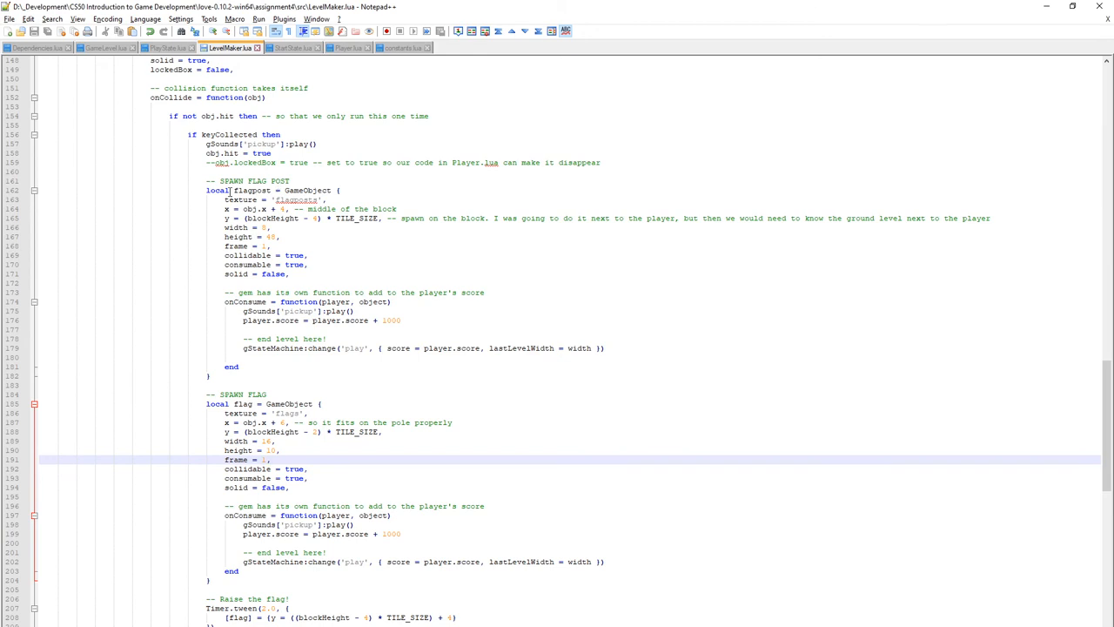
{"action": "left_click_drag", "start_coordinate": [205, 190], "coordinate": [239, 366]}
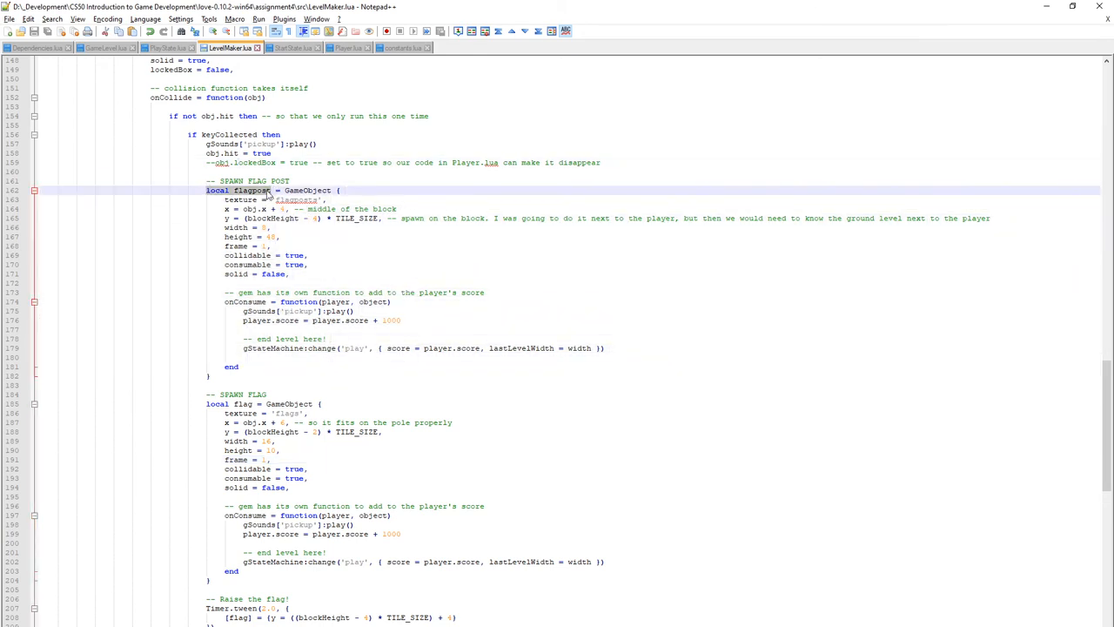
{"action": "double_click", "coordinate": [306, 190]}
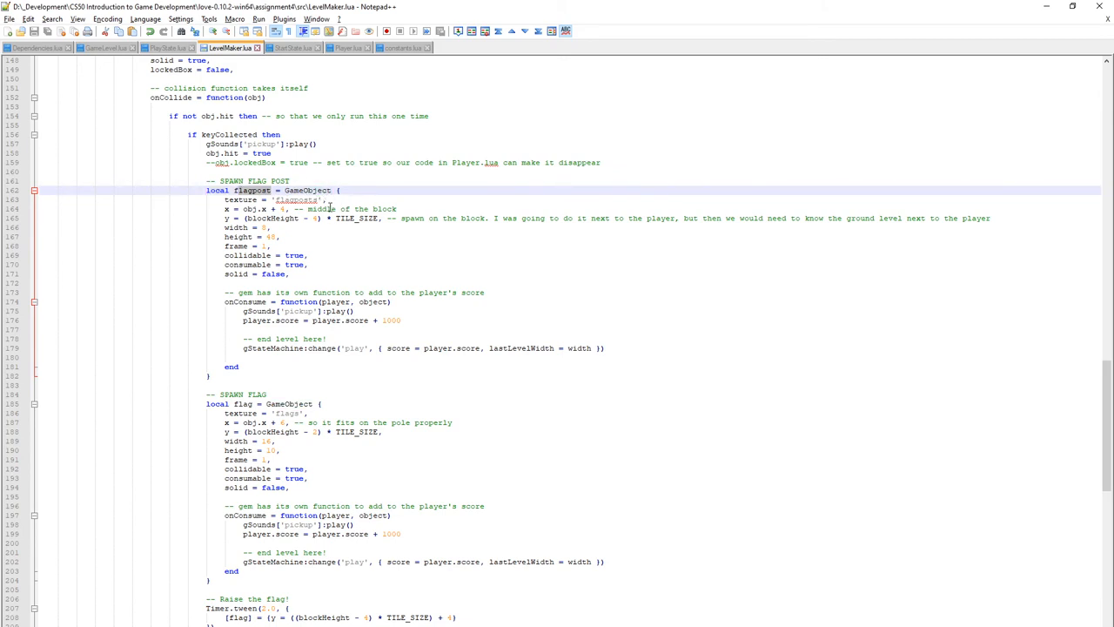
{"action": "scroll", "scroll_direction": "down", "scroll_amount": 3}
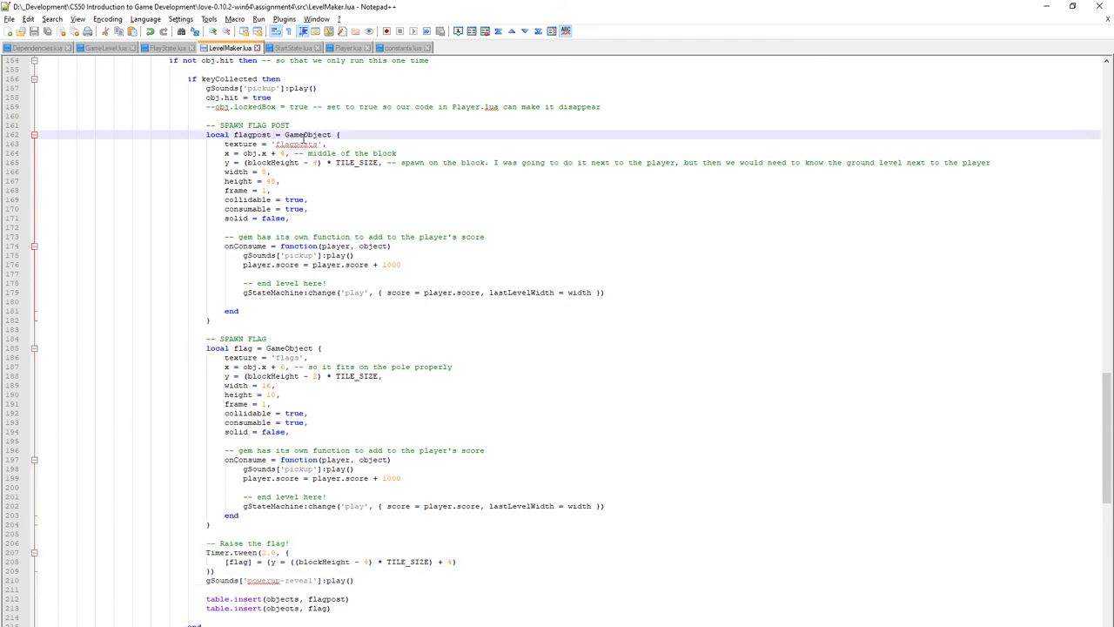
{"action": "double_click", "coordinate": [298, 144]}
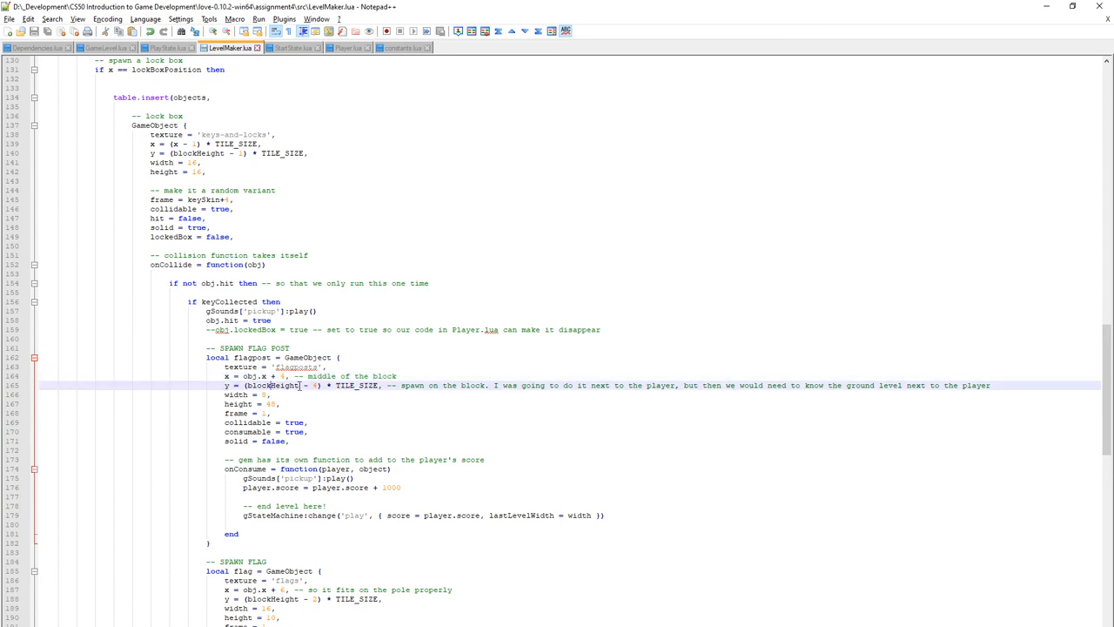
{"action": "double_click", "coordinate": [273, 386]}
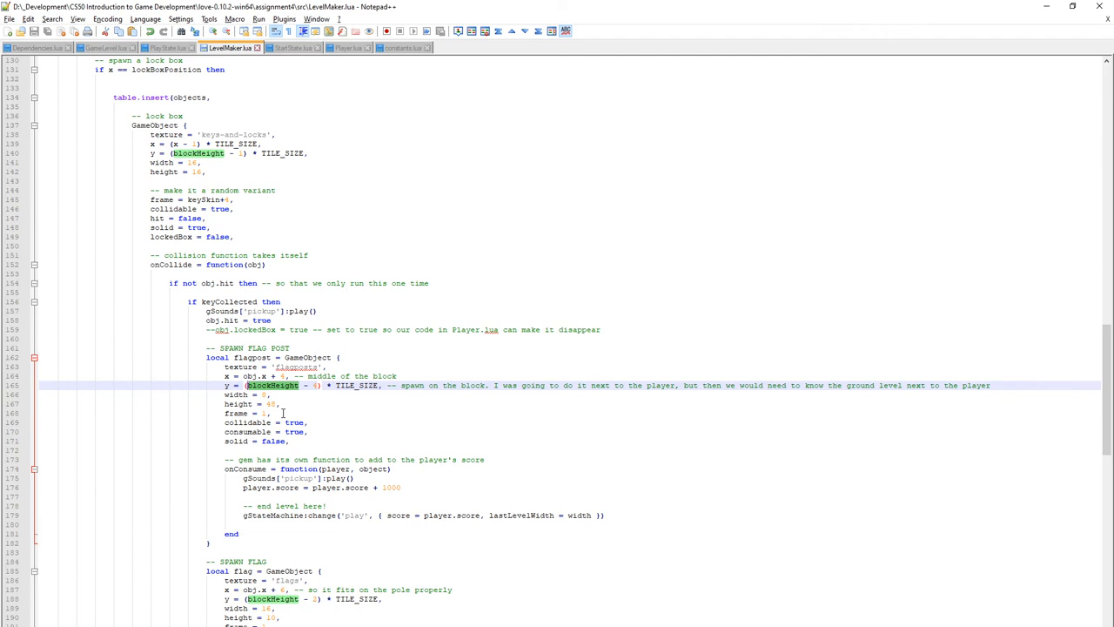
{"action": "double_click", "coordinate": [273, 384]}
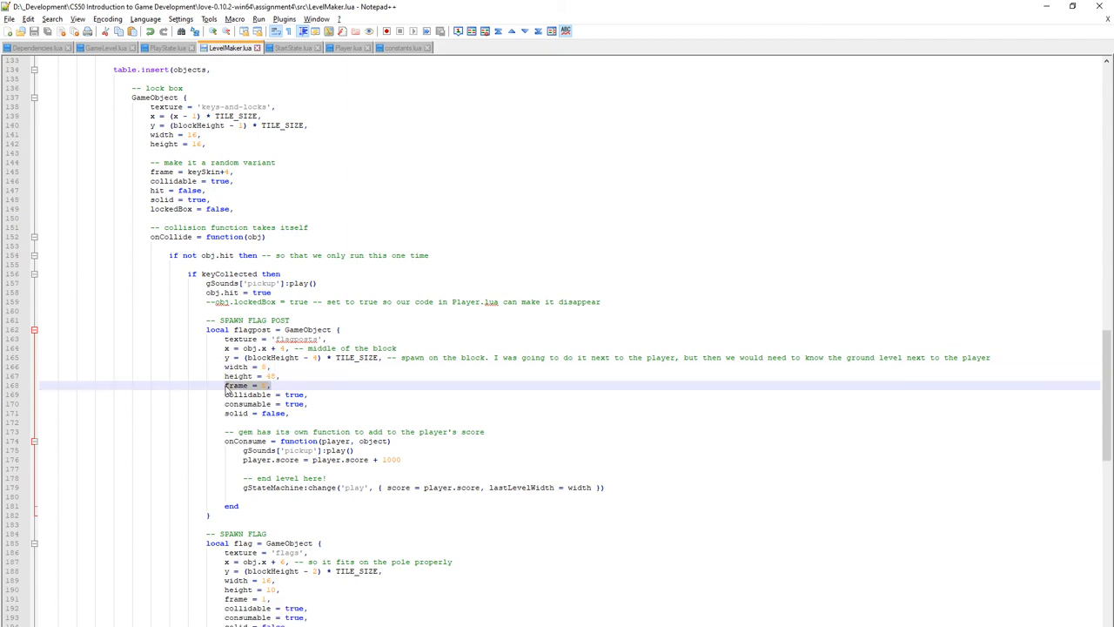
{"action": "mouse_move", "coordinate": [264, 389]}
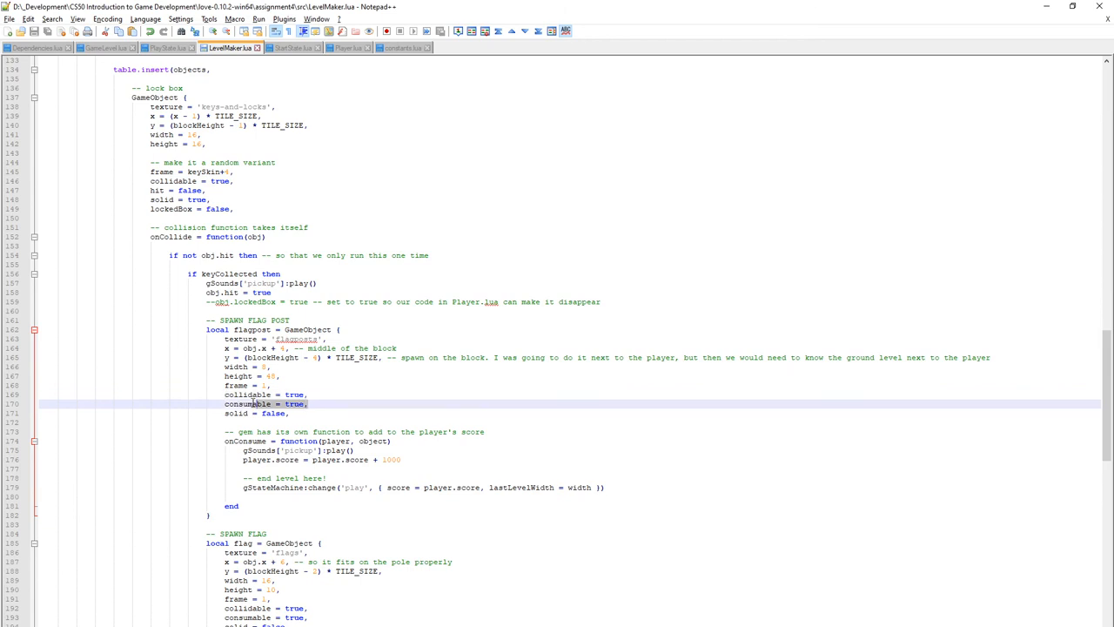
{"action": "double_click", "coordinate": [247, 404]}
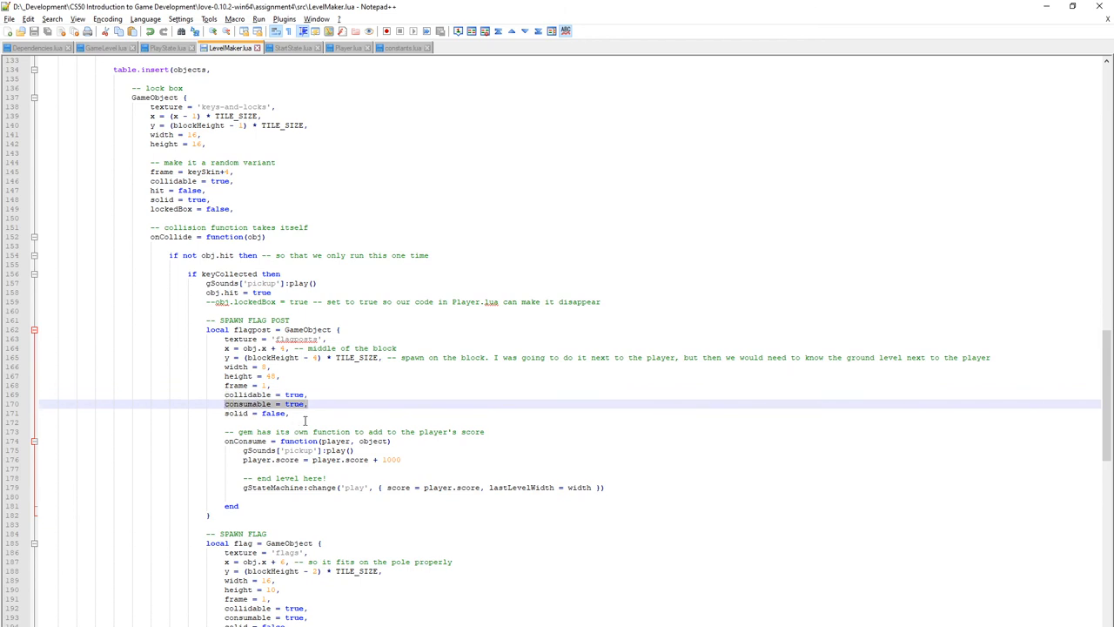
{"action": "left_click", "coordinate": [257, 413]}
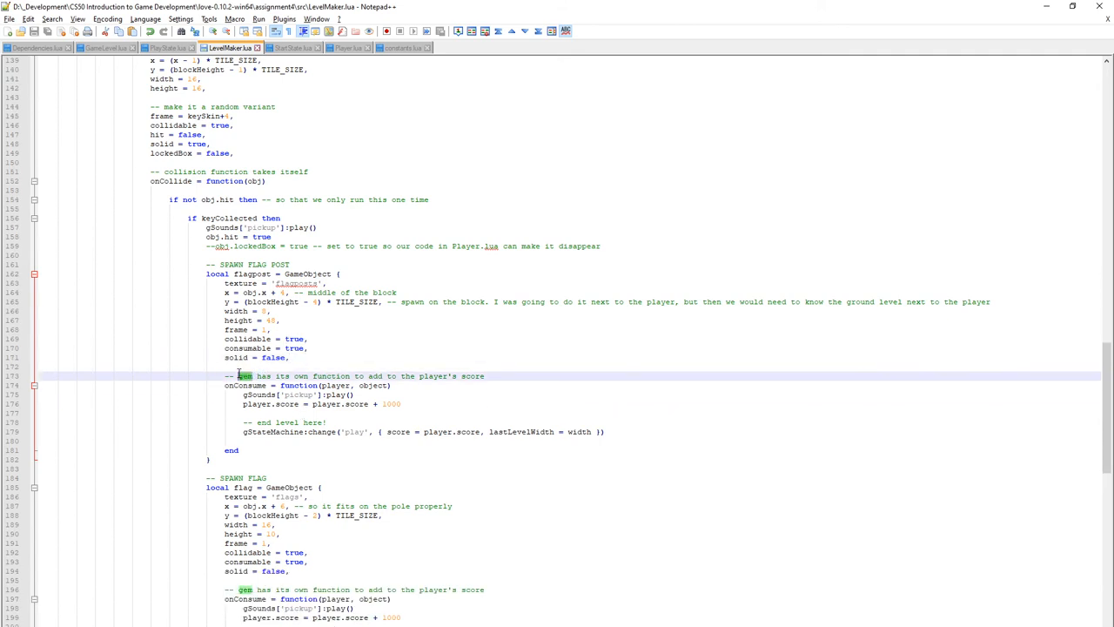
{"action": "type", "text": "flagpost"}
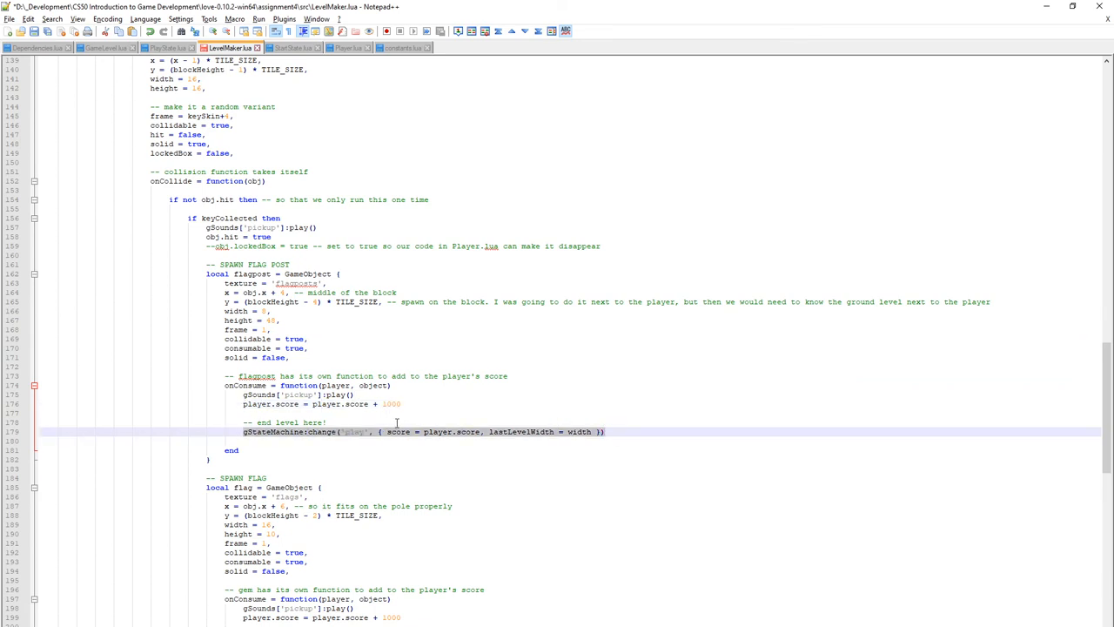
{"action": "scroll", "scroll_direction": "down", "scroll_amount": 3}
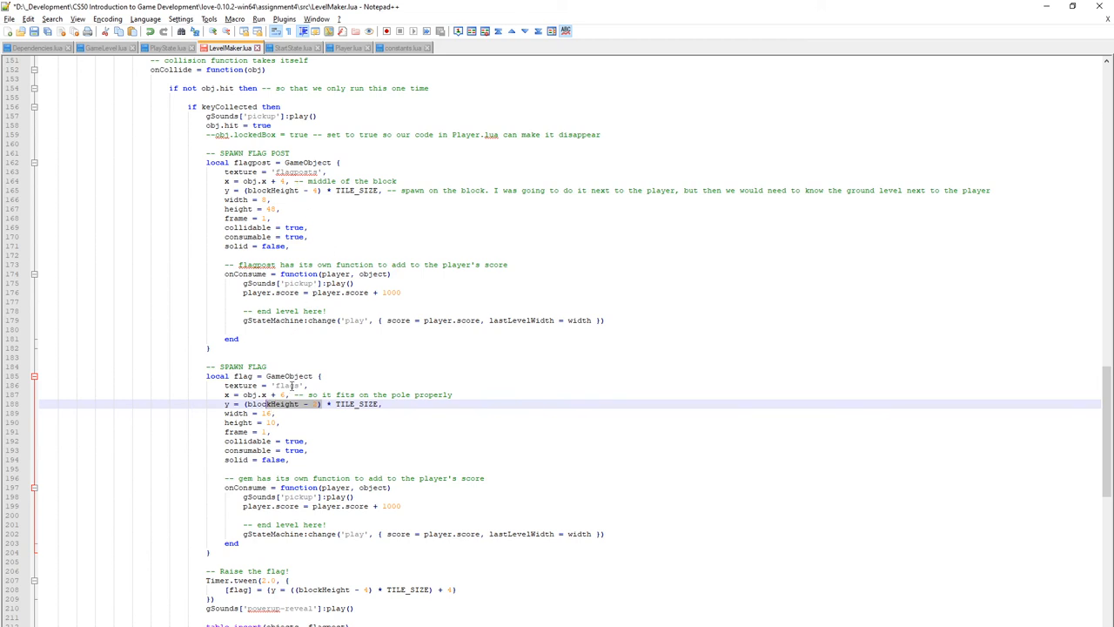
{"action": "mouse_move", "coordinate": [339, 437]}
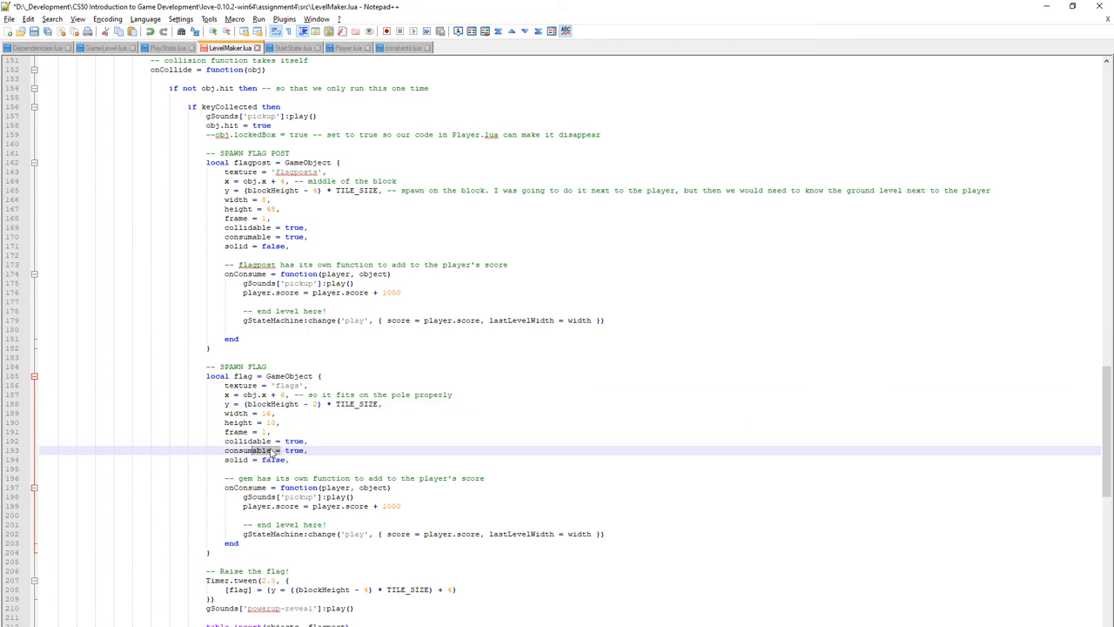
{"action": "scroll", "scroll_direction": "down", "scroll_amount": 3}
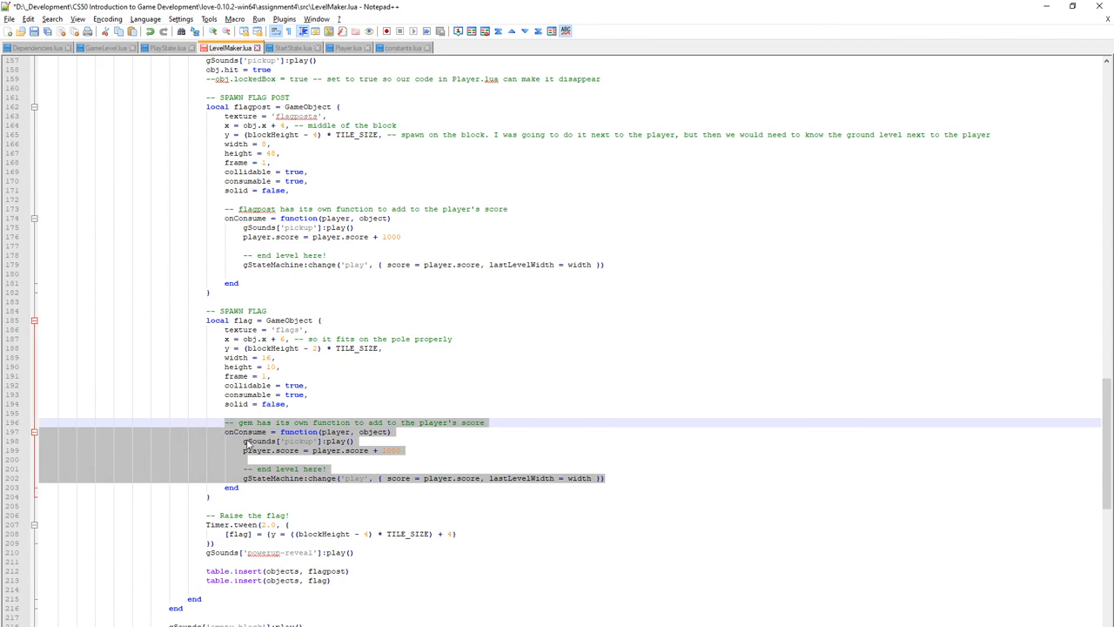
{"action": "mouse_move", "coordinate": [340, 459]}
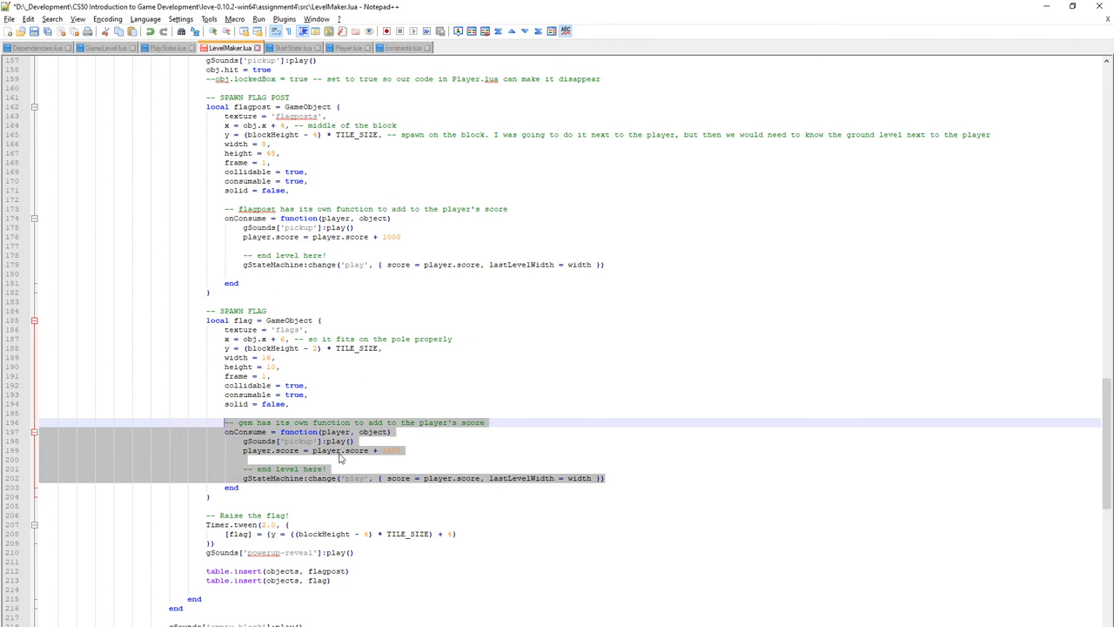
{"action": "mouse_move", "coordinate": [353, 459]}
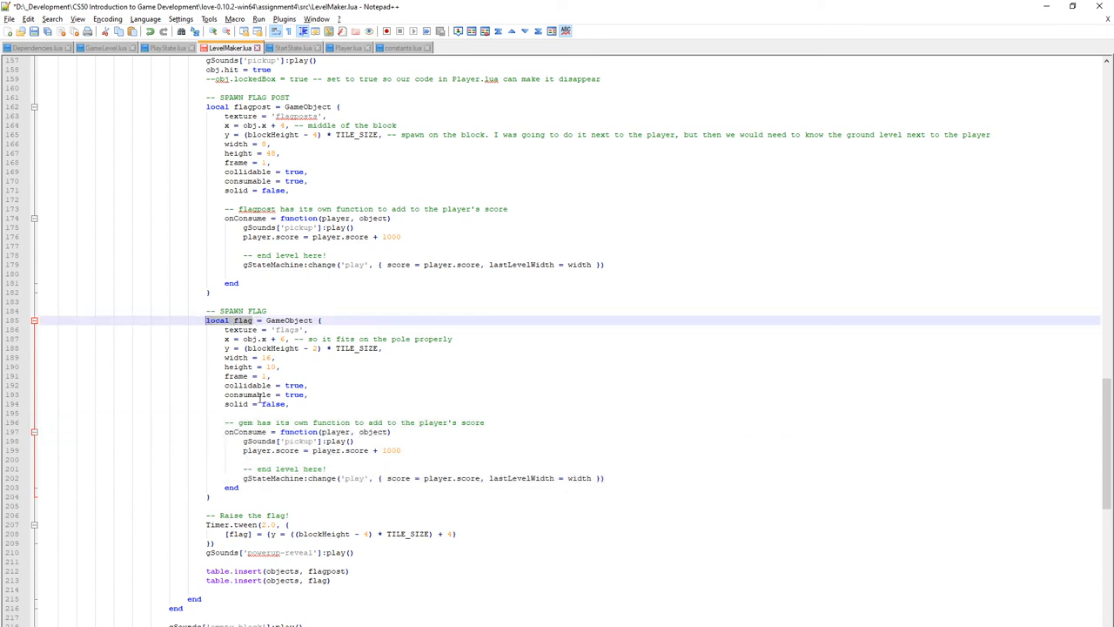
{"action": "scroll", "scroll_direction": "down", "scroll_amount": 3}
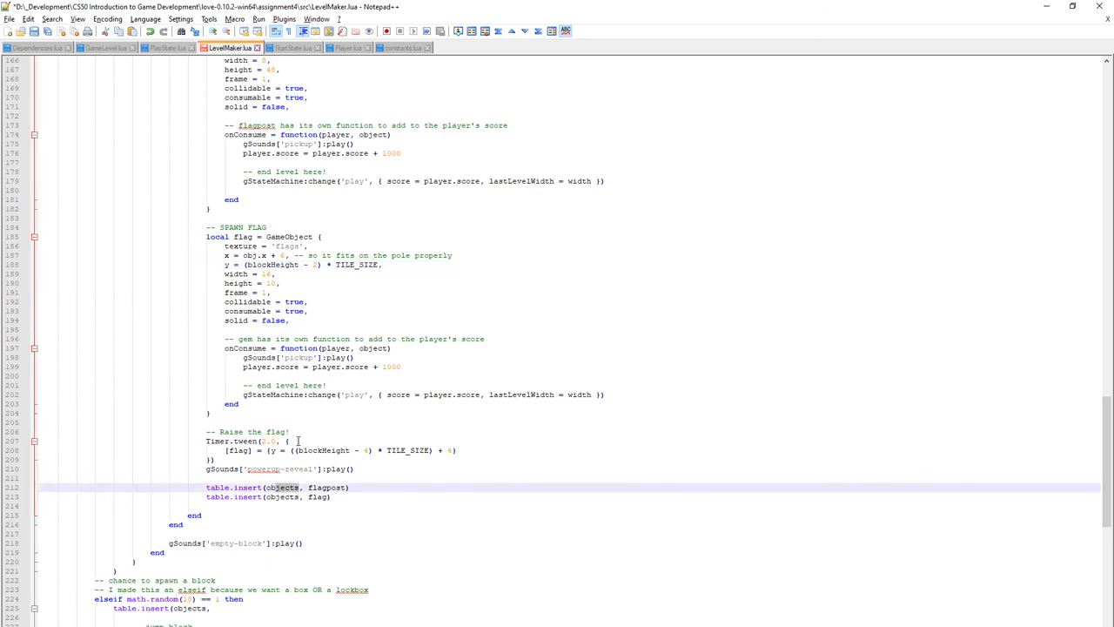
{"action": "mouse_move", "coordinate": [302, 427]}
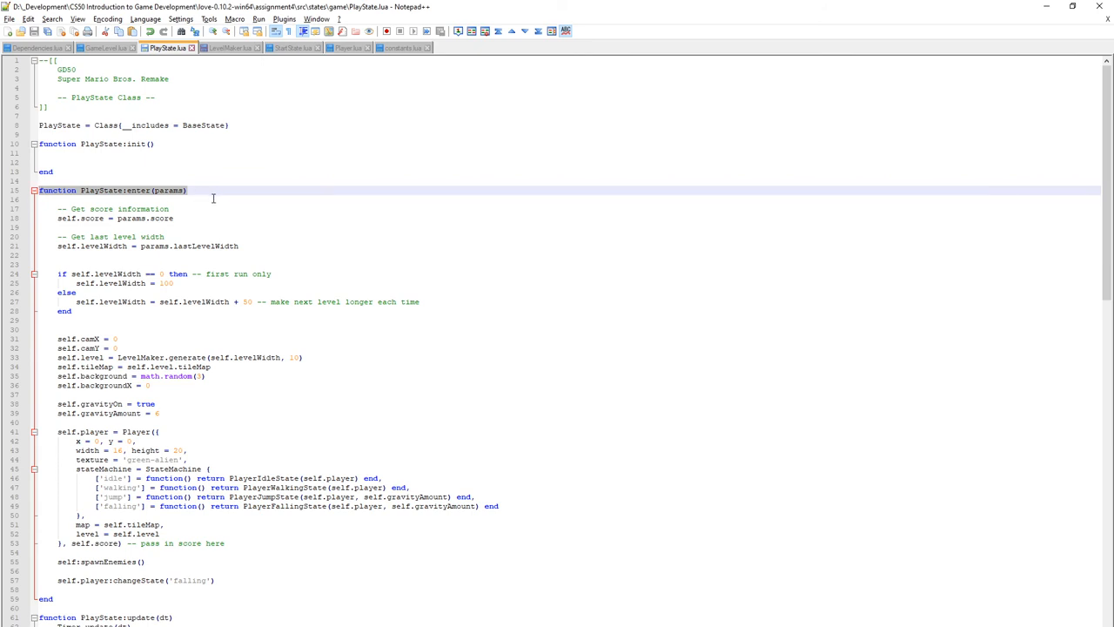
{"action": "double_click", "coordinate": [137, 190]}
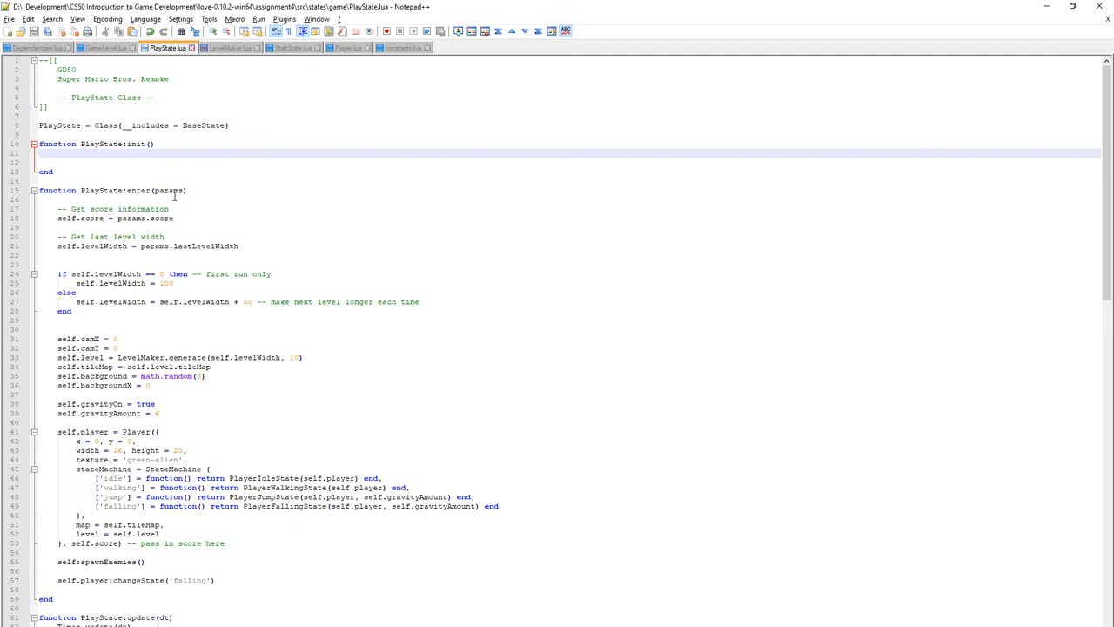
{"action": "double_click", "coordinate": [168, 190]}
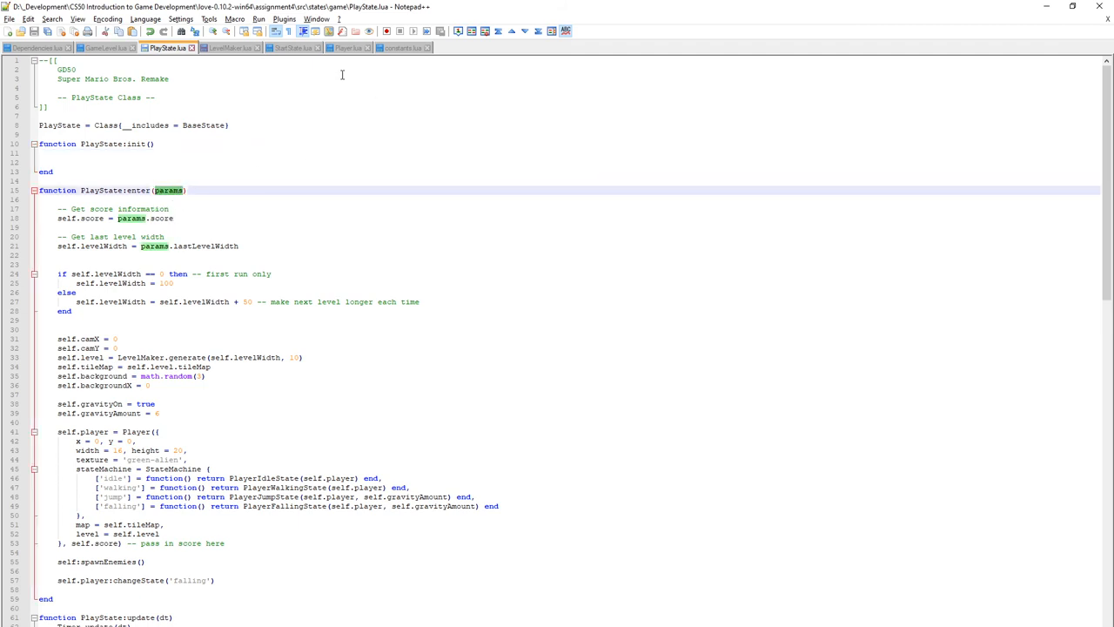
{"action": "left_click", "coordinate": [231, 47]}
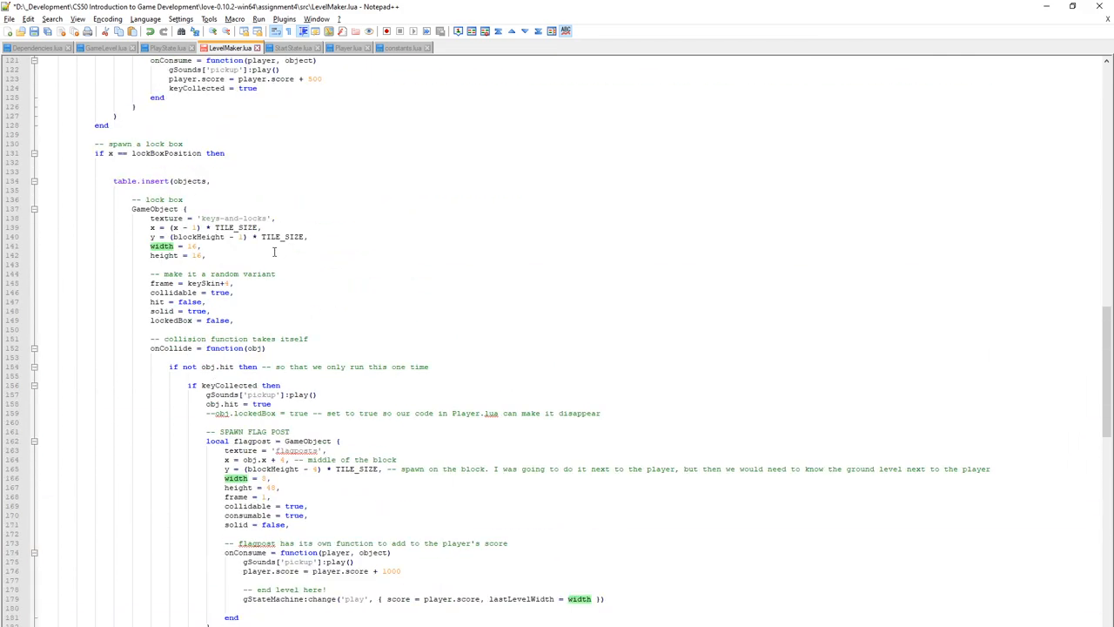
{"action": "scroll", "scroll_direction": "up", "scroll_amount": 3}
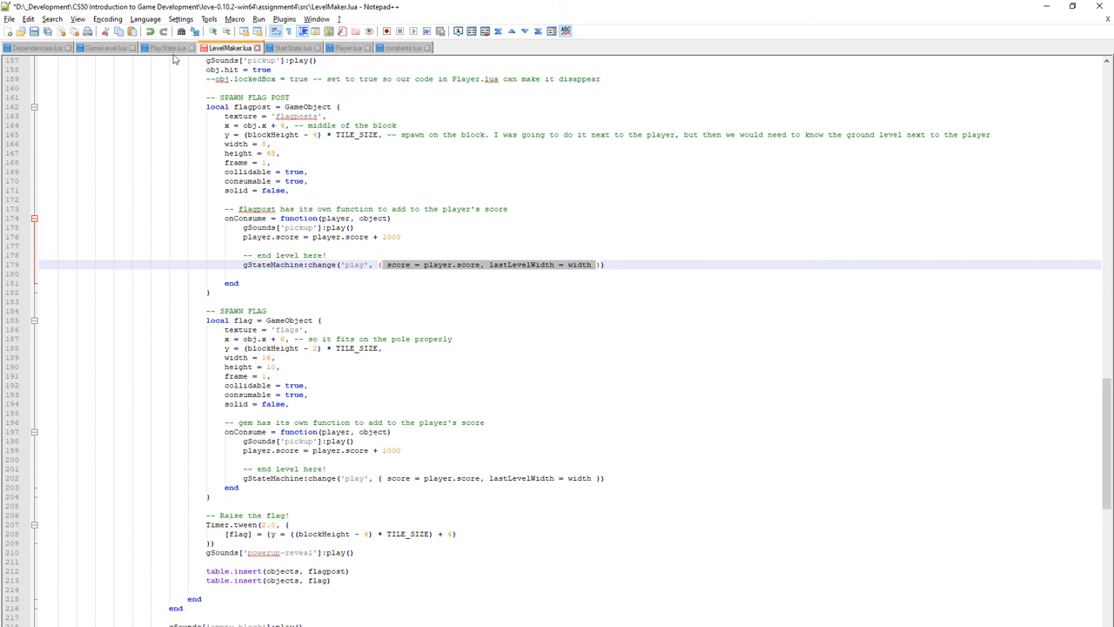
Highlight params.lastLevelWidth on PlayState.lua line 21 and the levelWidth field it sets.
{"action": "left_click", "coordinate": [165, 48]}
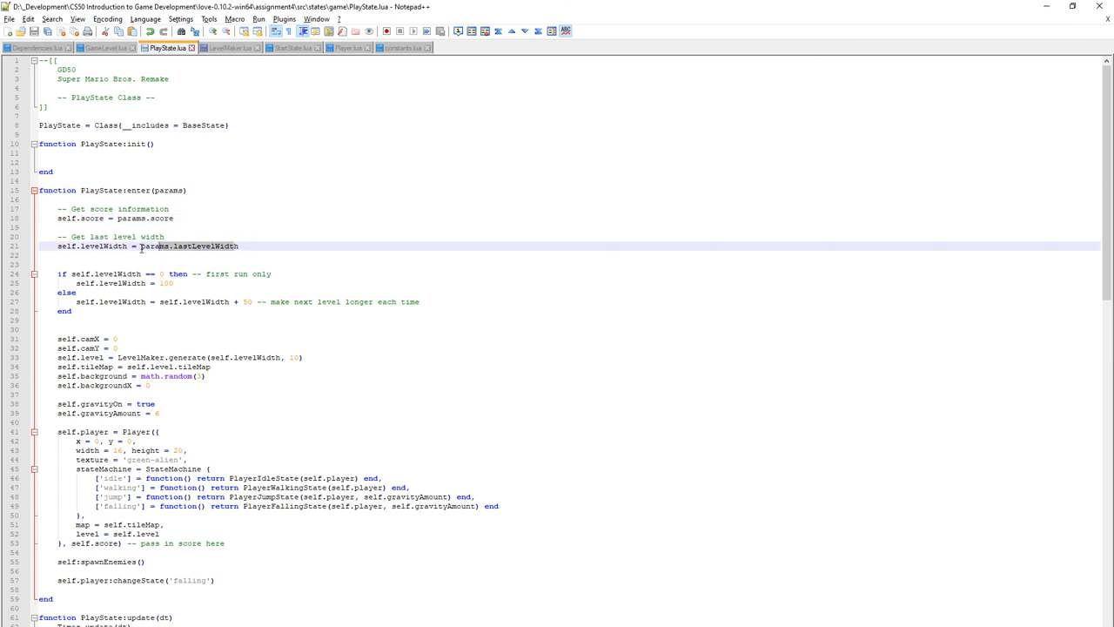
{"action": "double_click", "coordinate": [104, 247]}
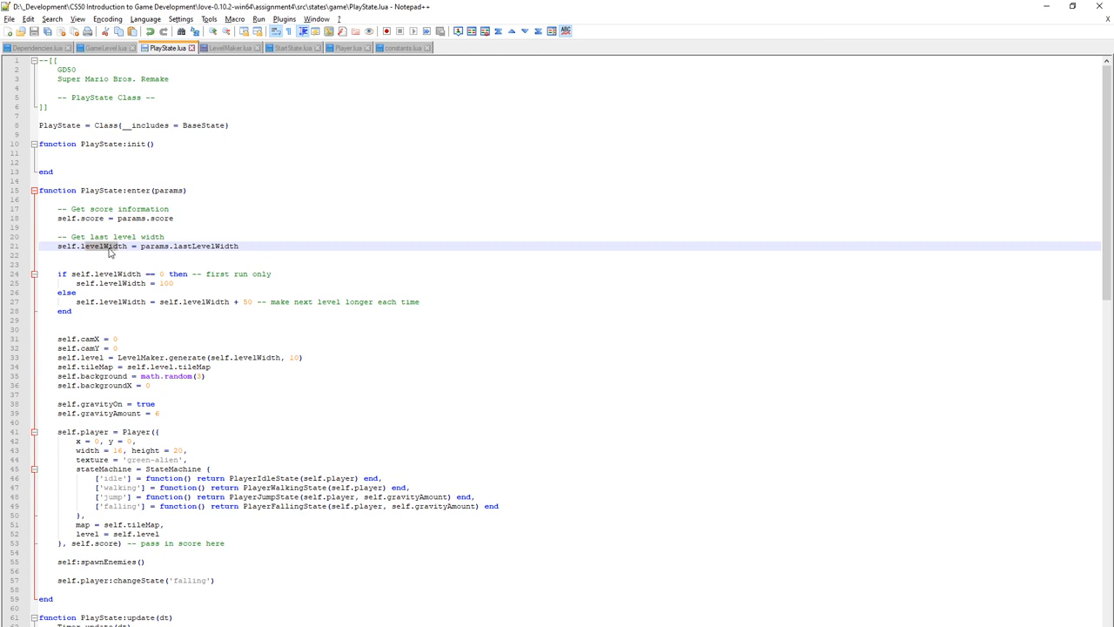
{"action": "left_click", "coordinate": [274, 273]}
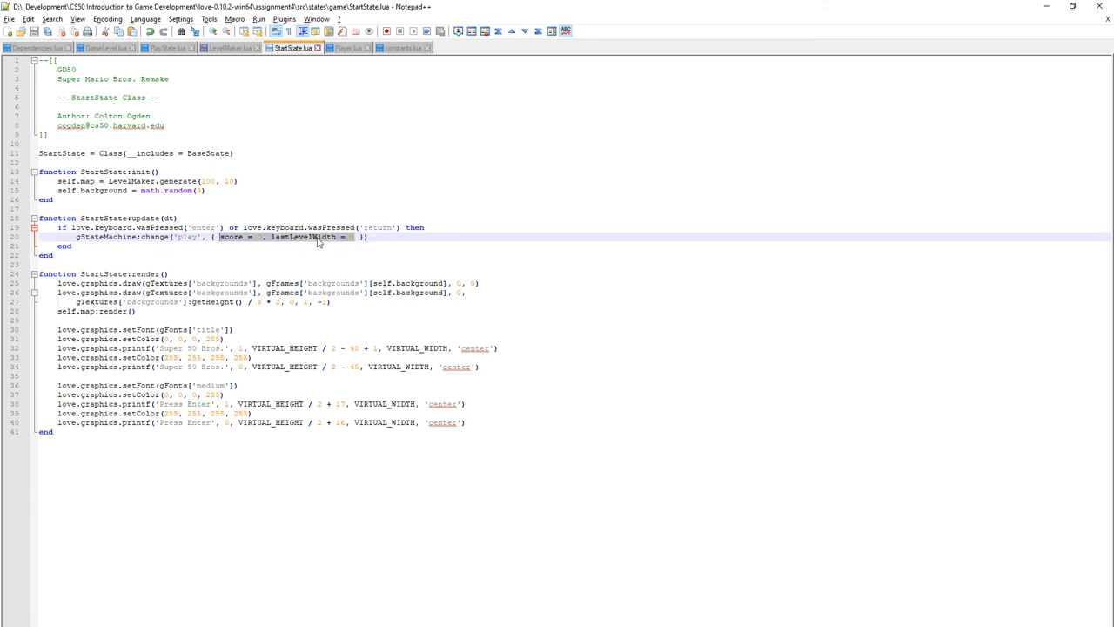
{"action": "mouse_move", "coordinate": [346, 244]}
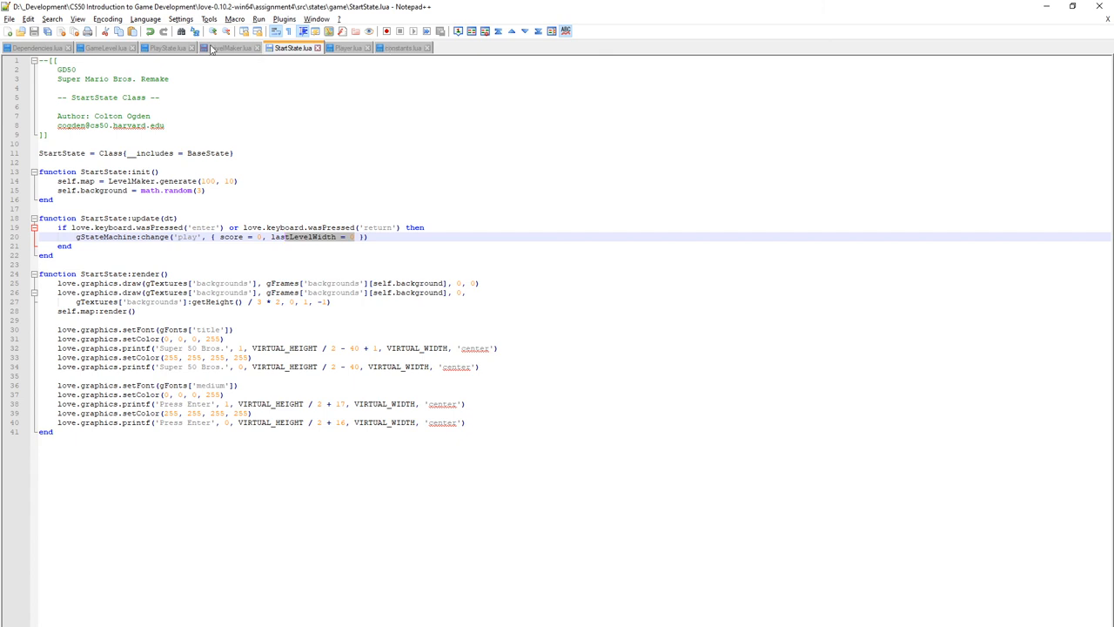
In PlayState.lua, mark lastLevelWidth uses and first-run width 100, and type the '+ 50' growth line.
{"action": "left_click", "coordinate": [165, 47]}
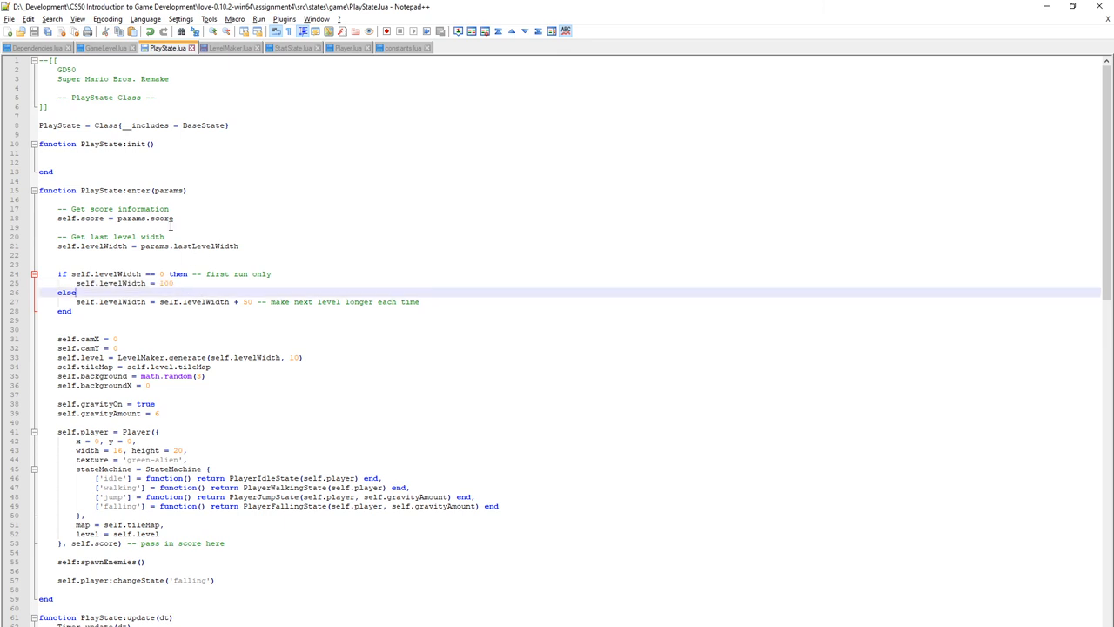
{"action": "double_click", "coordinate": [206, 246]}
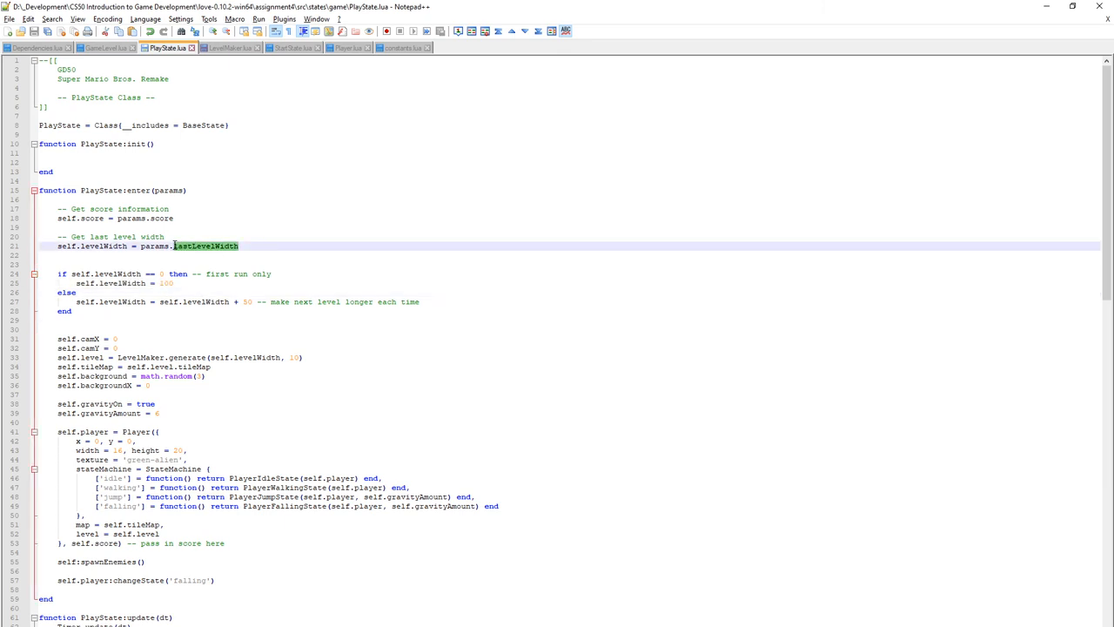
{"action": "mouse_move", "coordinate": [192, 284]}
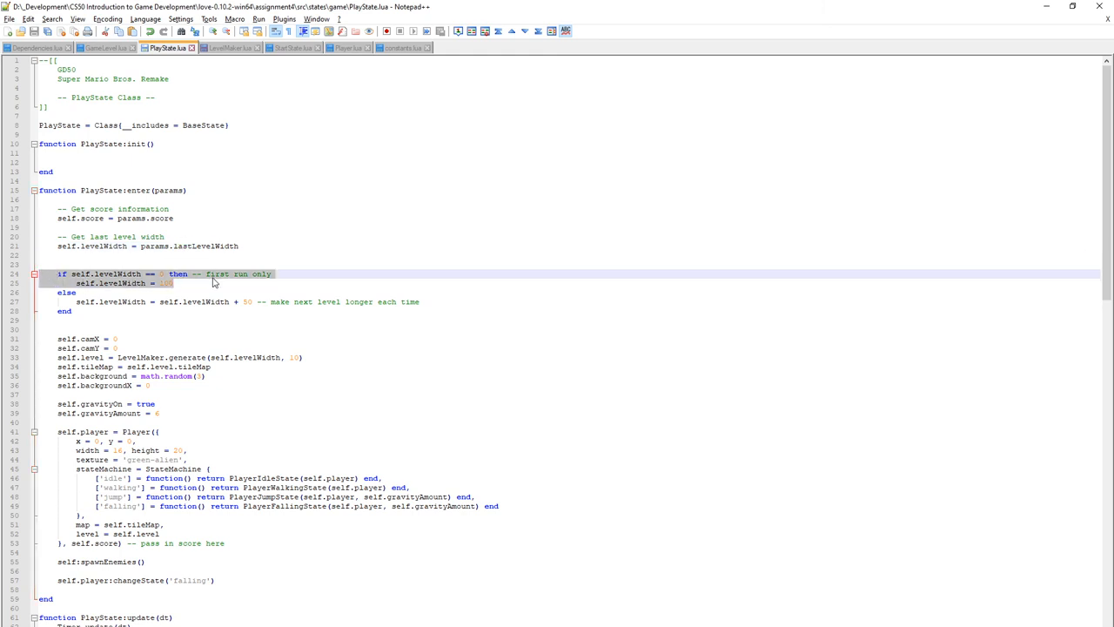
{"action": "left_click", "coordinate": [153, 283]}
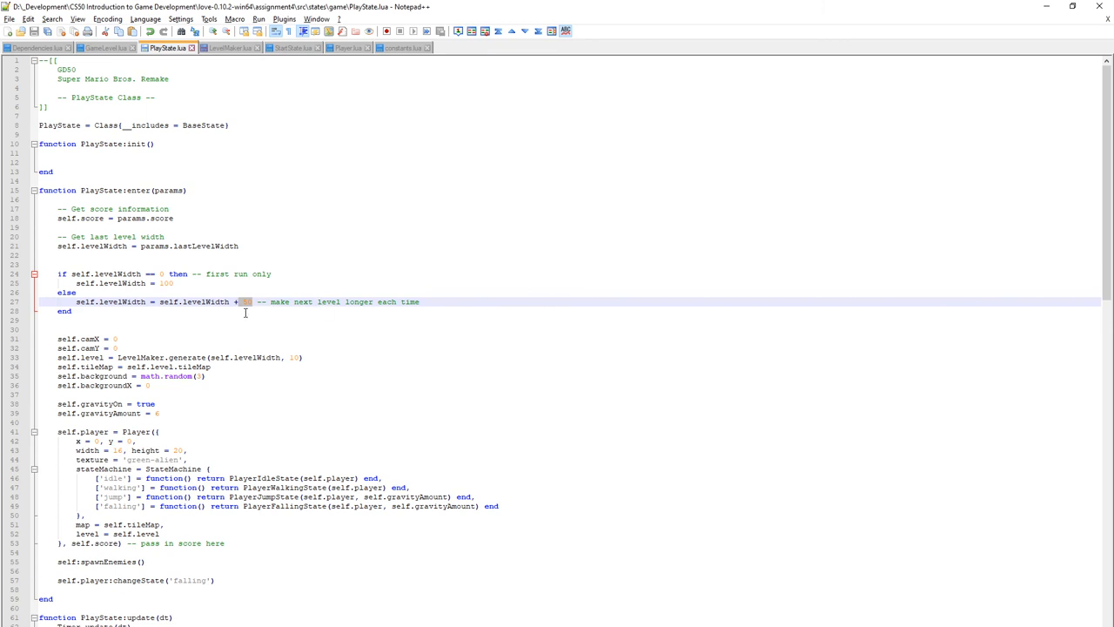
{"action": "mouse_move", "coordinate": [349, 311]}
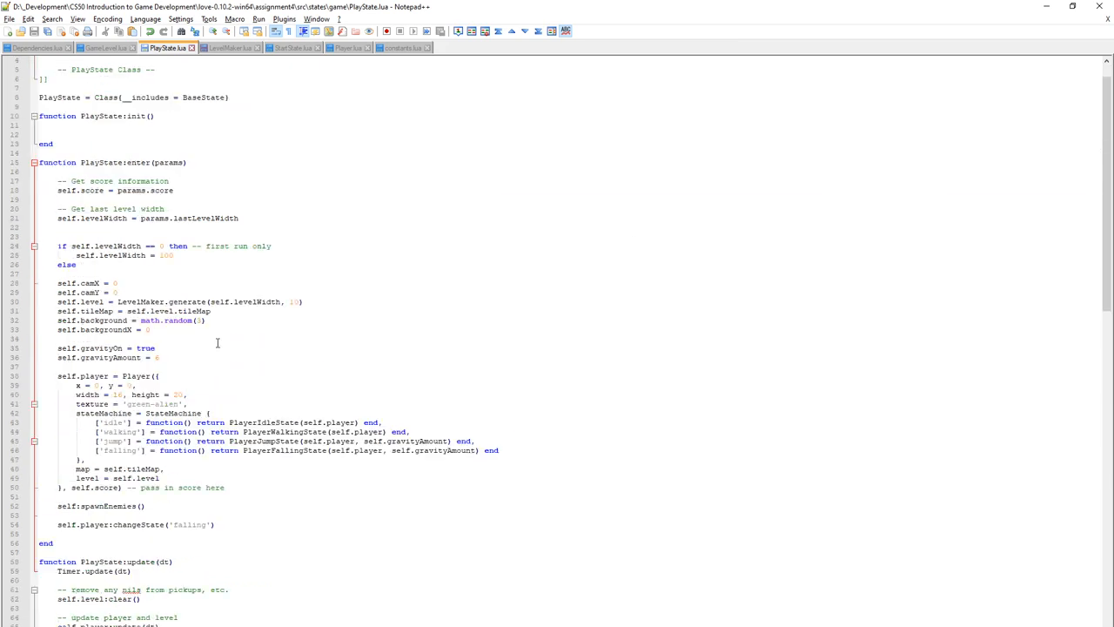
{"action": "type", "text": "self.levelWidth = self.levelWidth + 50 -- make next level longer each time"}
{"action": "type", "text": "end"}
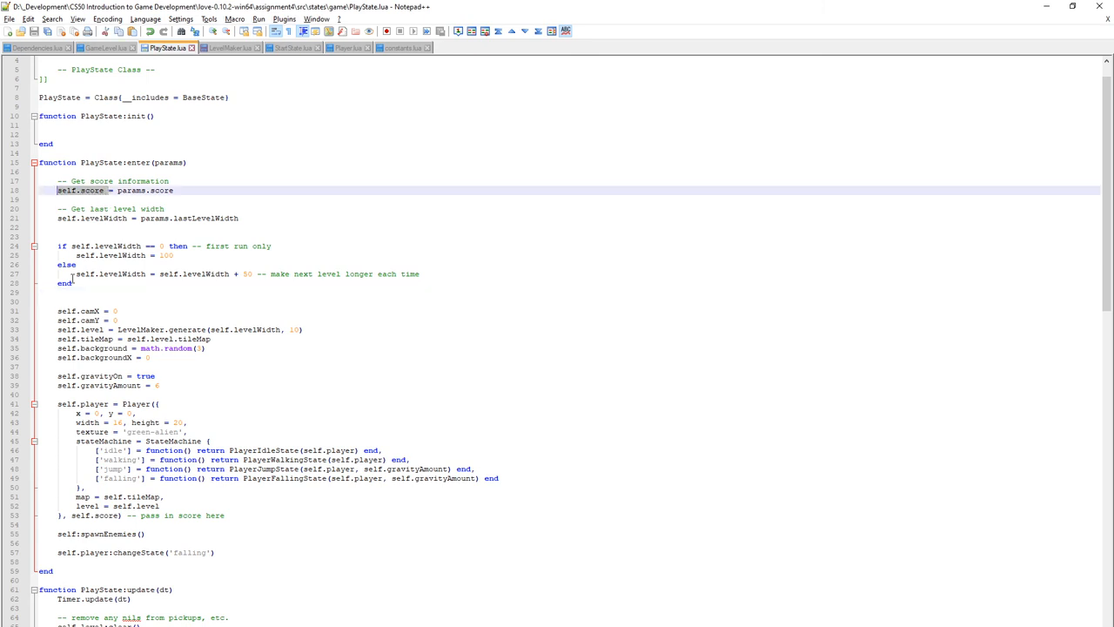
{"action": "scroll", "scroll_direction": "down", "scroll_amount": 3}
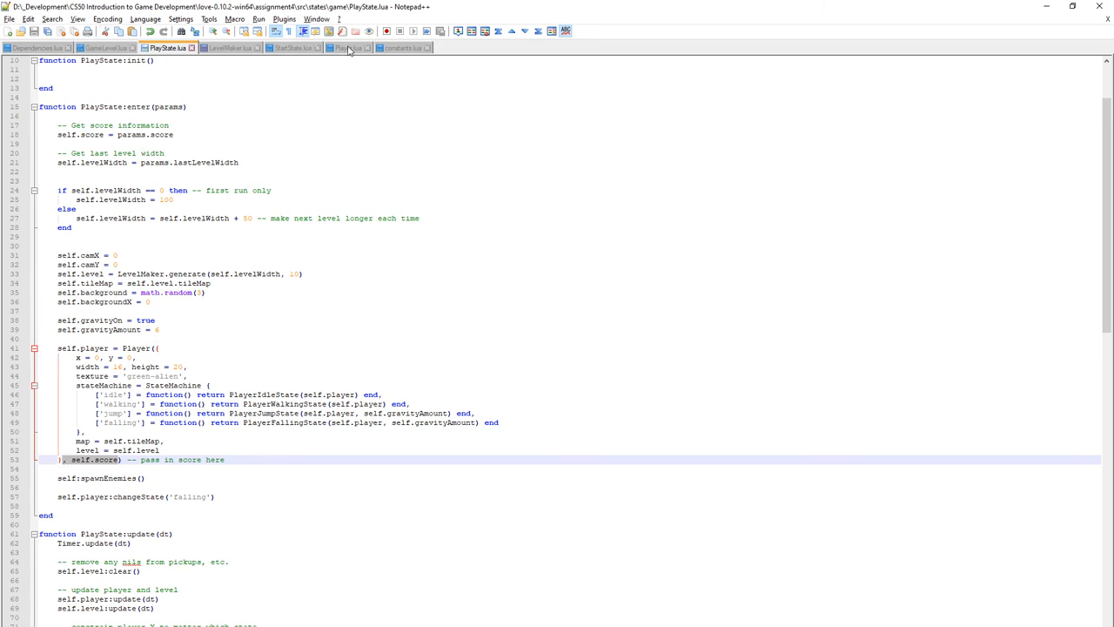
Highlight score in Player.lua's init, then return to LevelMaker.lua's flagpost code.
{"action": "left_click", "coordinate": [348, 48]}
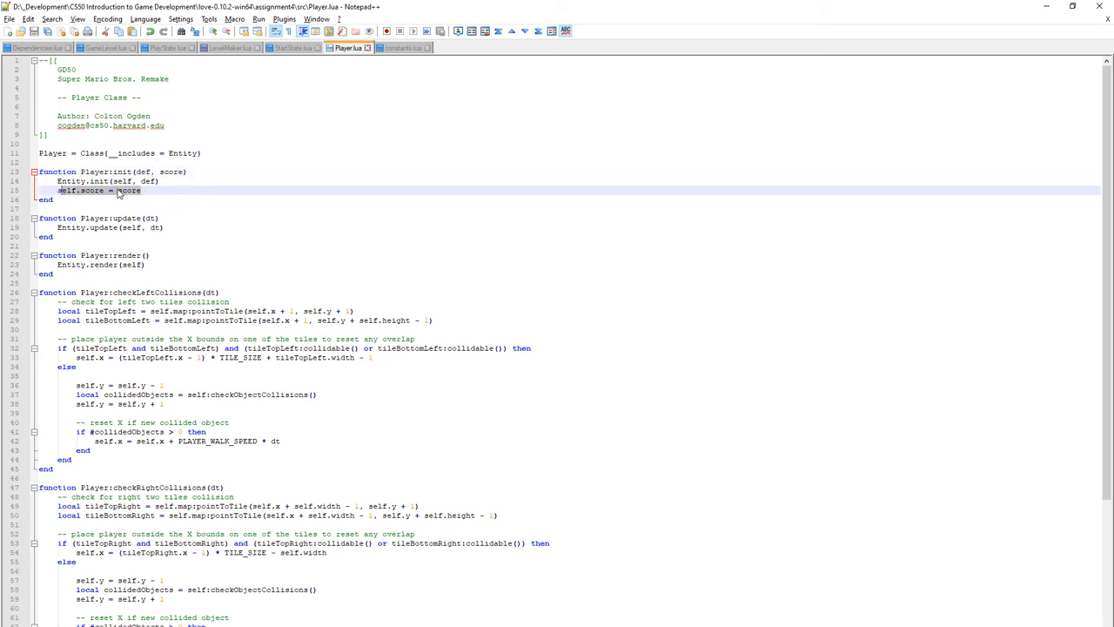
{"action": "double_click", "coordinate": [128, 190]}
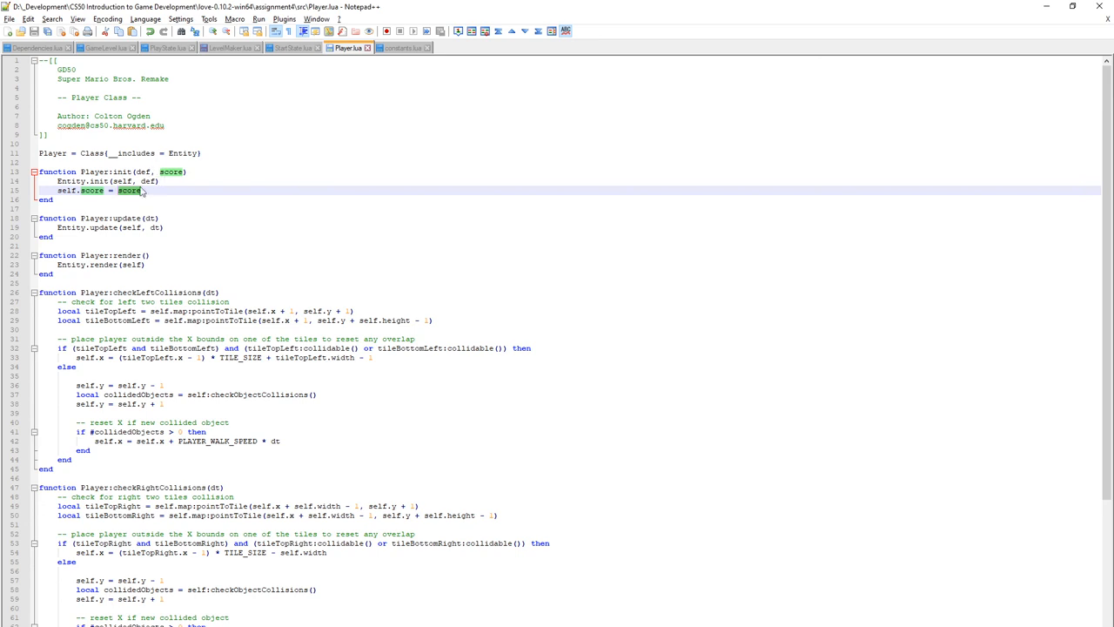
{"action": "mouse_move", "coordinate": [294, 55]}
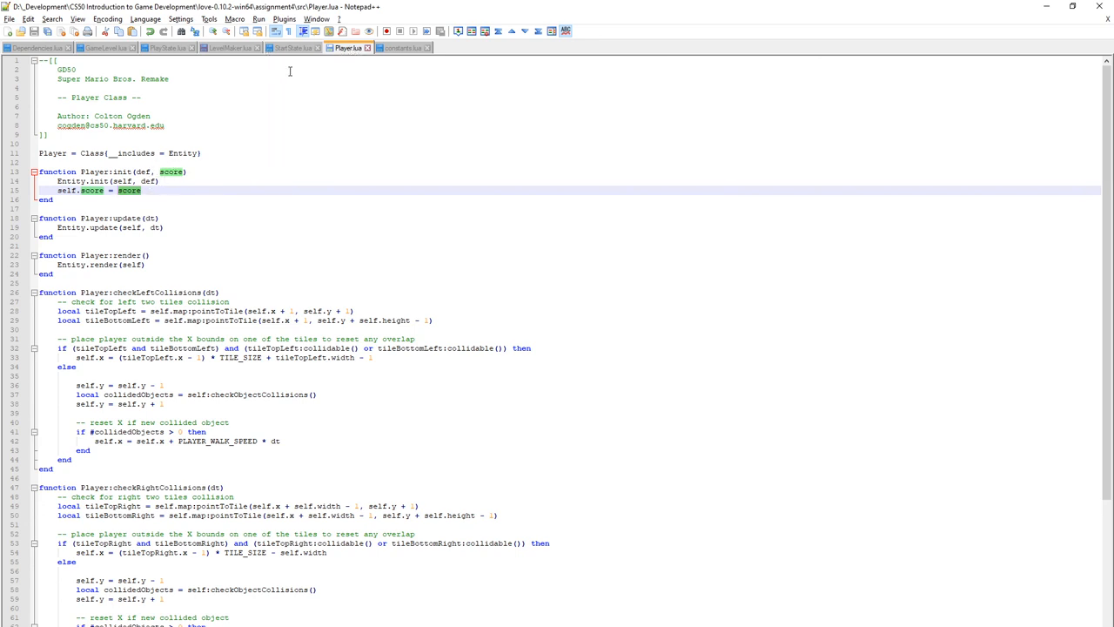
{"action": "left_click", "coordinate": [231, 47]}
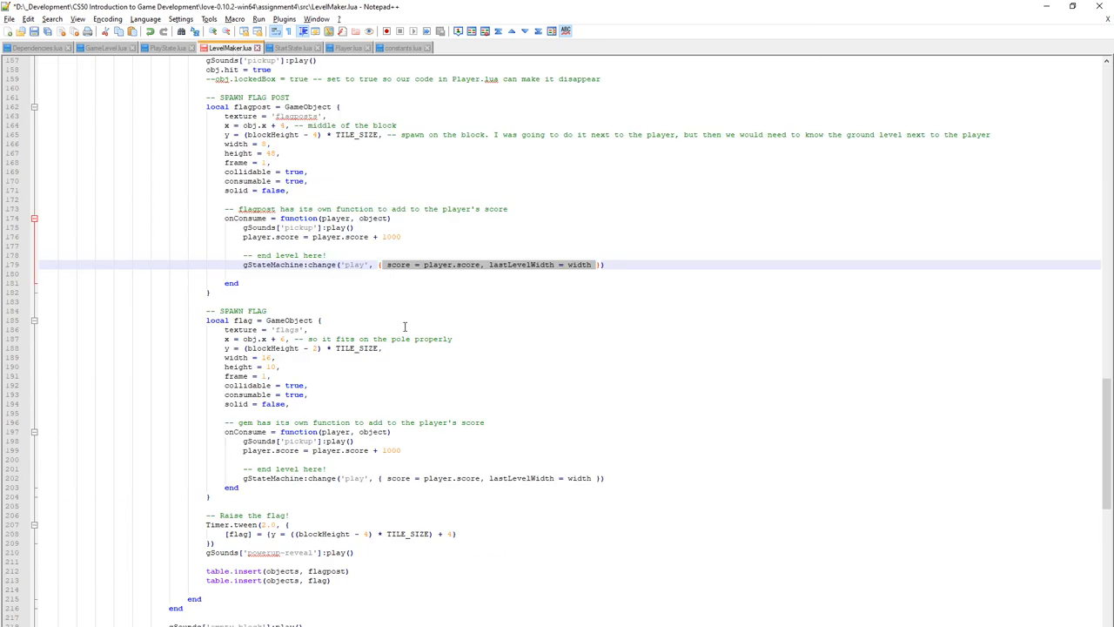
{"action": "mouse_move", "coordinate": [426, 403]}
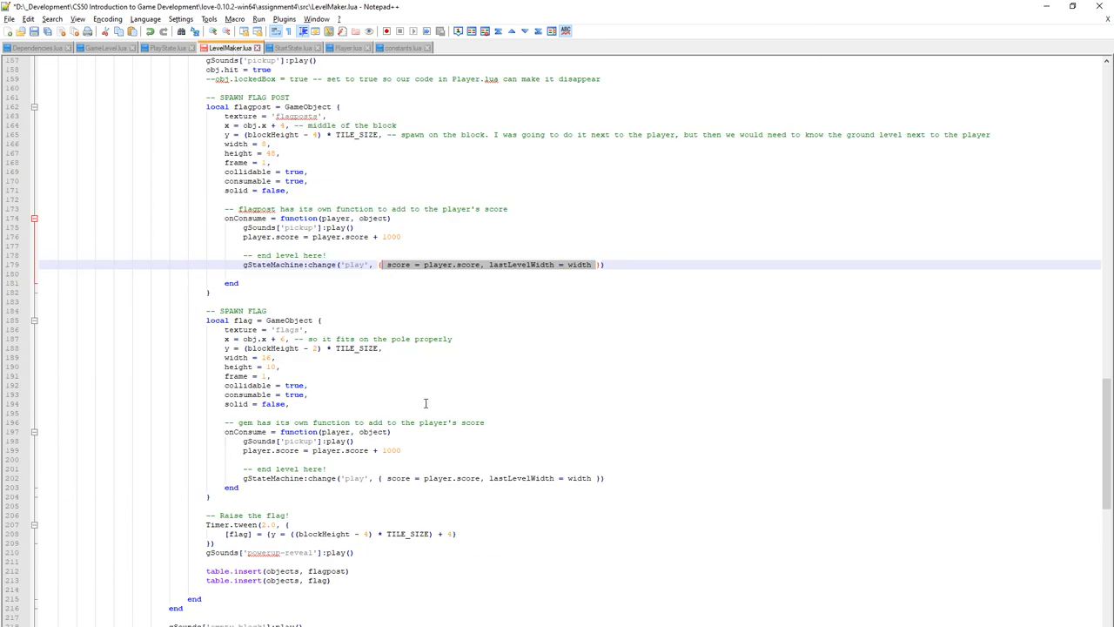